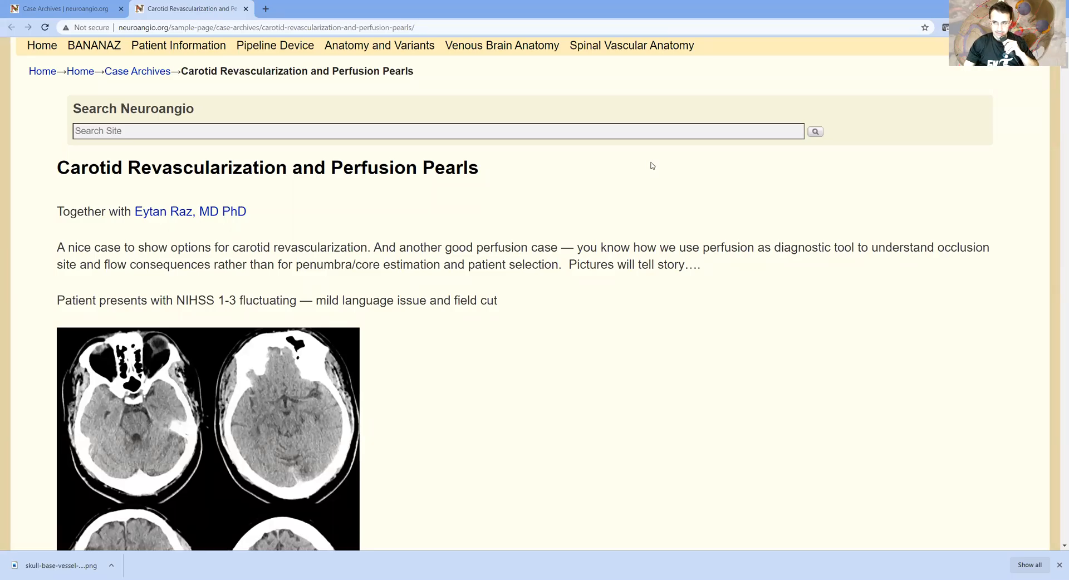
mouse_move(625, 162)
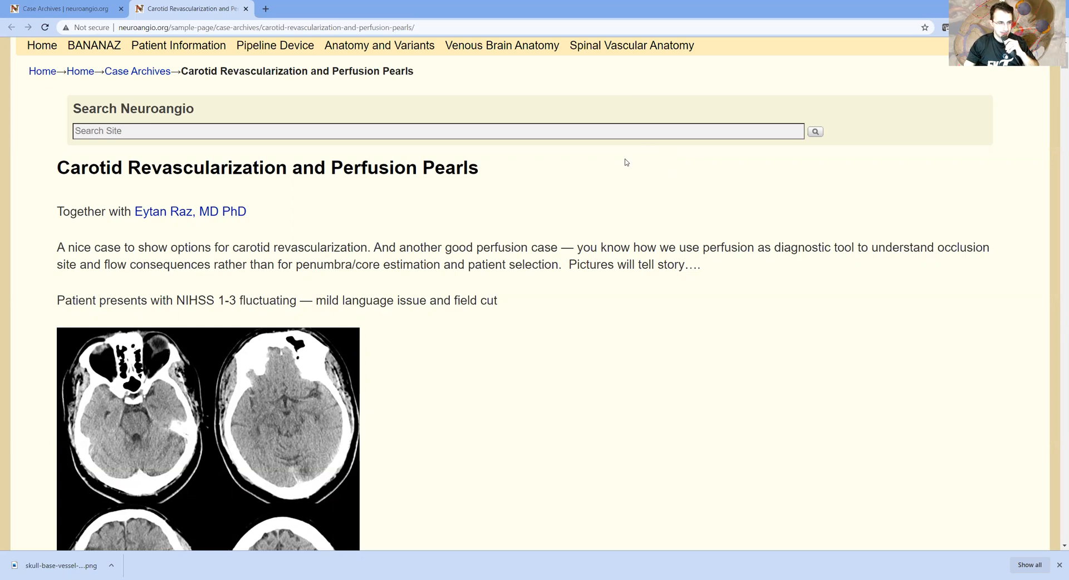
mouse_move(358, 246)
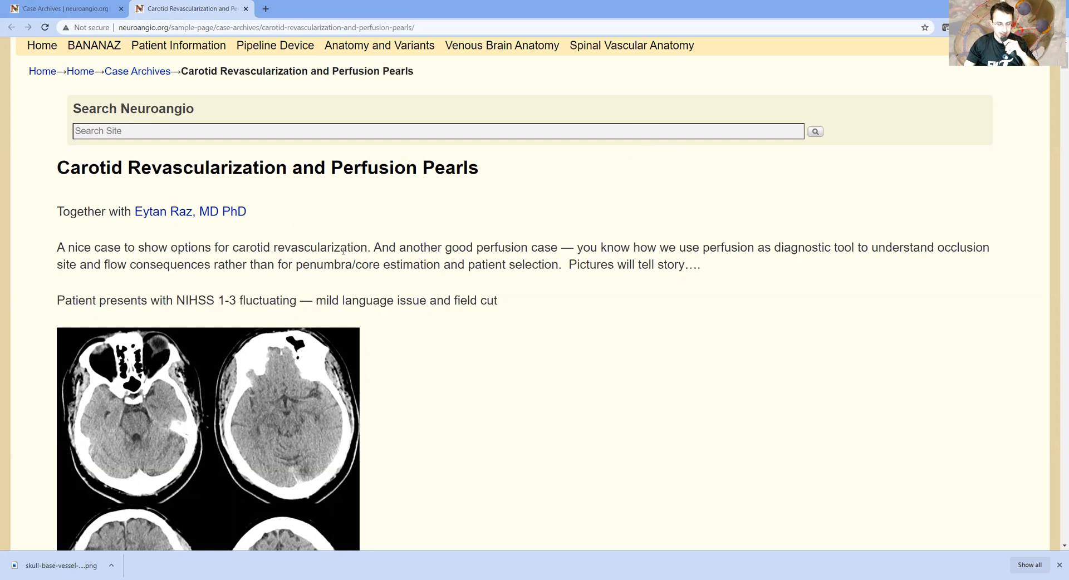
scroll(down, 3)
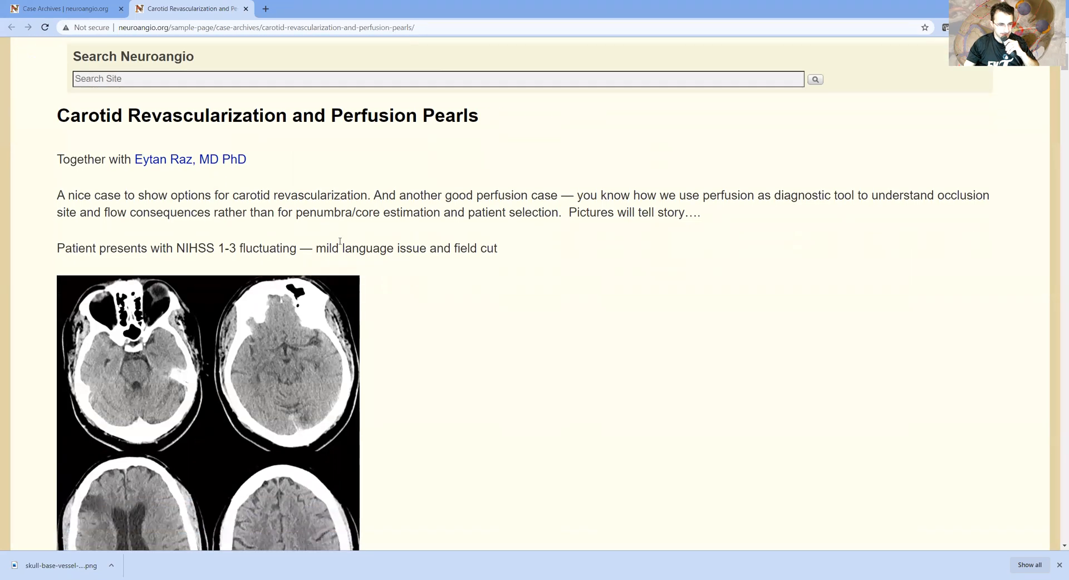
mouse_move(356, 229)
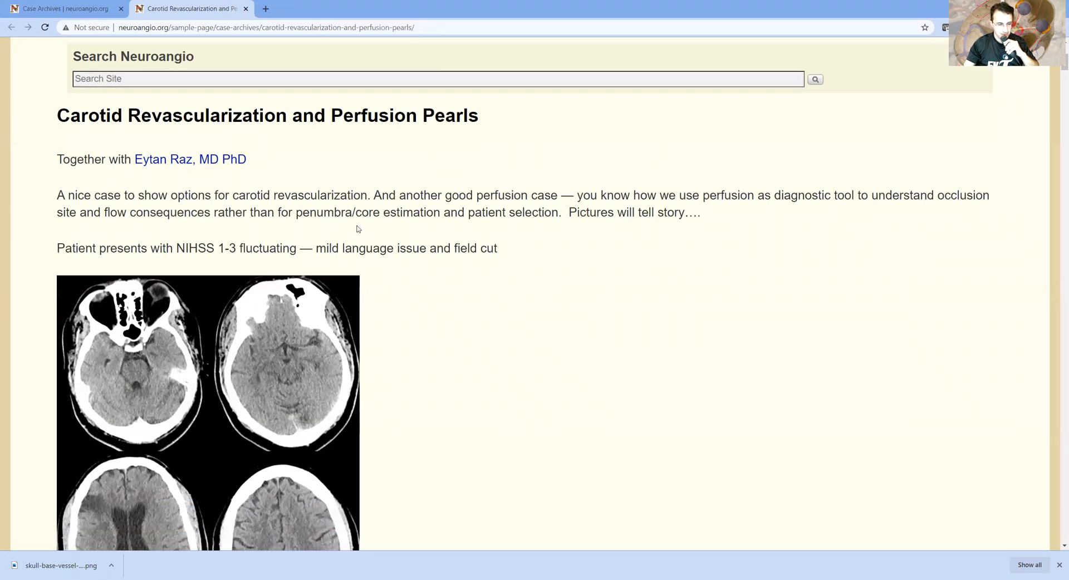
scroll(down, 3)
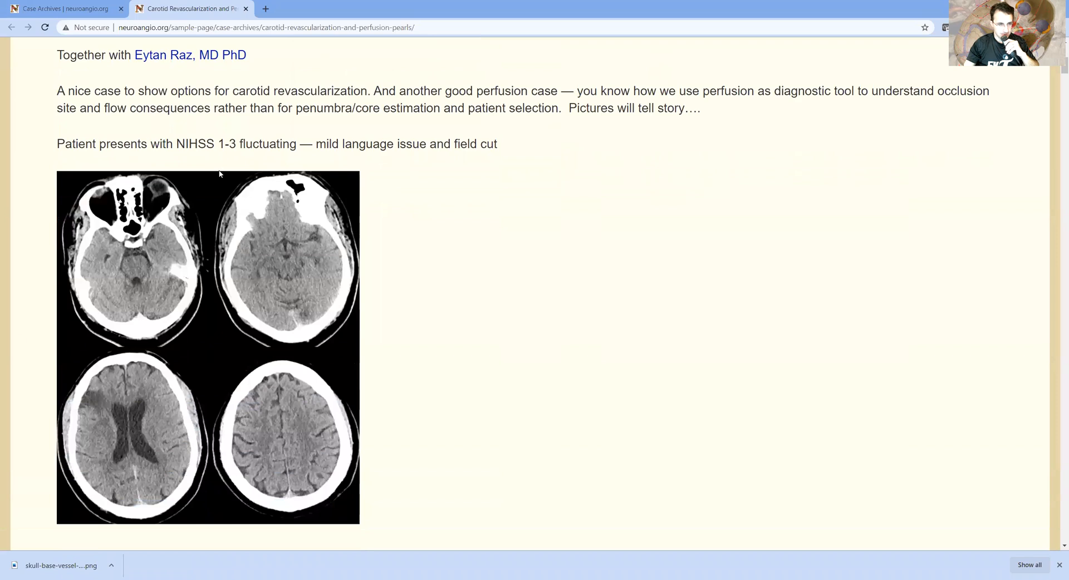
mouse_move(327, 230)
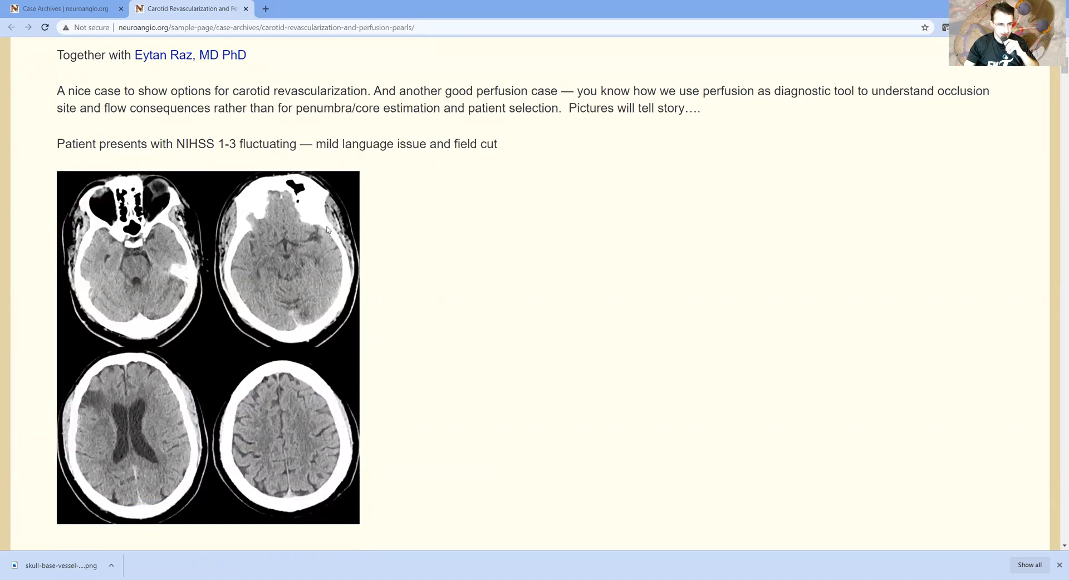
scroll(down, 3)
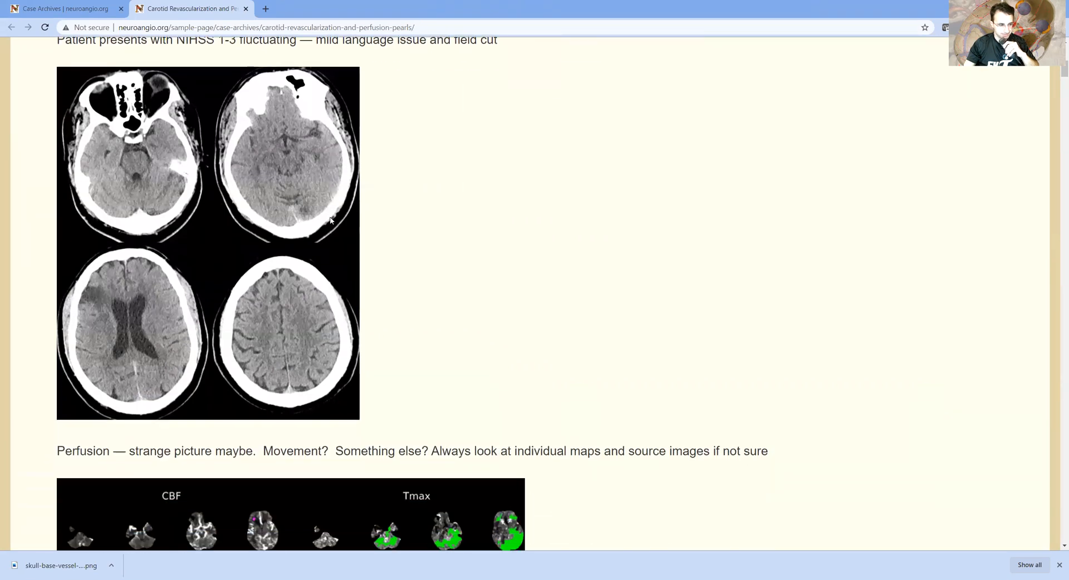
mouse_move(404, 273)
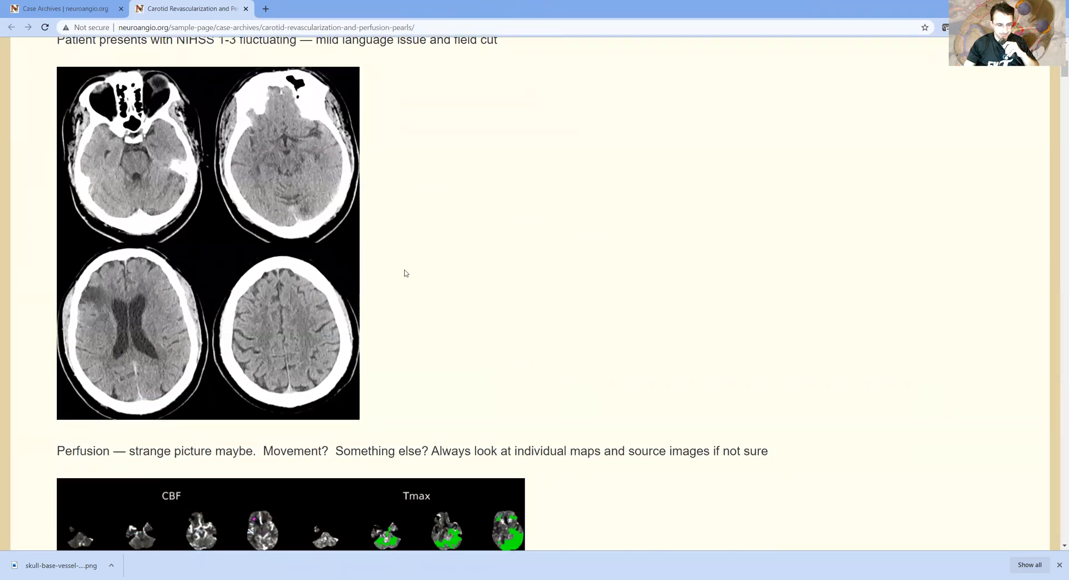
scroll(down, 3)
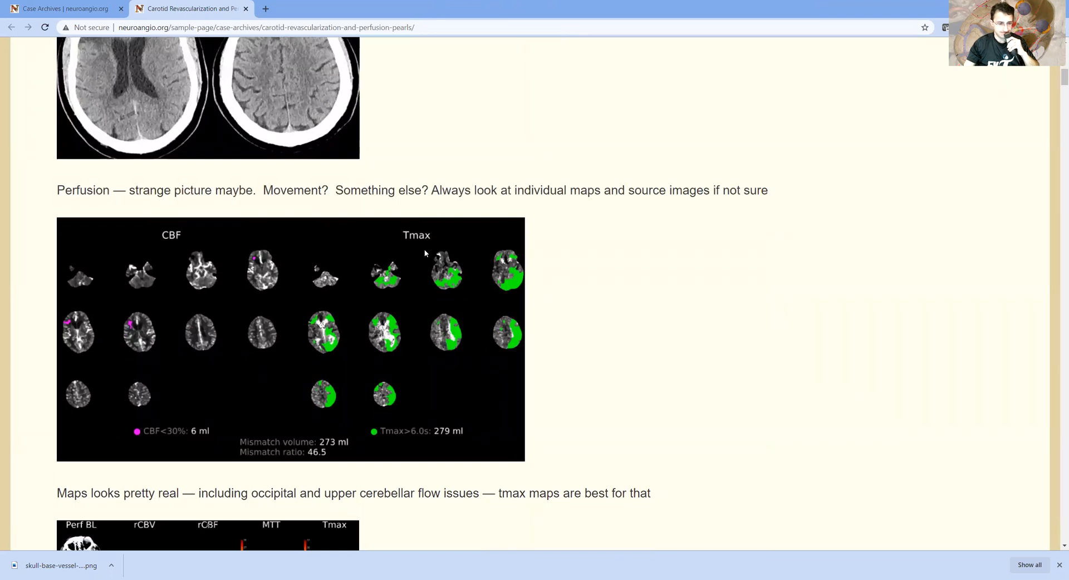
mouse_move(440, 317)
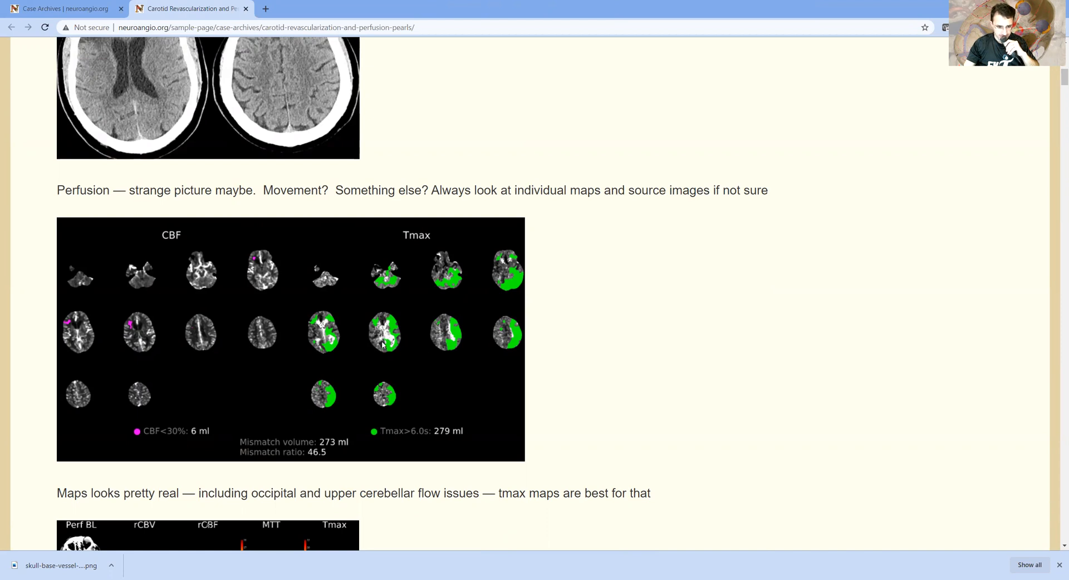
mouse_move(78, 292)
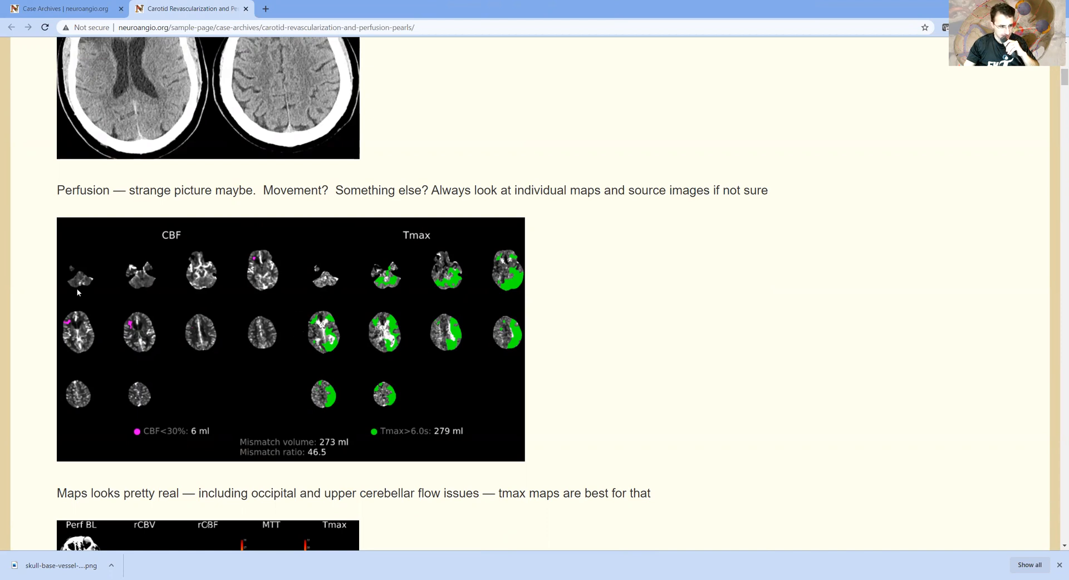
mouse_move(351, 284)
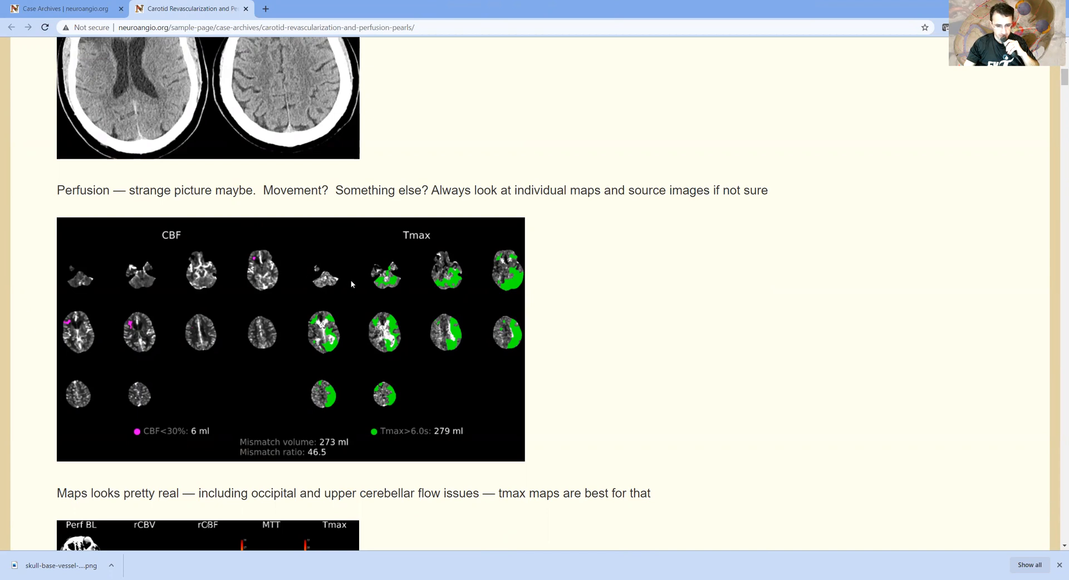
mouse_move(413, 313)
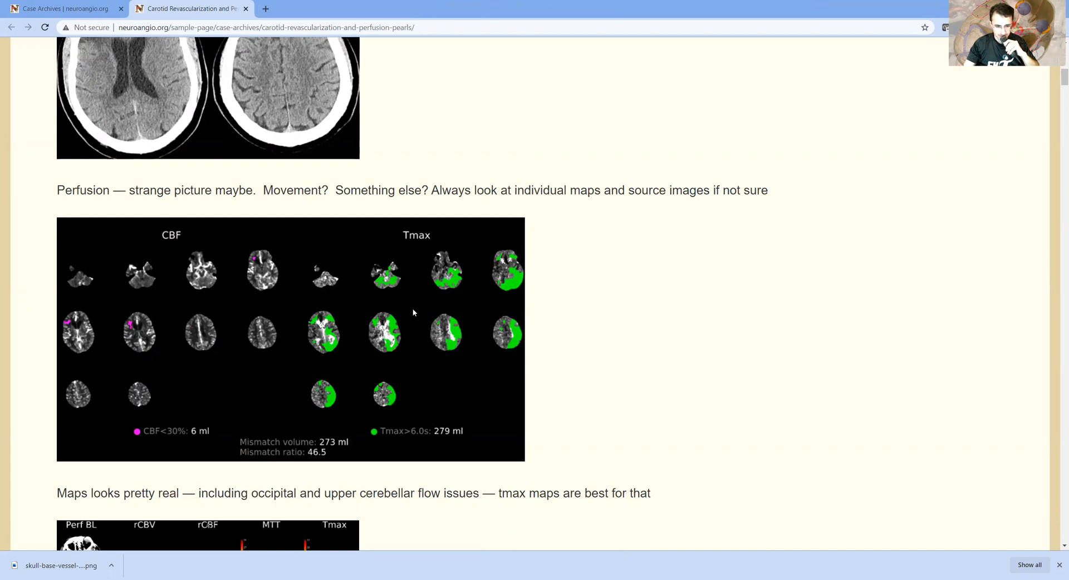
mouse_move(392, 279)
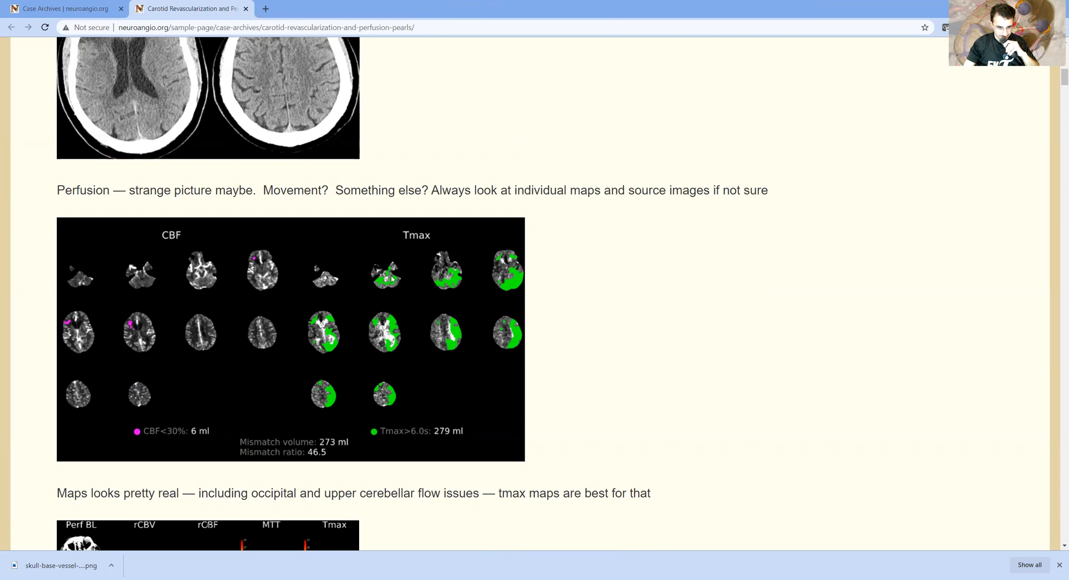
mouse_move(448, 287)
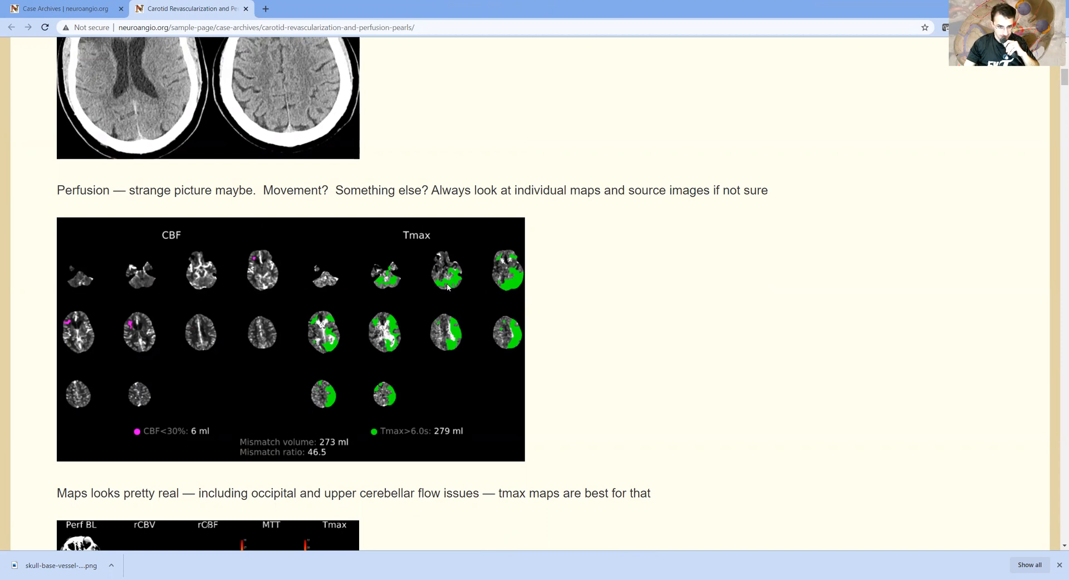
mouse_move(493, 280)
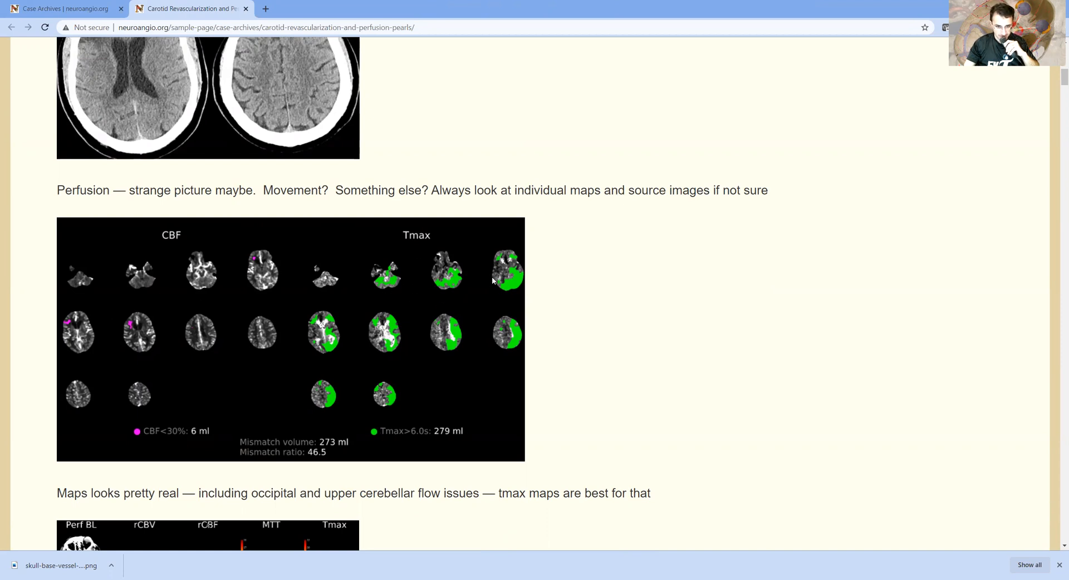
scroll(down, 3)
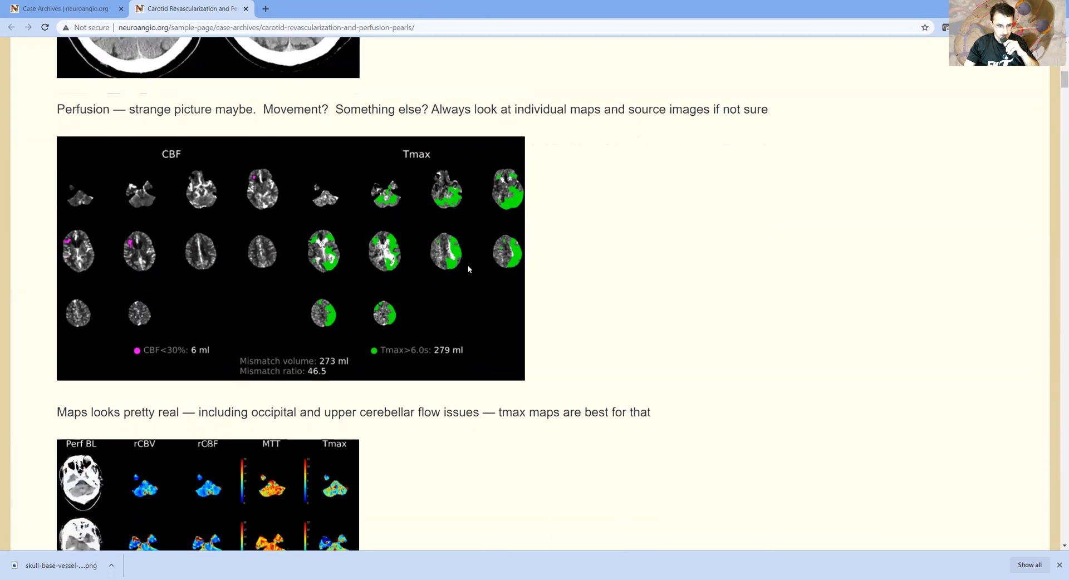
scroll(down, 3)
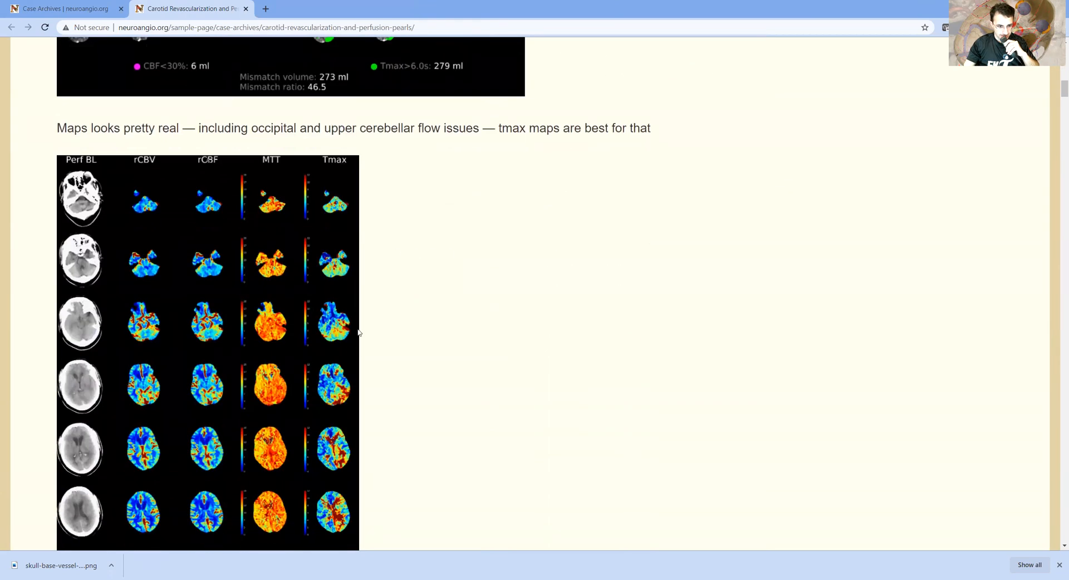
scroll(down, 3)
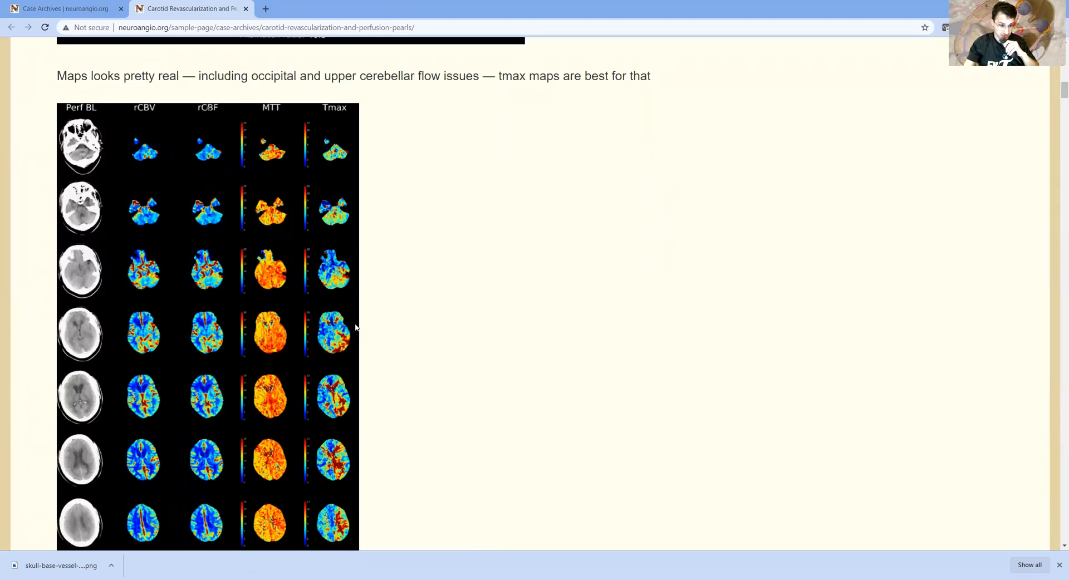
mouse_move(304, 239)
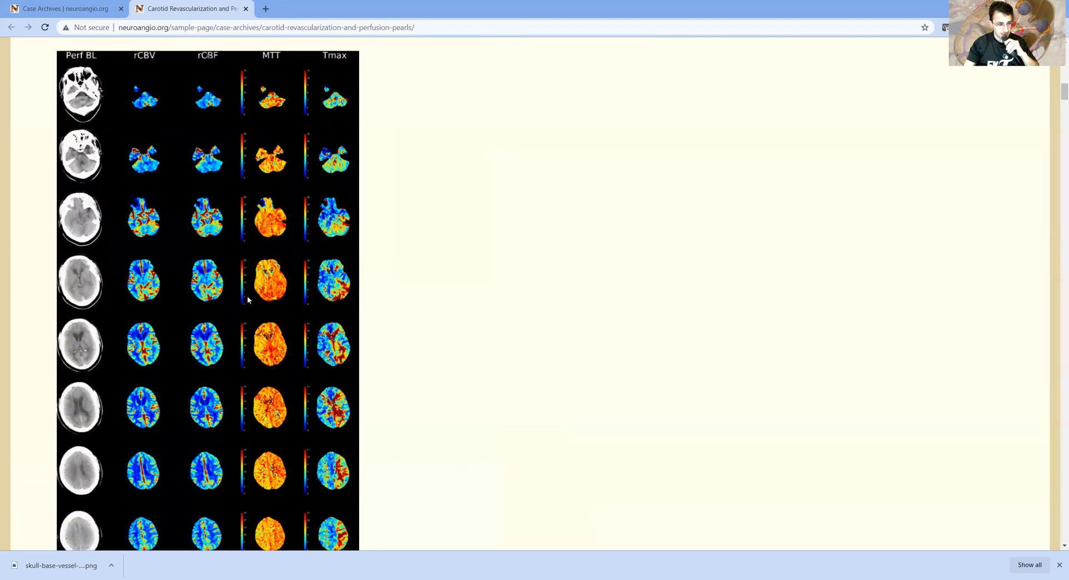
scroll(down, 3)
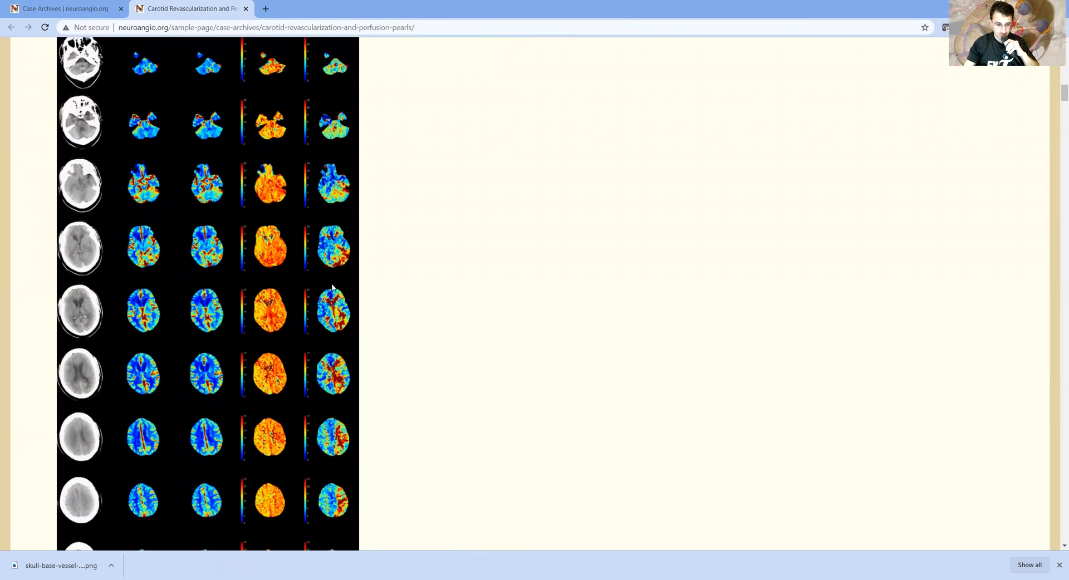
scroll(down, 3)
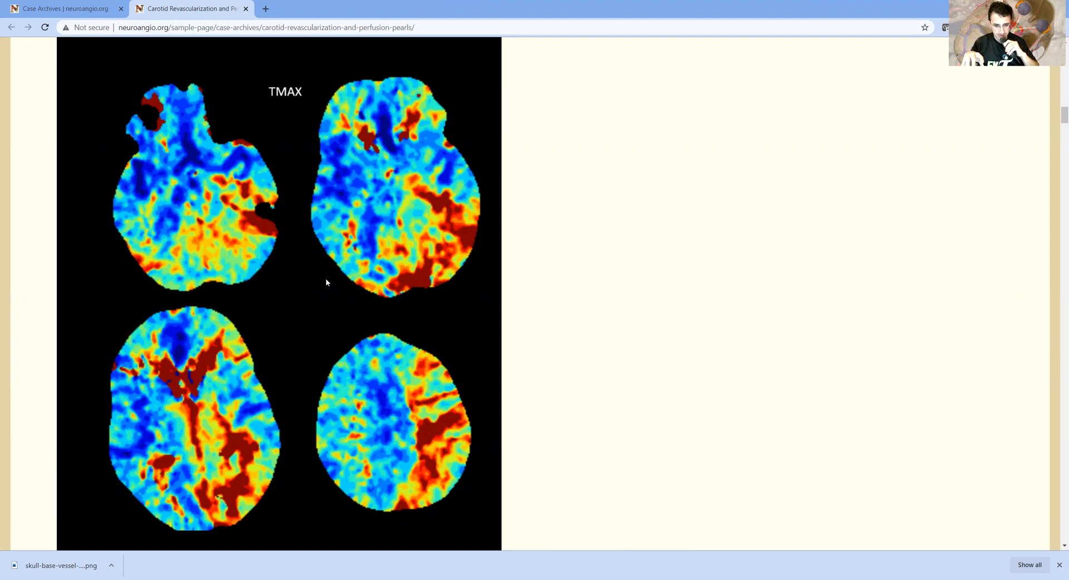
mouse_move(243, 212)
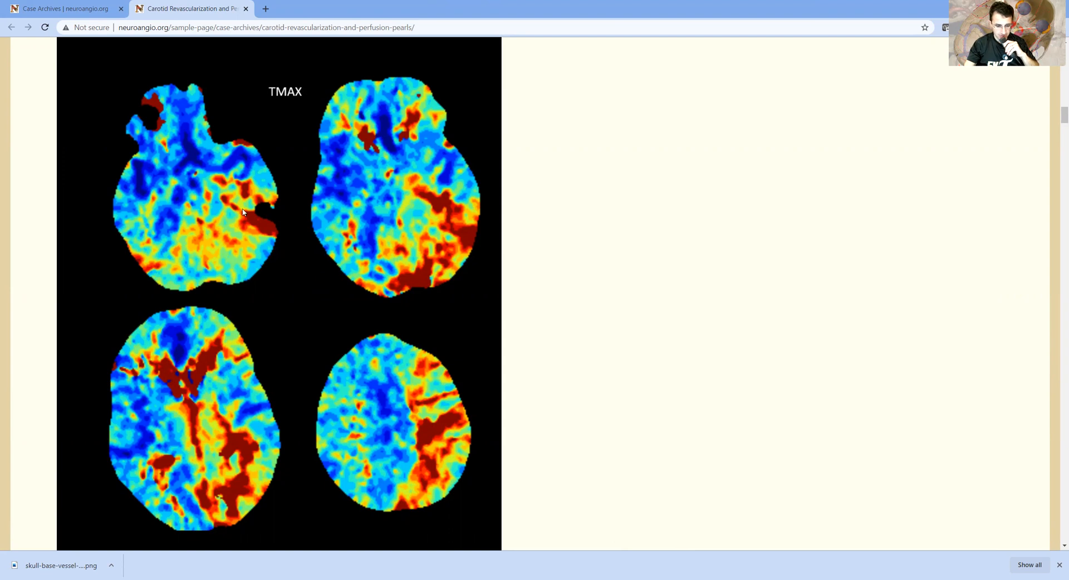
mouse_move(185, 298)
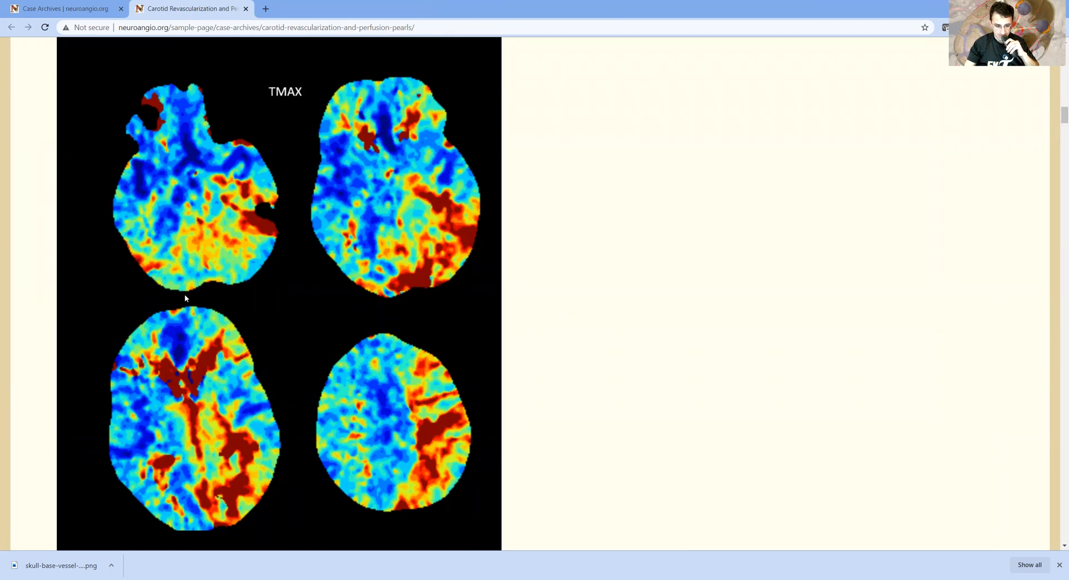
mouse_move(237, 219)
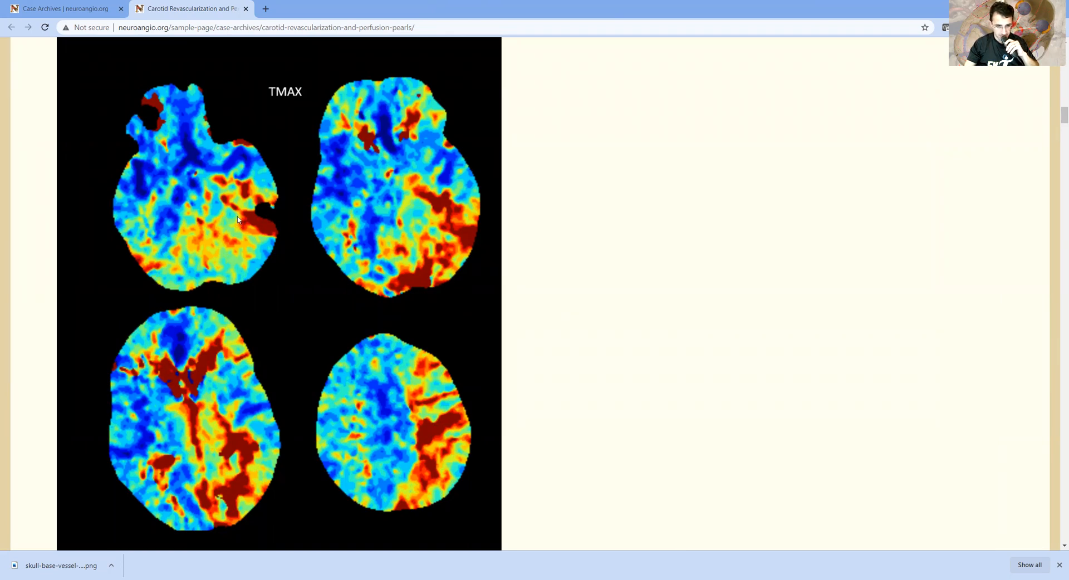
scroll(down, 3)
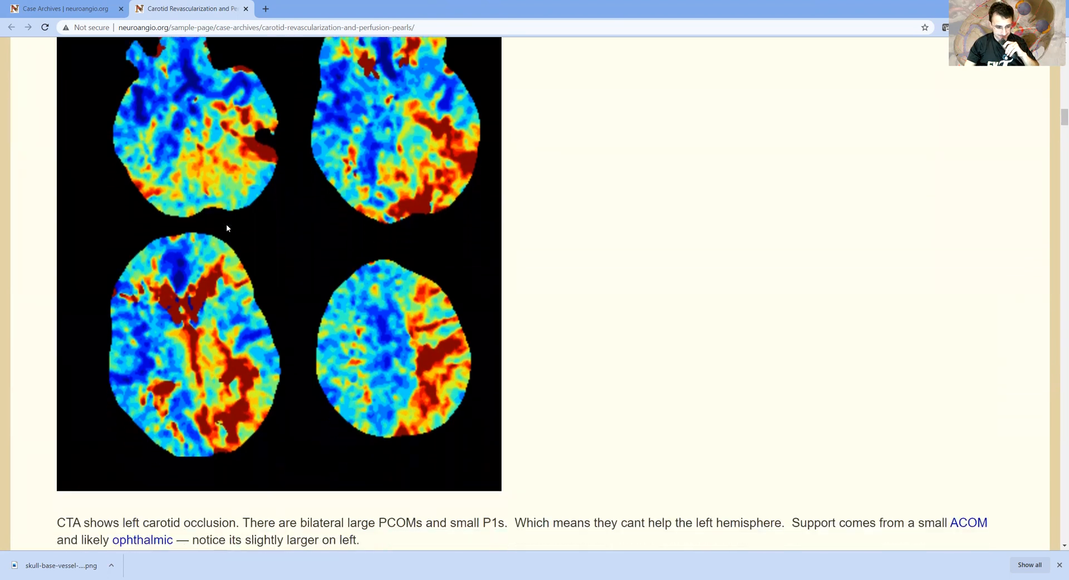
scroll(down, 3)
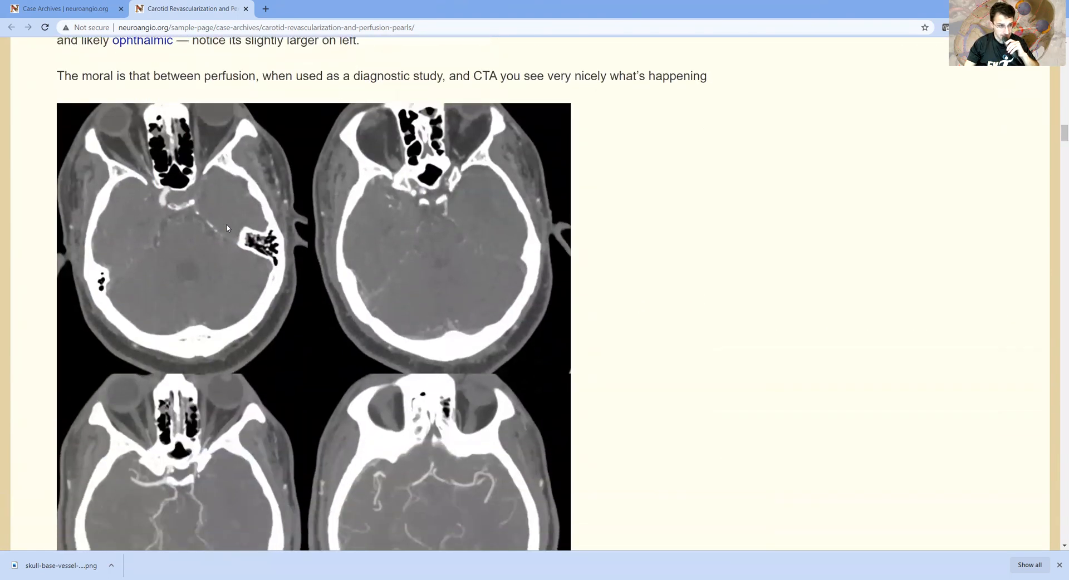
scroll(down, 3)
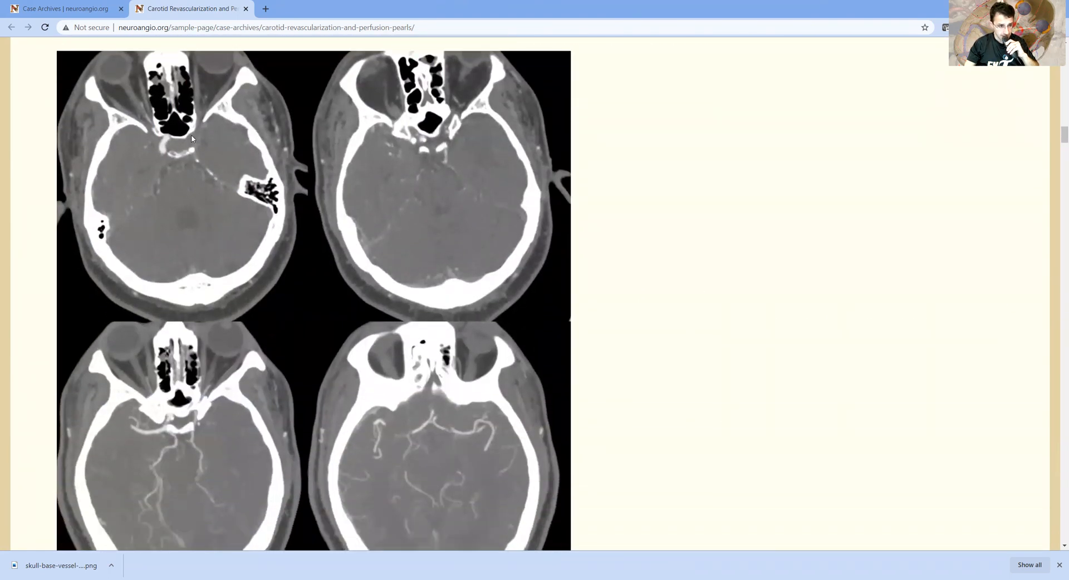
mouse_move(185, 168)
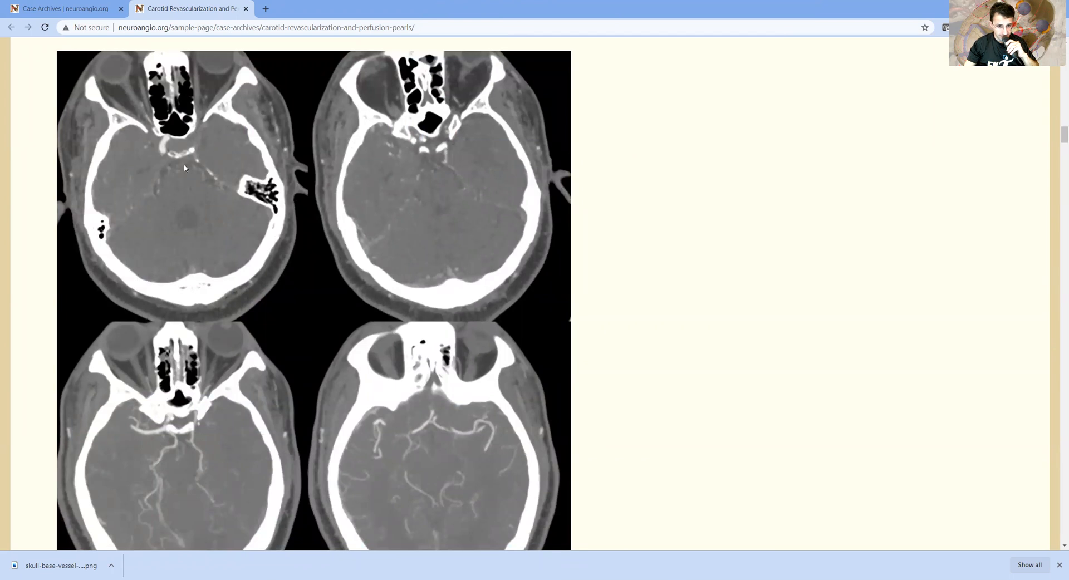
mouse_move(207, 316)
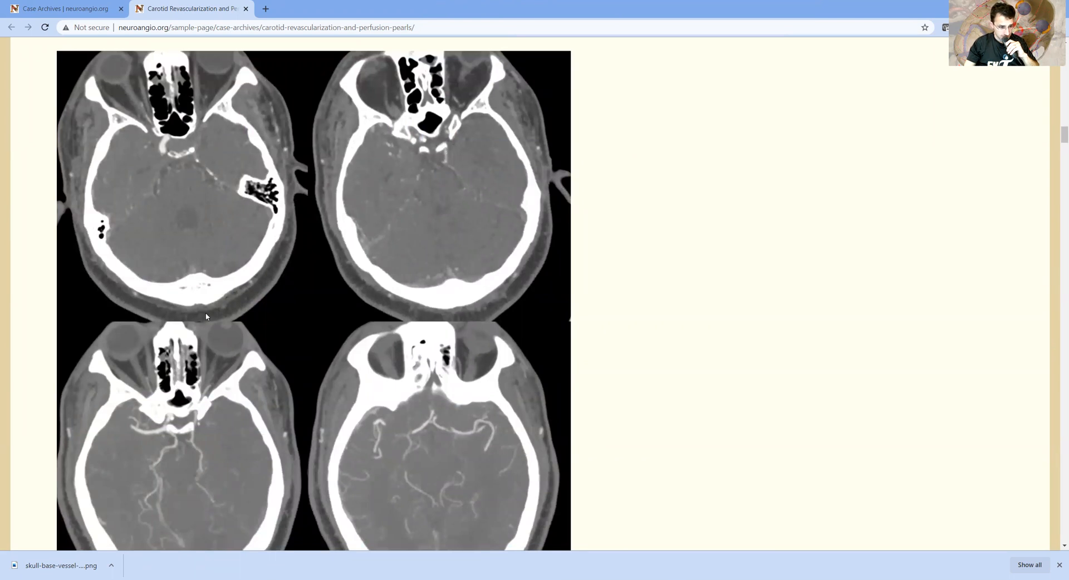
mouse_move(184, 464)
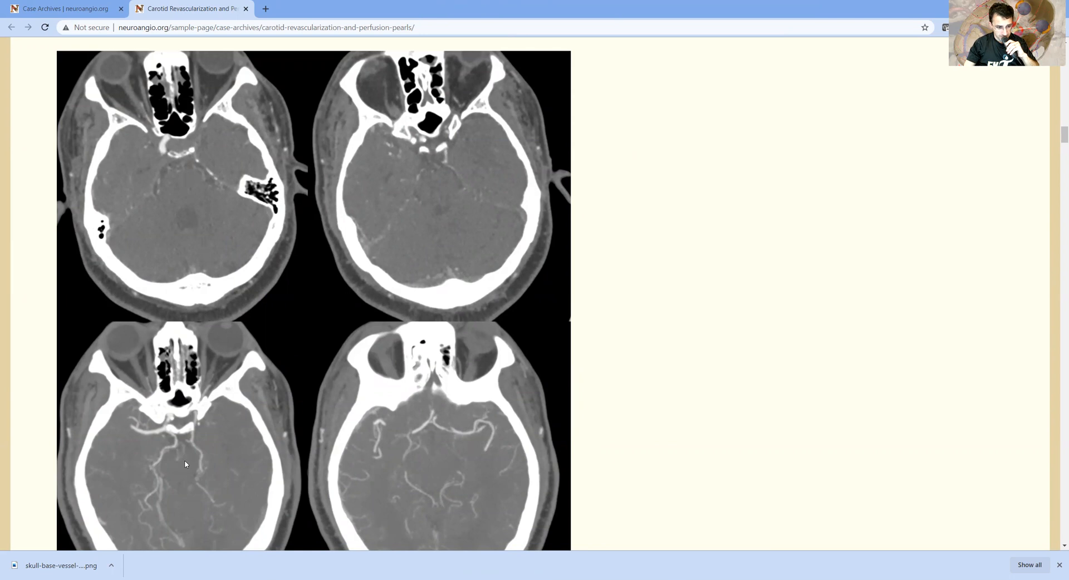
mouse_move(206, 401)
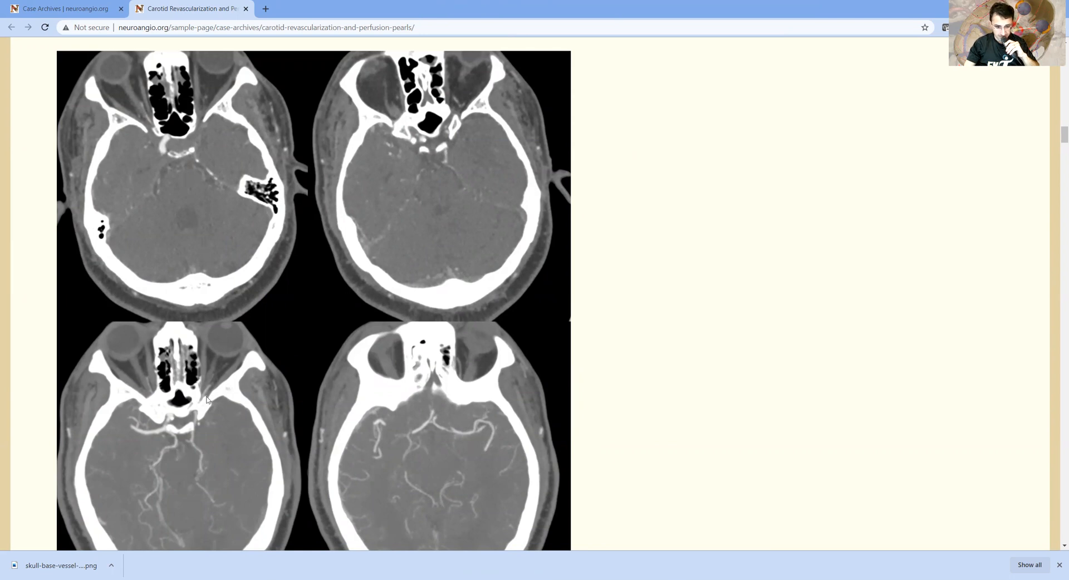
mouse_move(207, 410)
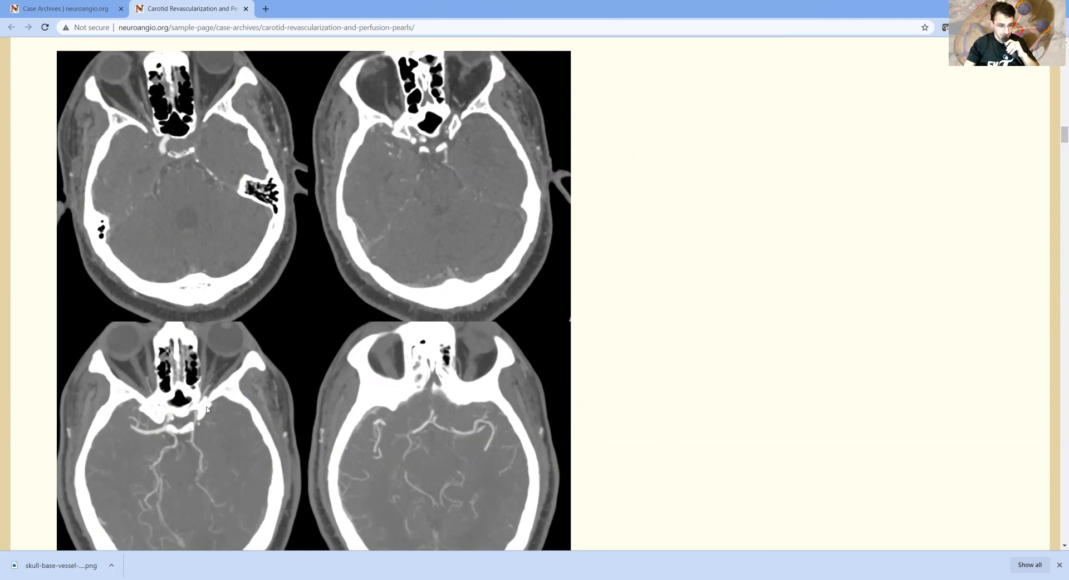
mouse_move(193, 461)
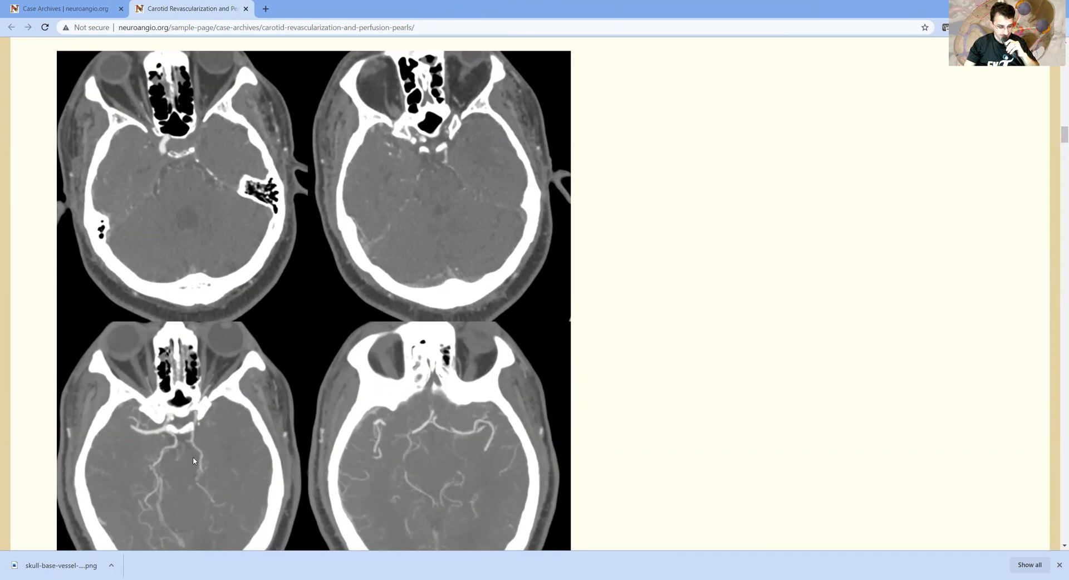
mouse_move(220, 488)
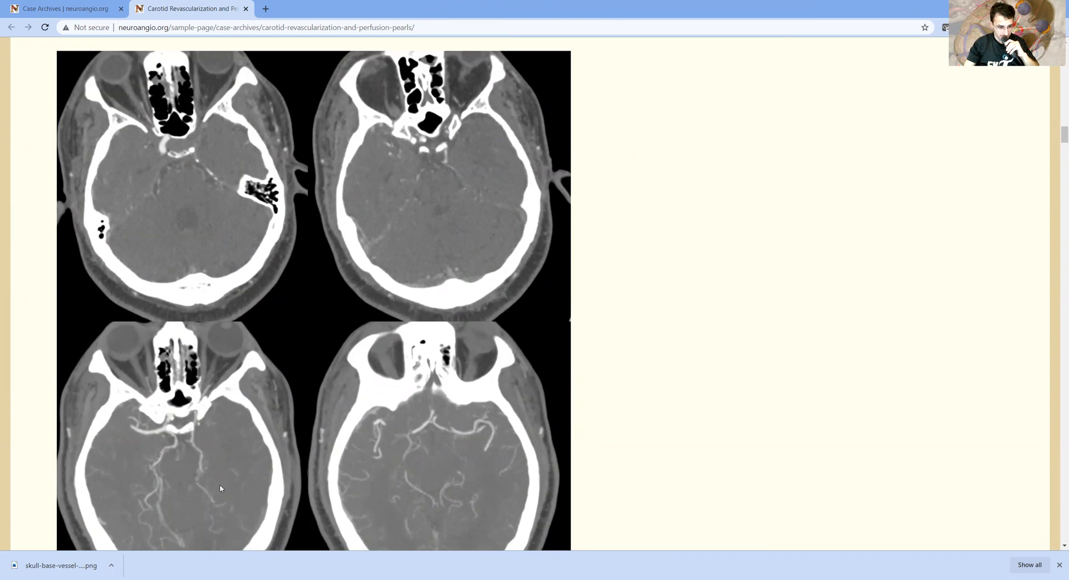
mouse_move(208, 434)
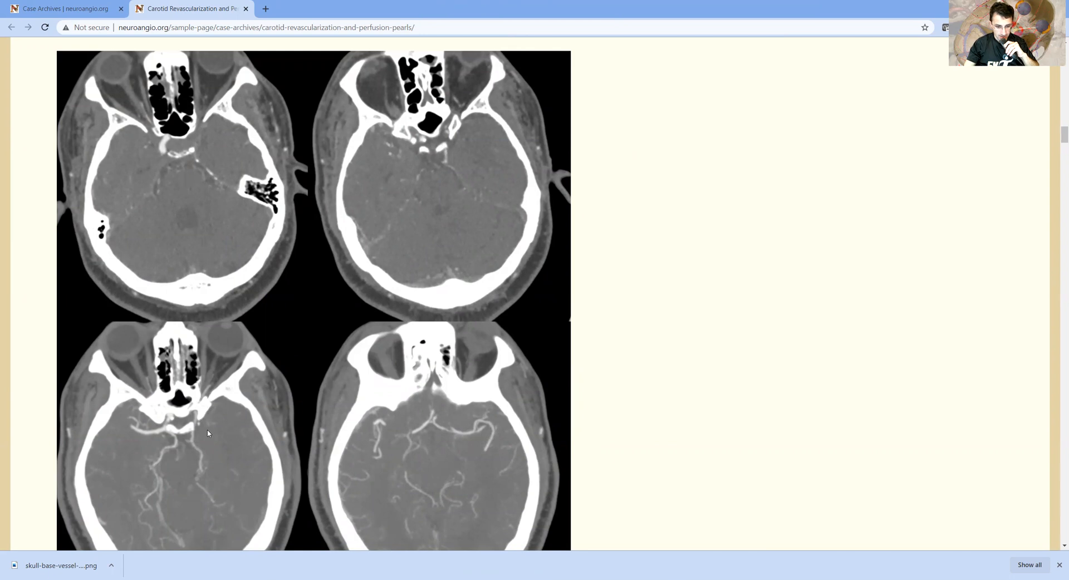
mouse_move(435, 431)
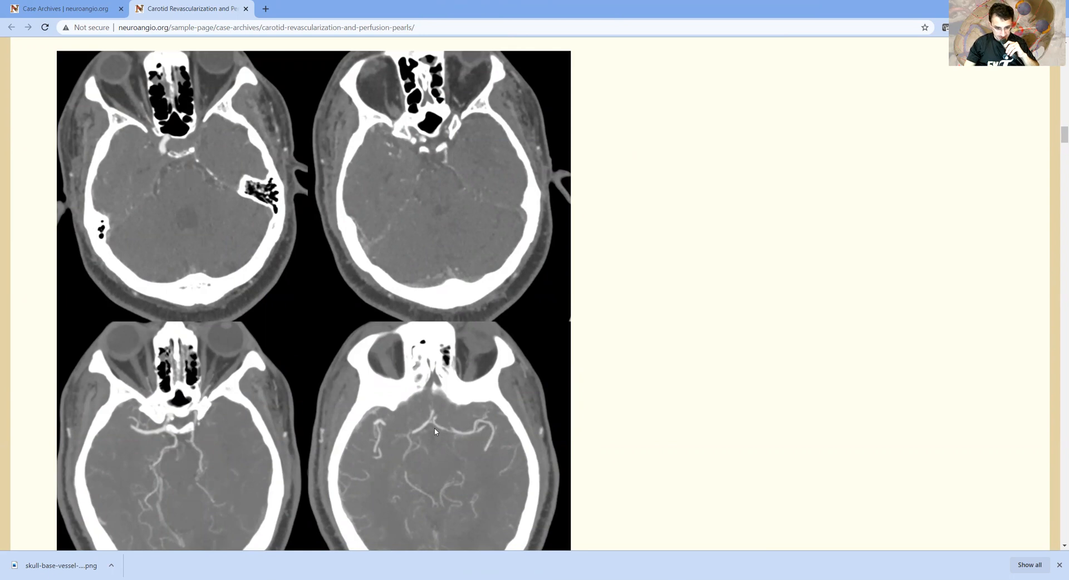
mouse_move(435, 444)
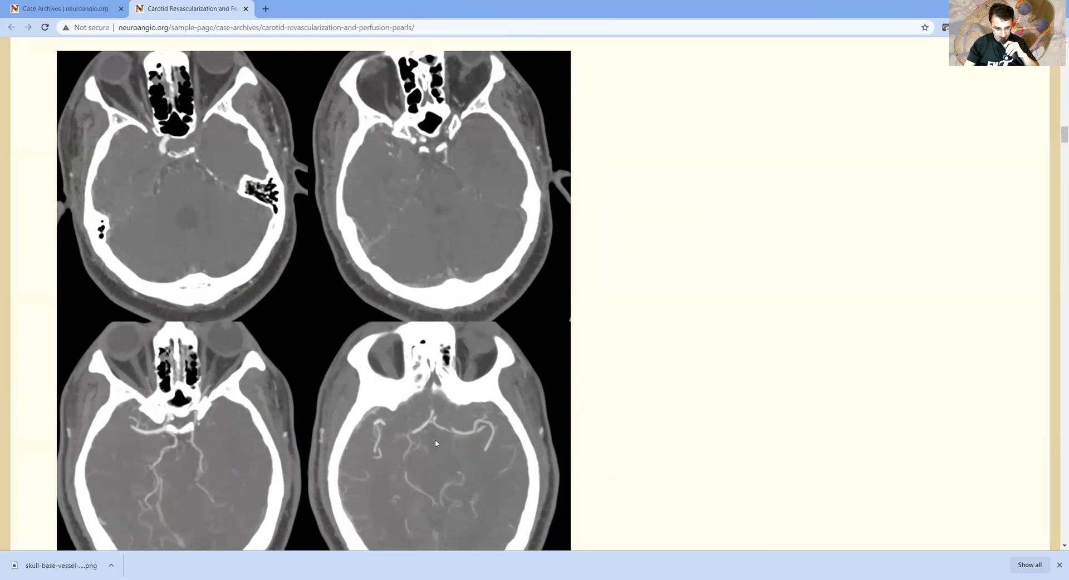
mouse_move(444, 359)
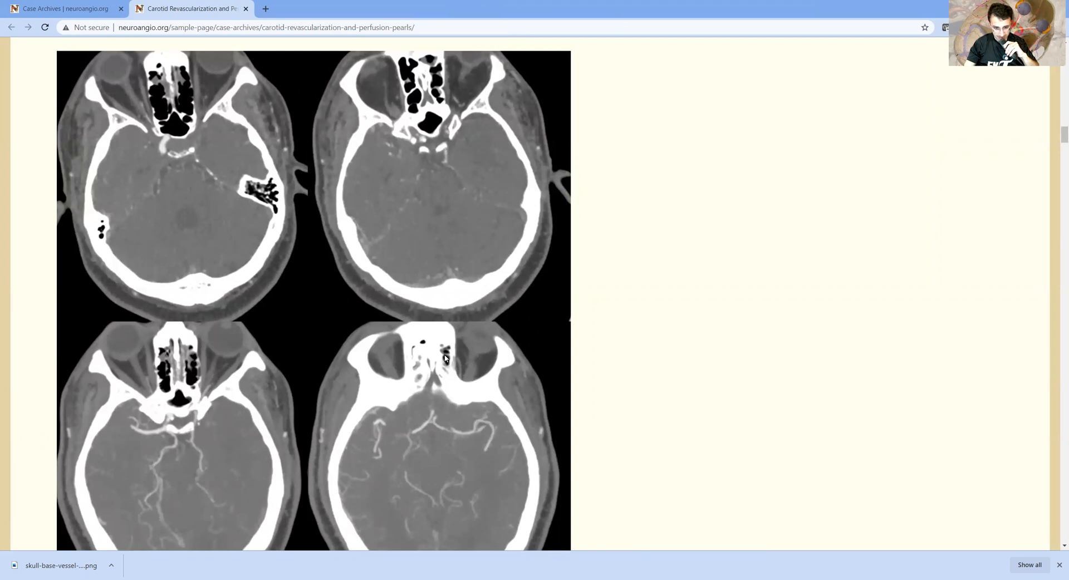
mouse_move(438, 234)
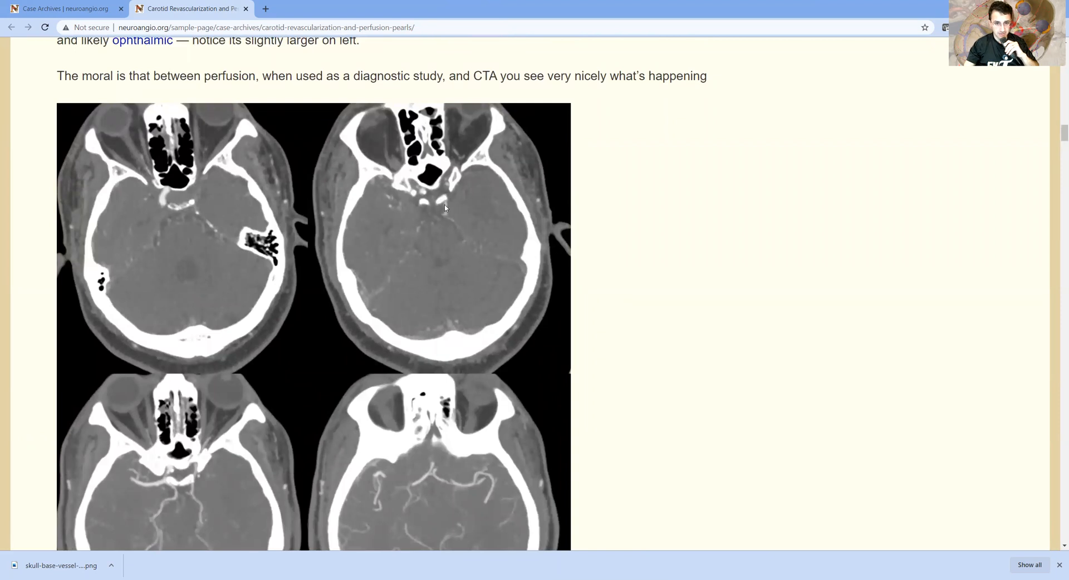
mouse_move(367, 262)
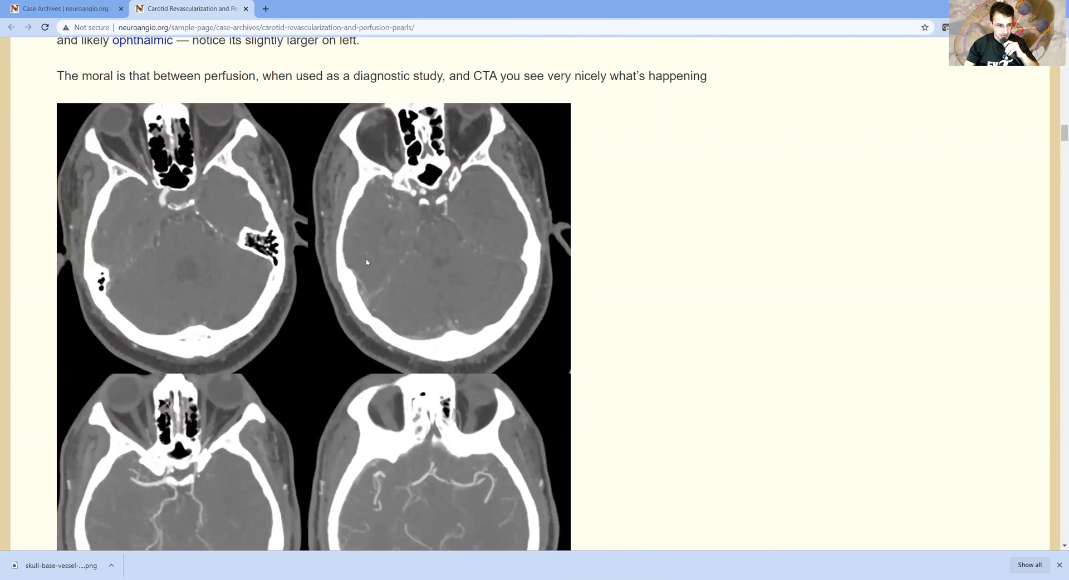
scroll(down, 3)
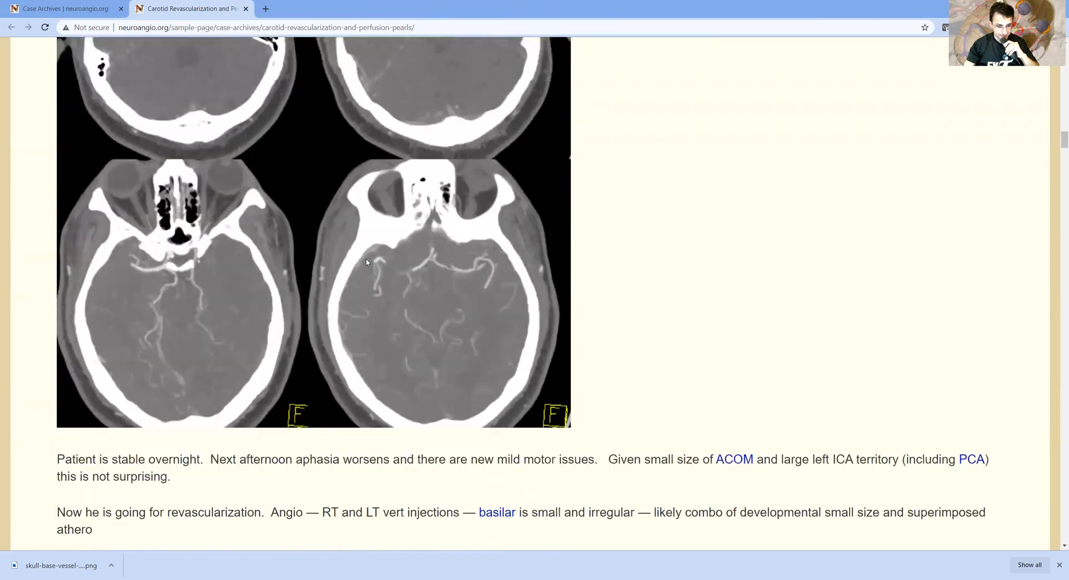
scroll(down, 3)
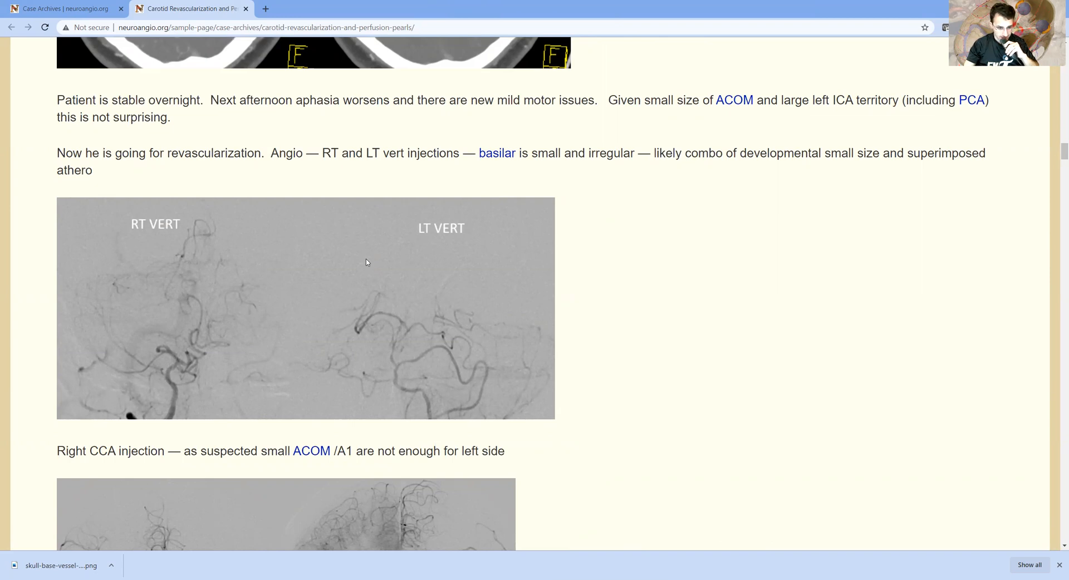
mouse_move(322, 325)
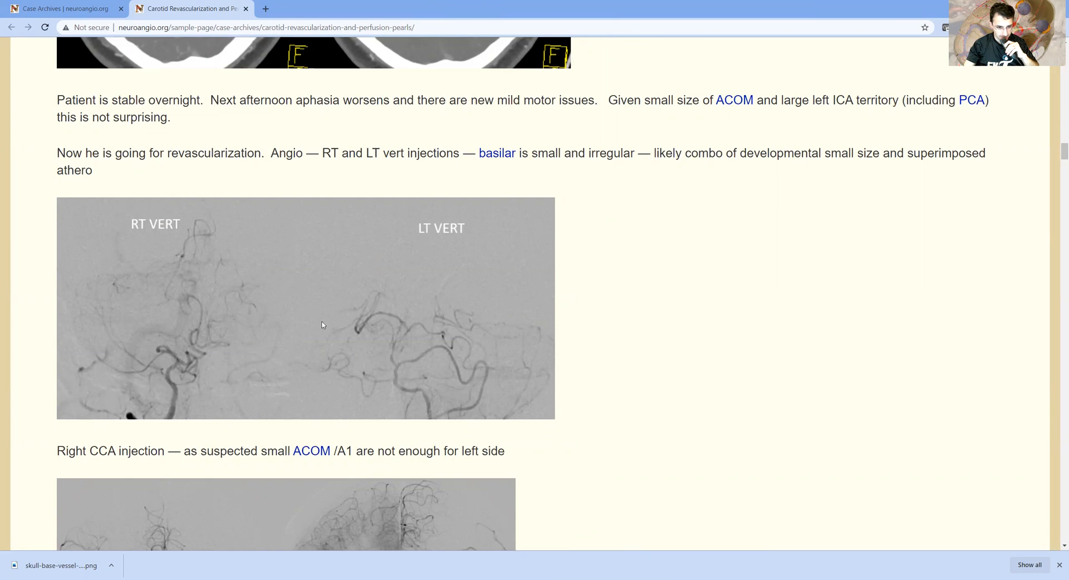
mouse_move(252, 352)
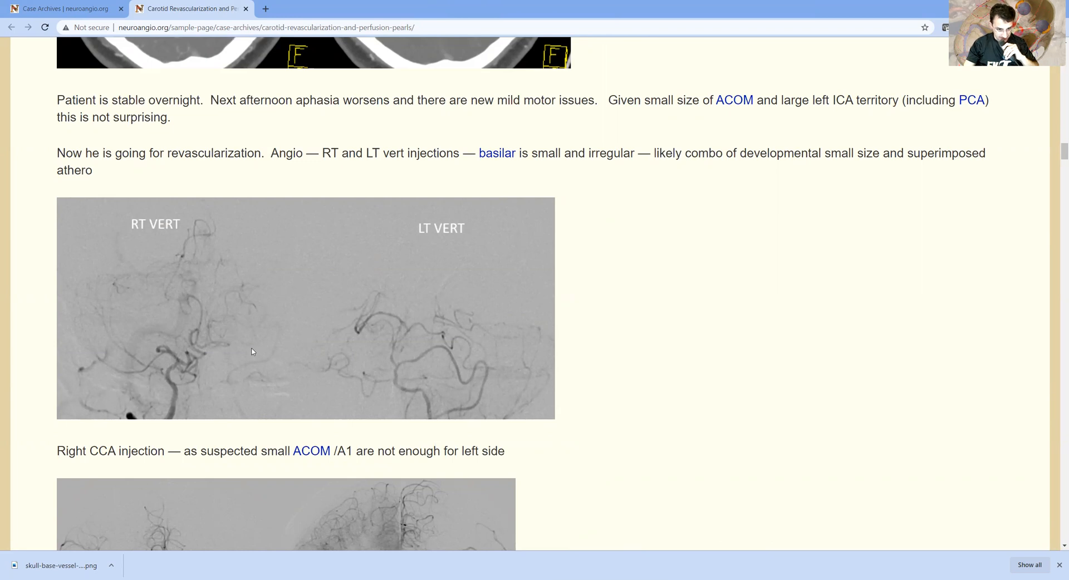
mouse_move(314, 356)
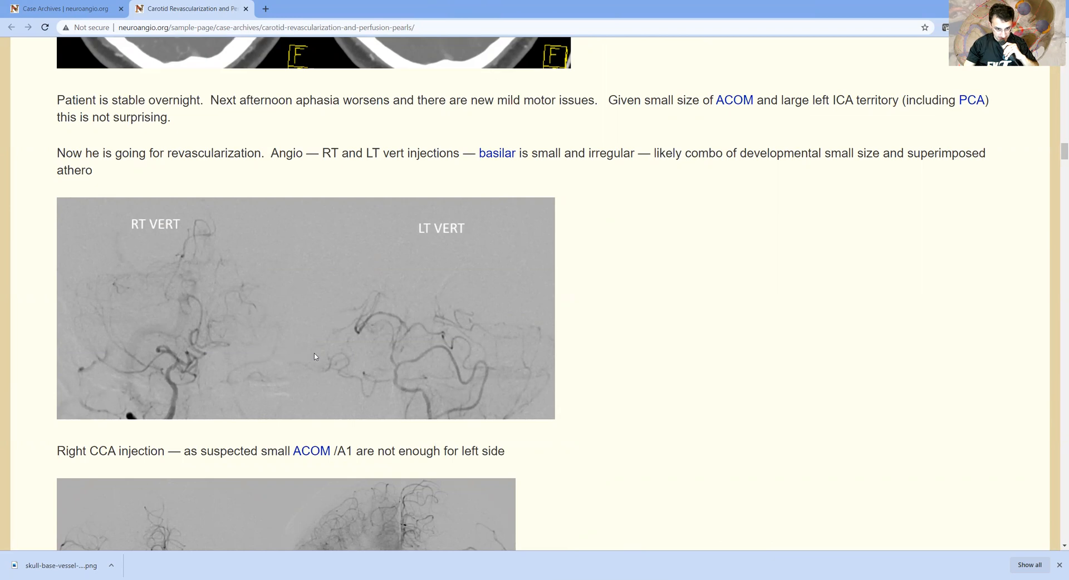
mouse_move(477, 383)
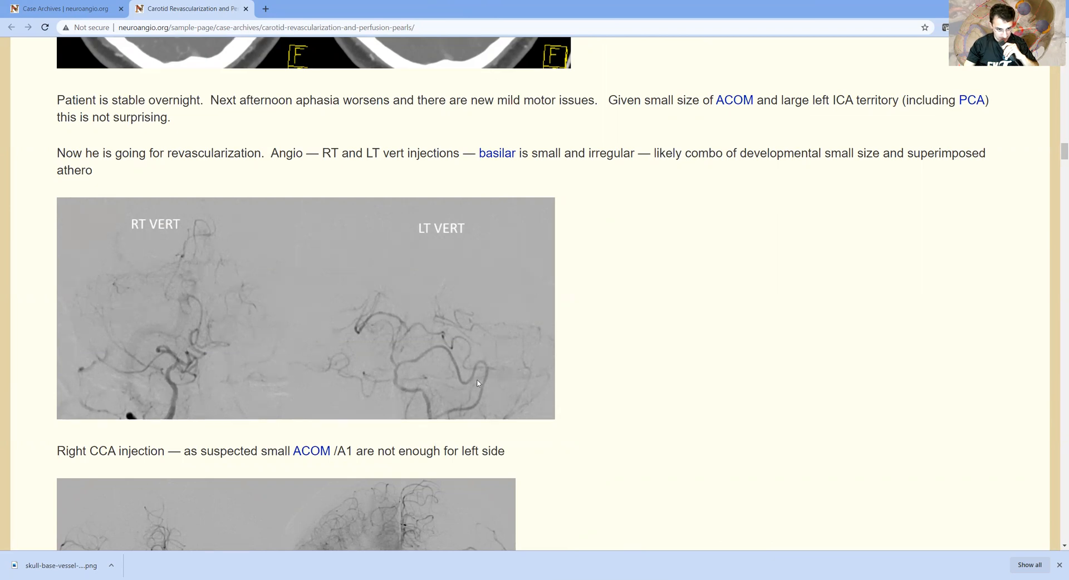
mouse_move(402, 368)
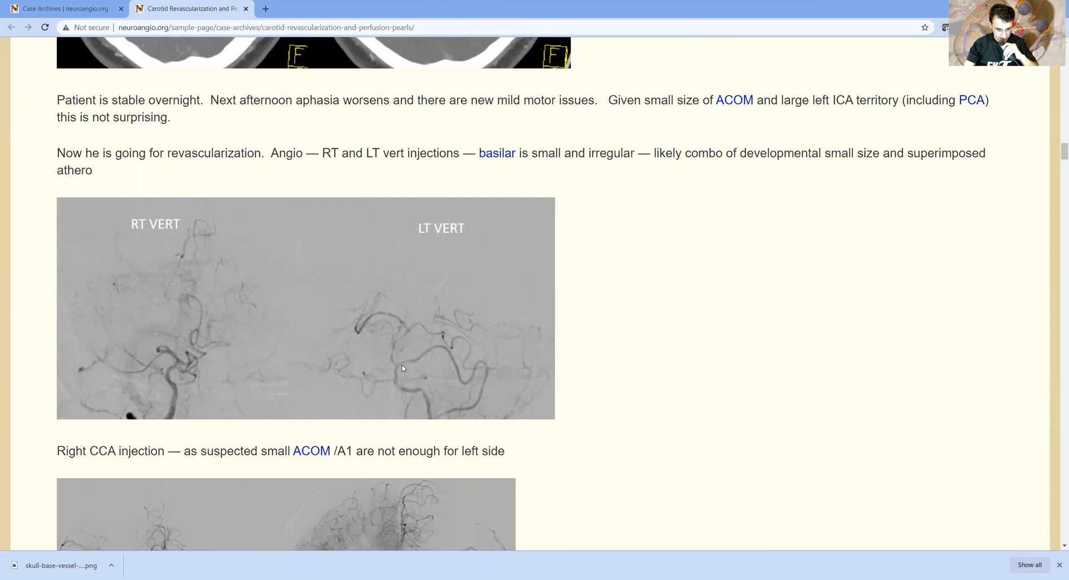
mouse_move(387, 364)
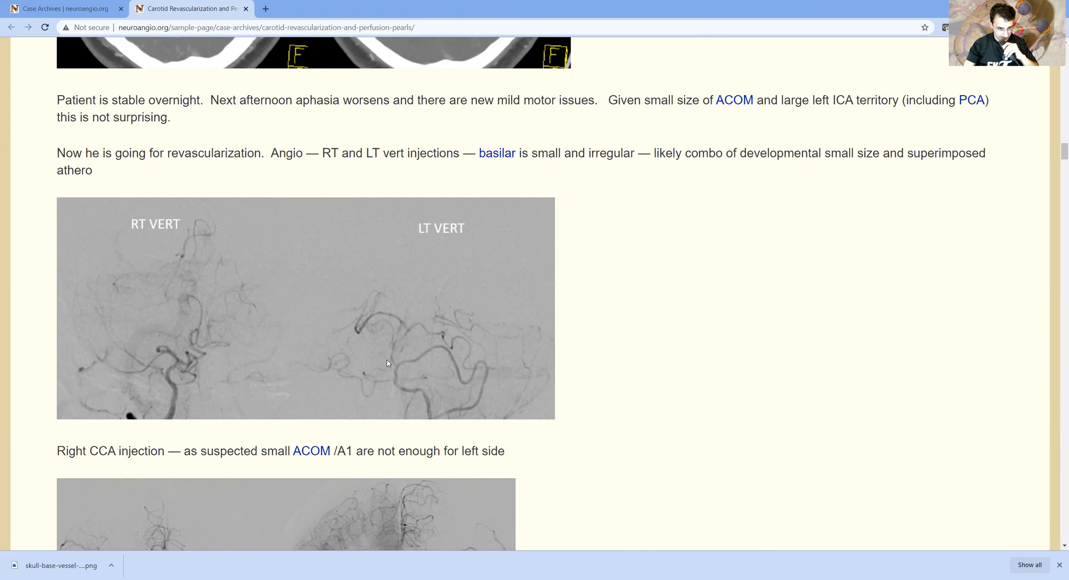
scroll(down, 3)
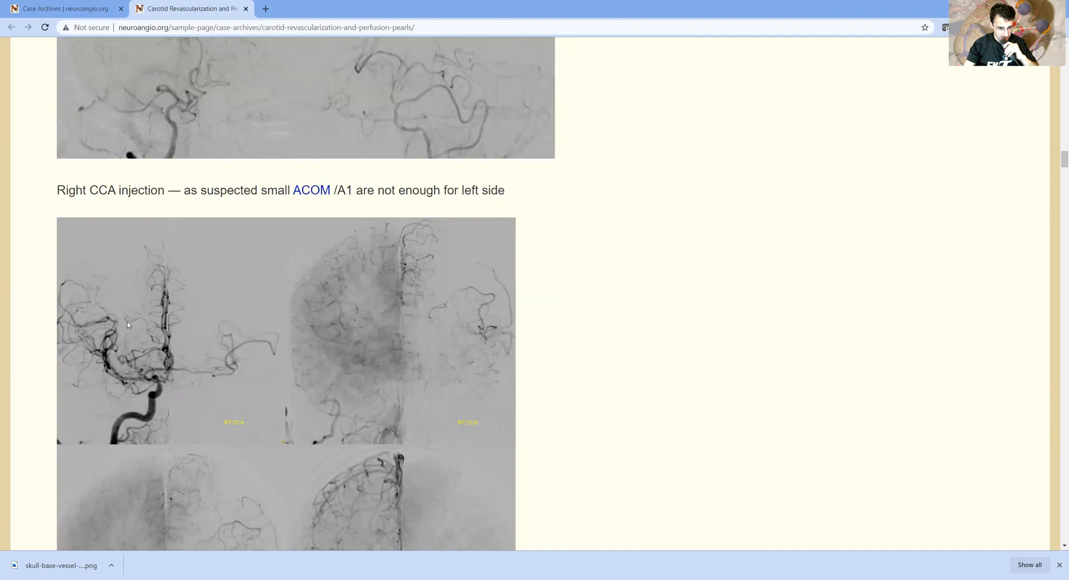
scroll(down, 3)
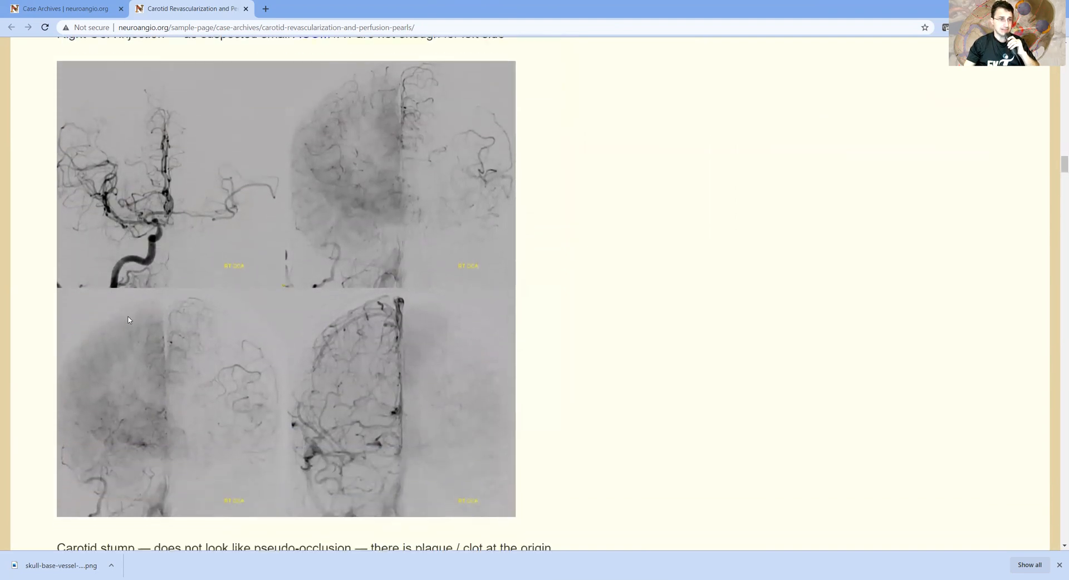
mouse_move(131, 296)
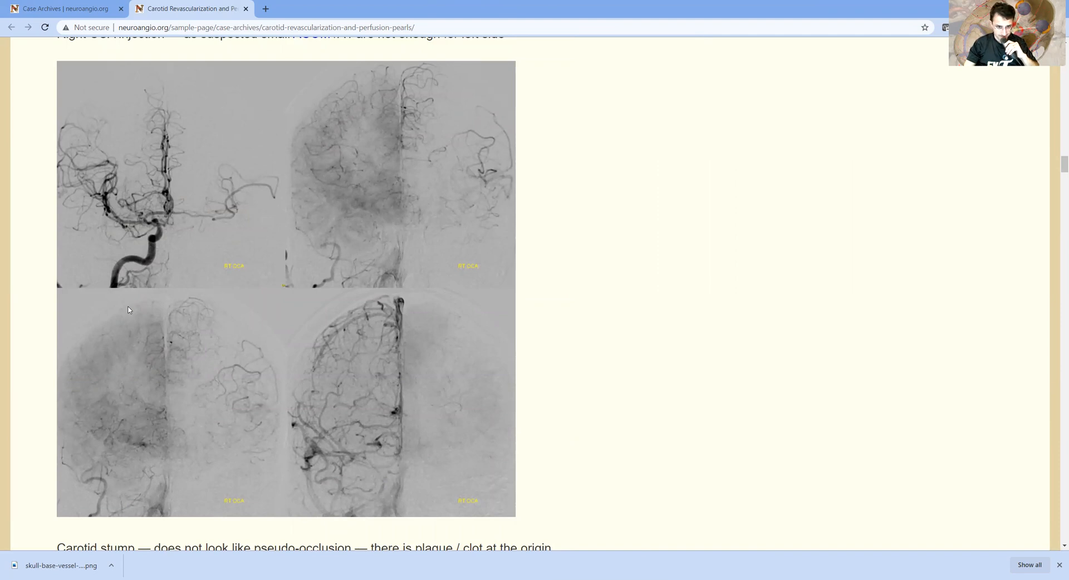
mouse_move(137, 274)
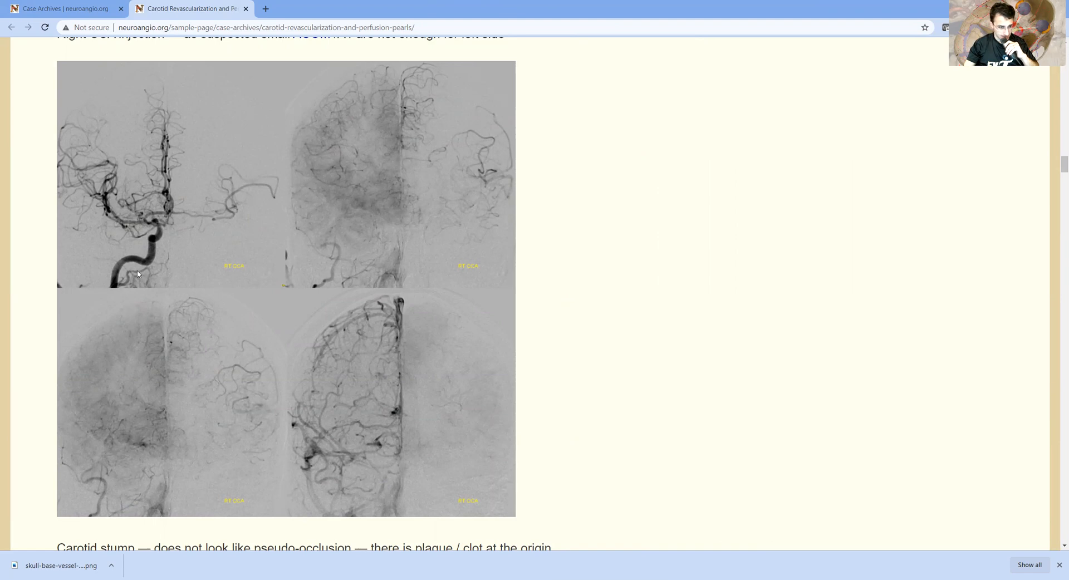
mouse_move(210, 243)
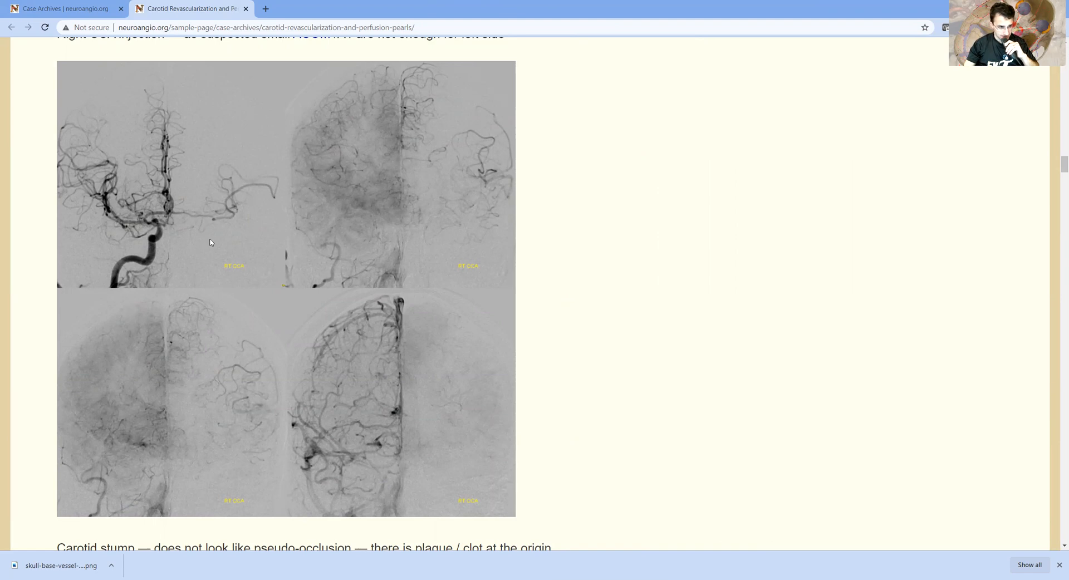
mouse_move(198, 212)
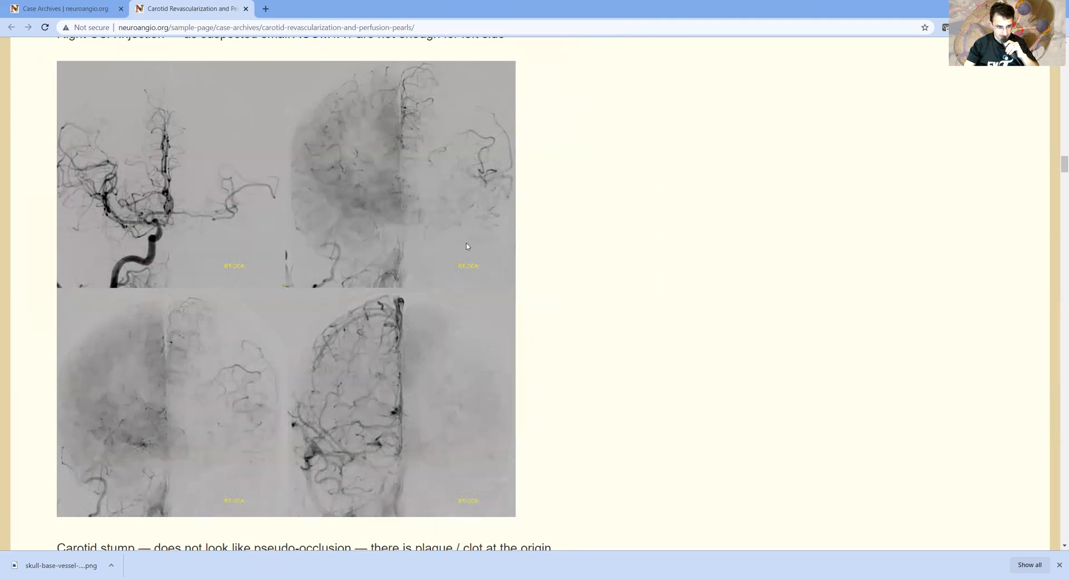
scroll(down, 3)
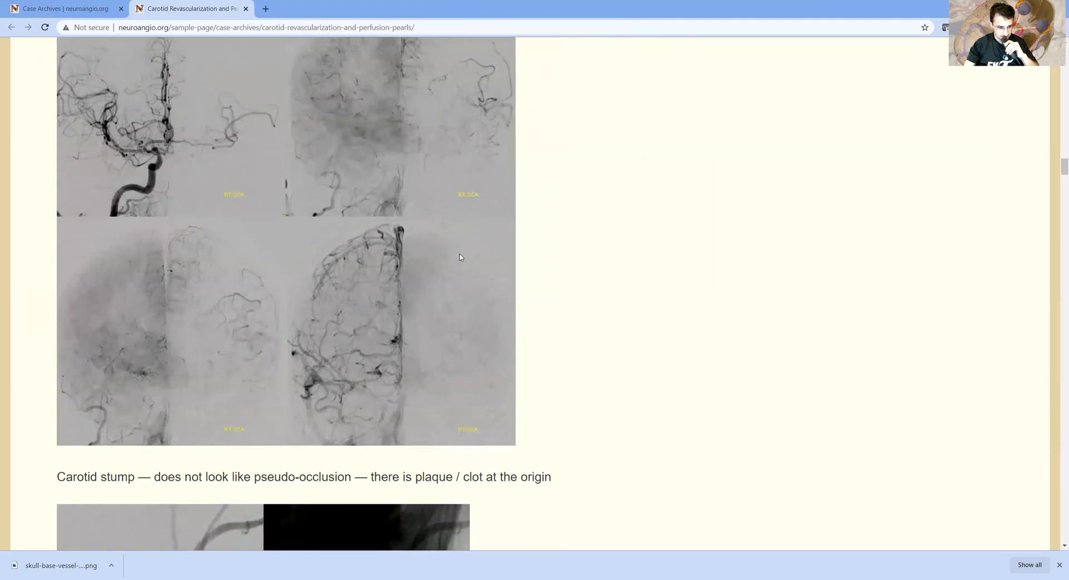
scroll(down, 3)
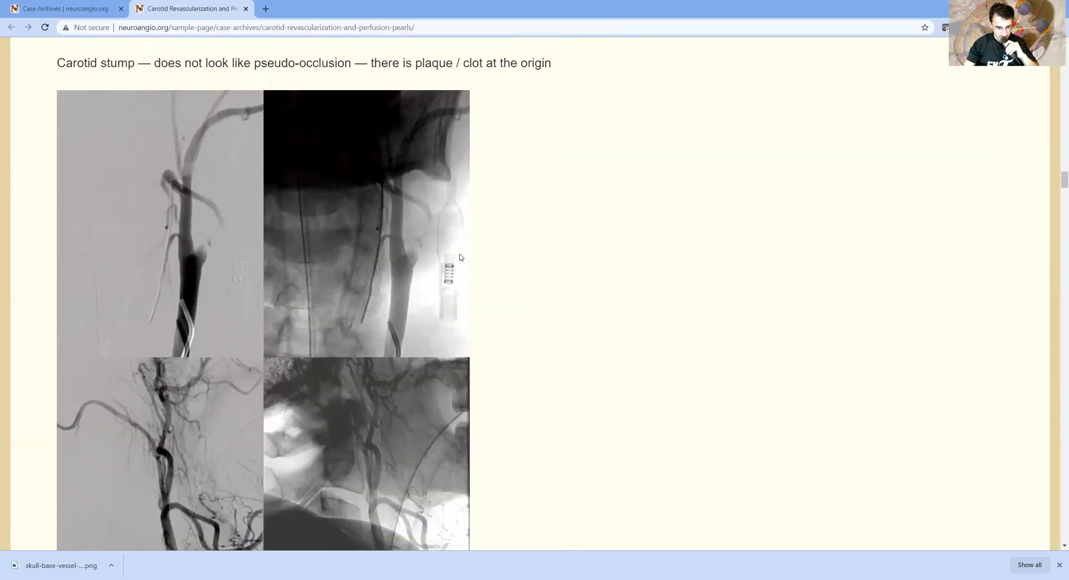
scroll(down, 3)
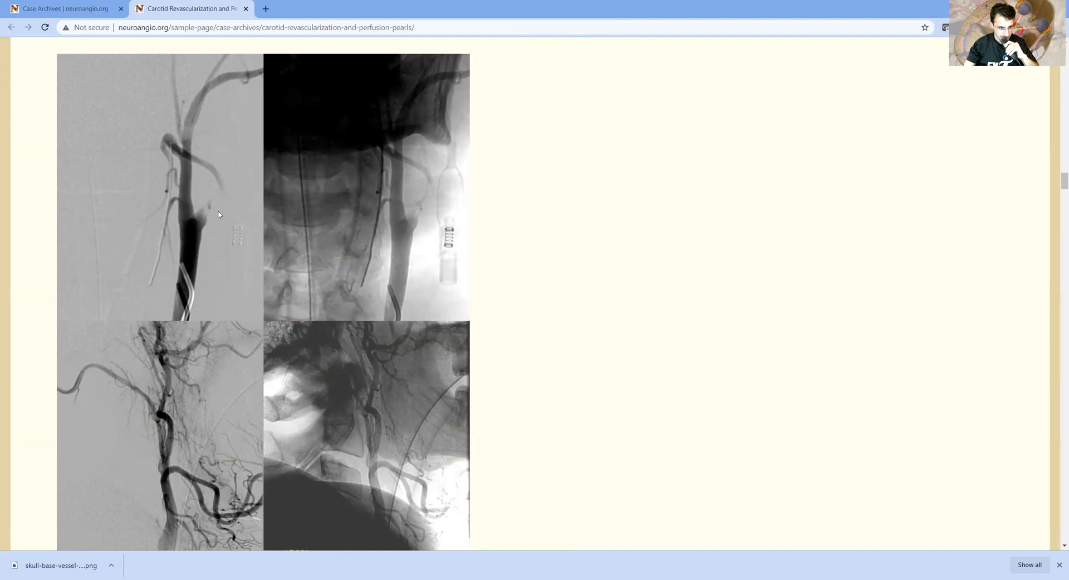
mouse_move(277, 238)
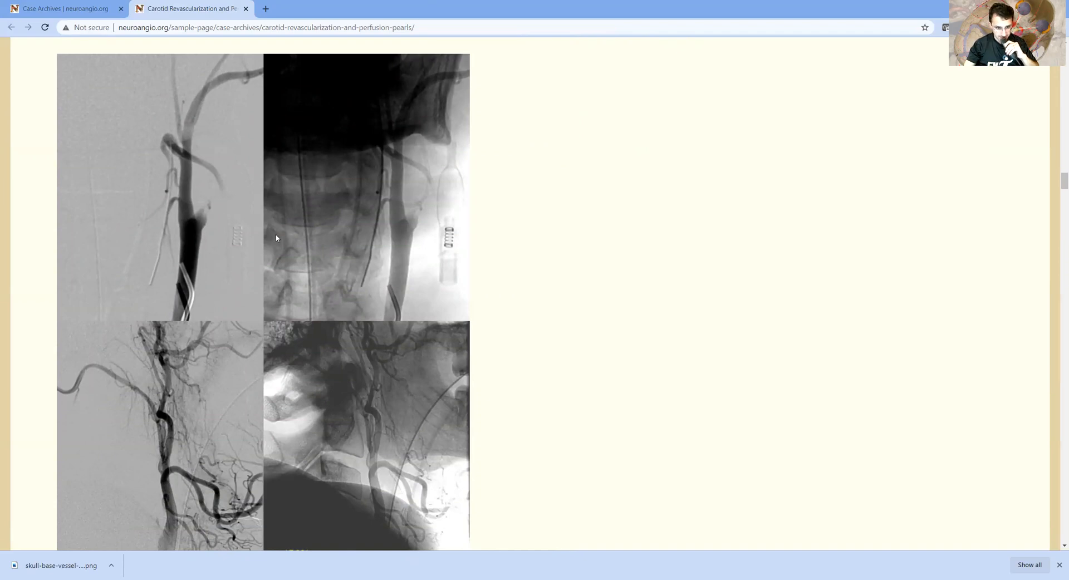
scroll(down, 3)
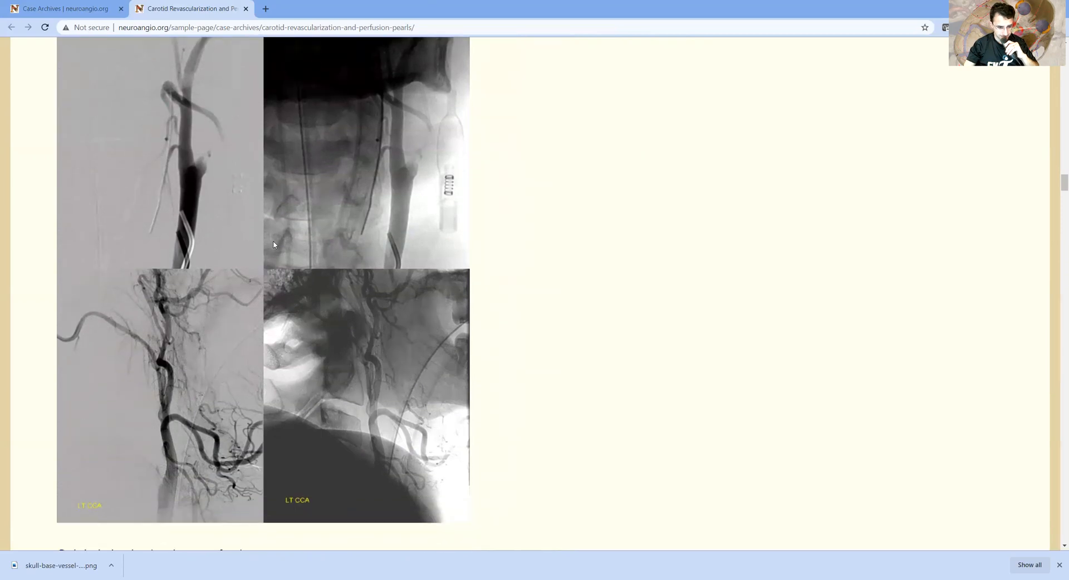
scroll(down, 3)
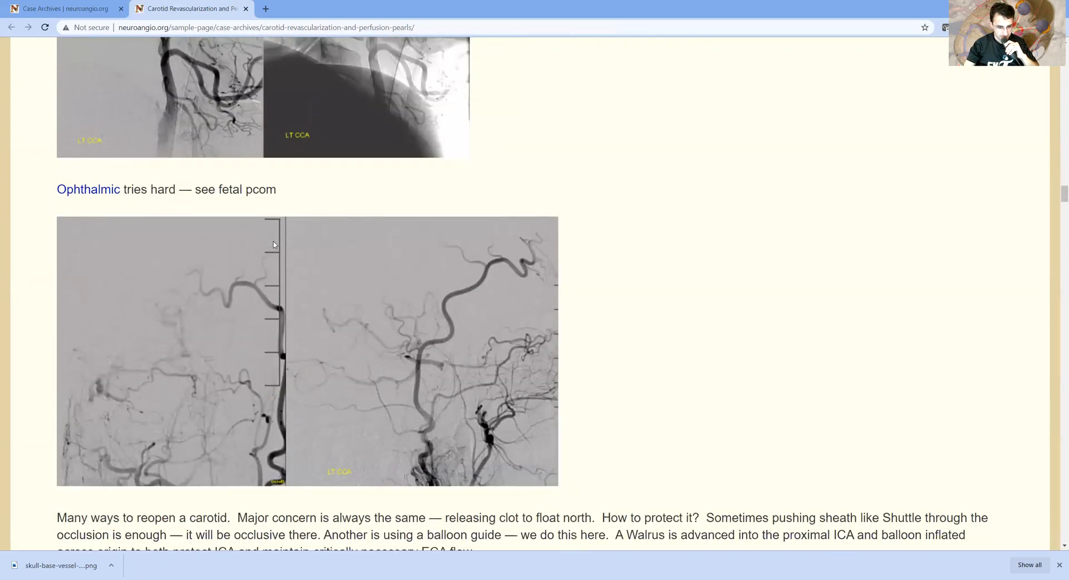
mouse_move(514, 380)
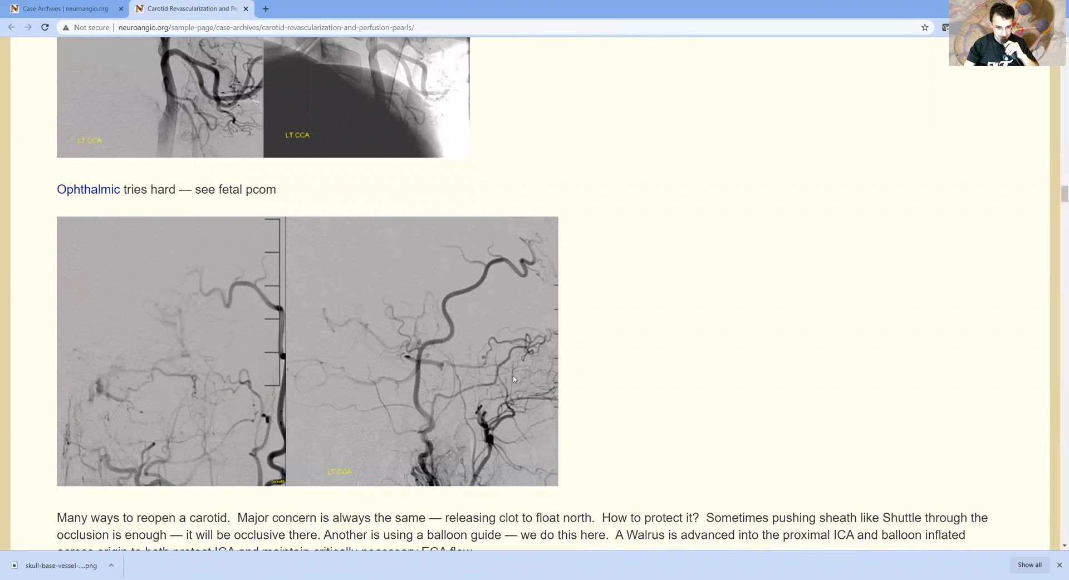
mouse_move(378, 376)
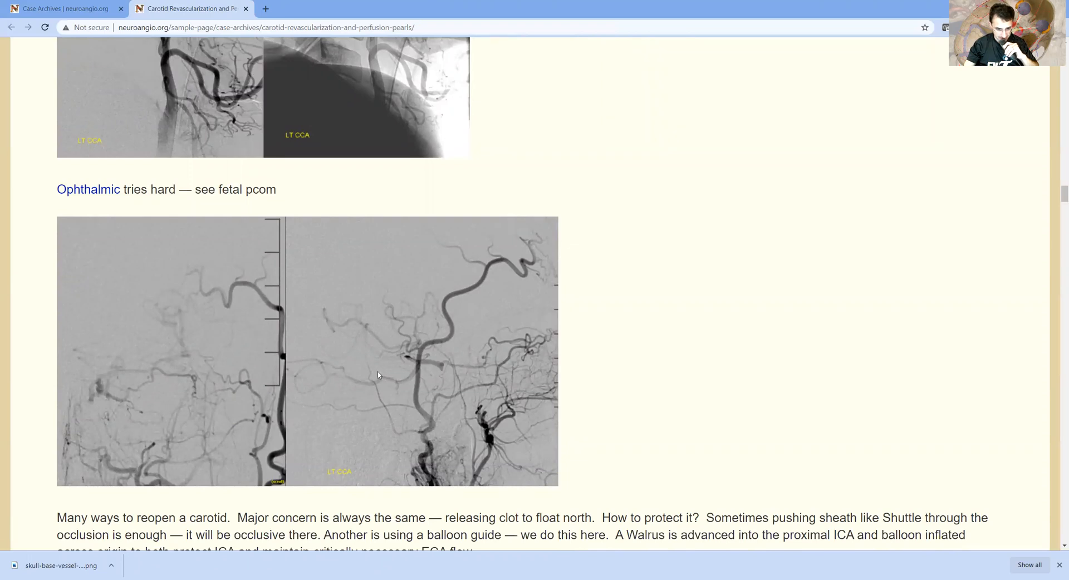
mouse_move(389, 385)
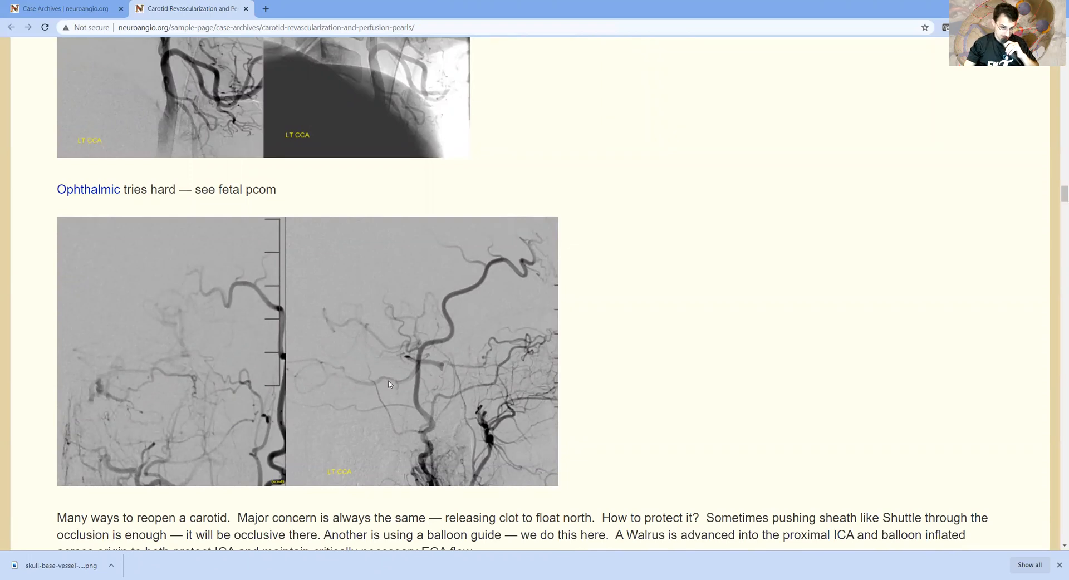
mouse_move(413, 373)
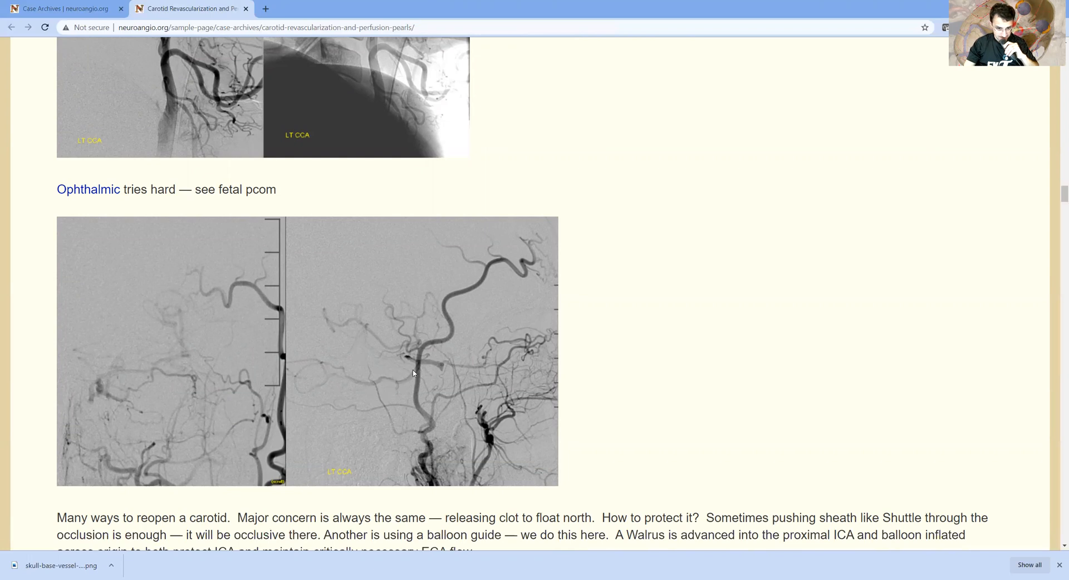
scroll(down, 3)
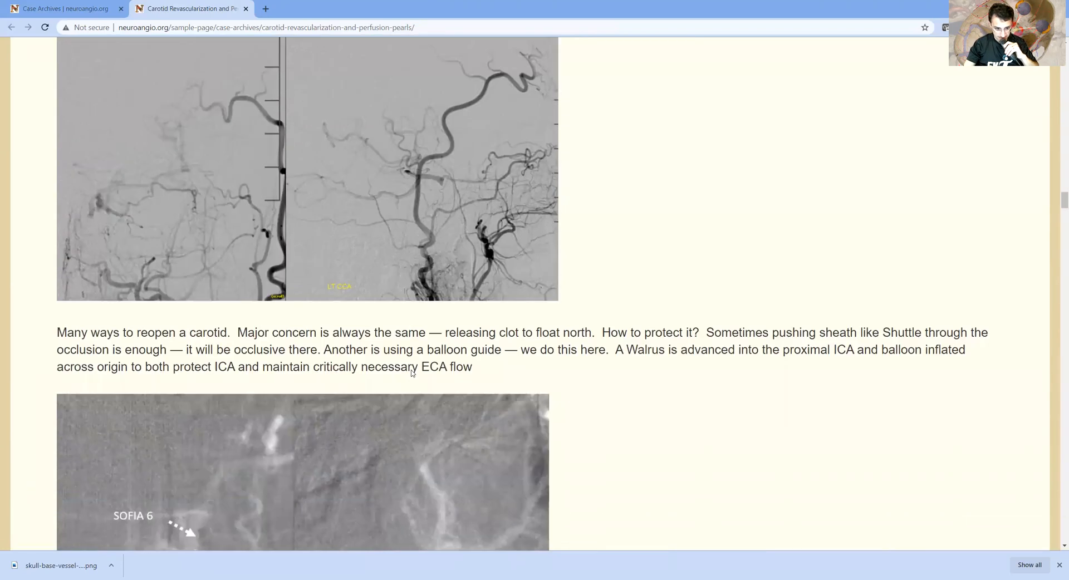
scroll(down, 3)
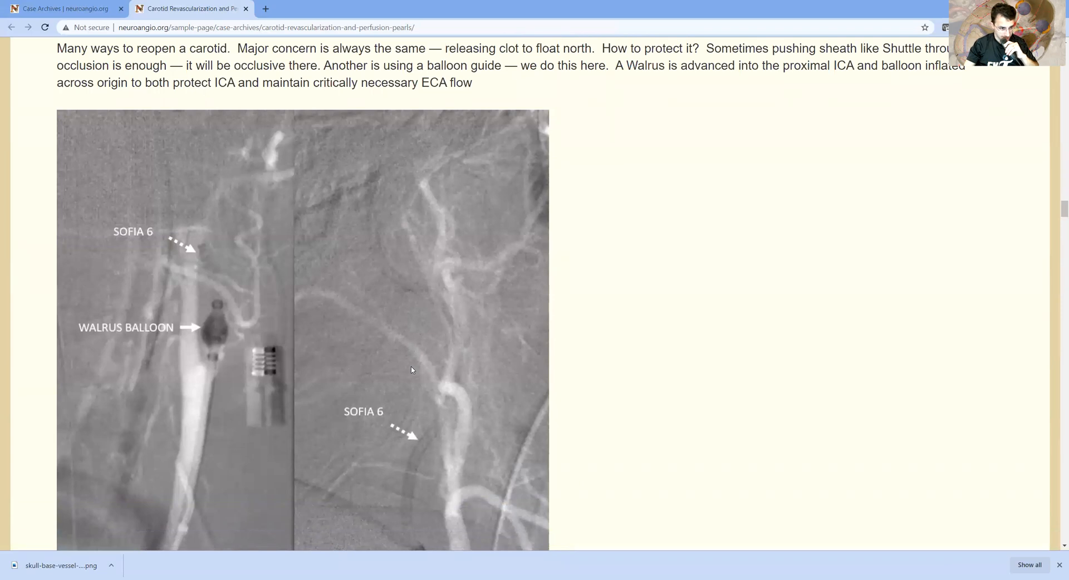
mouse_move(380, 354)
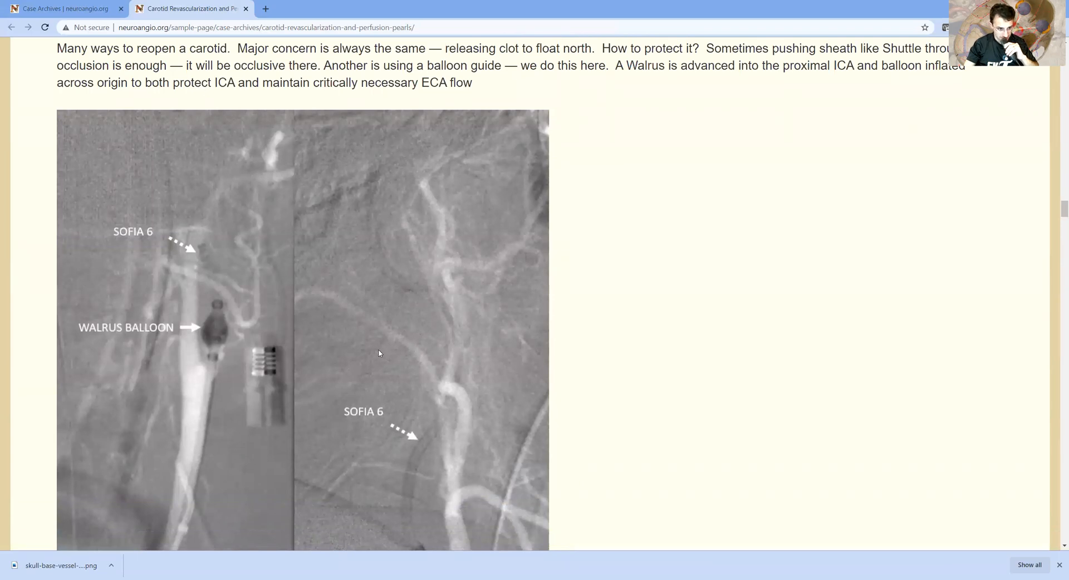
mouse_move(215, 324)
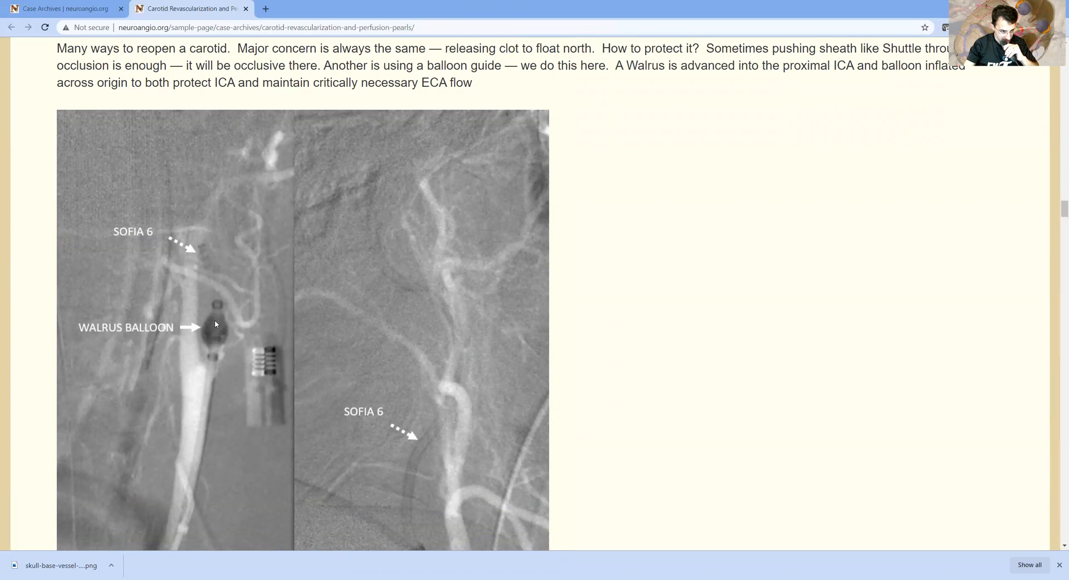
mouse_move(216, 359)
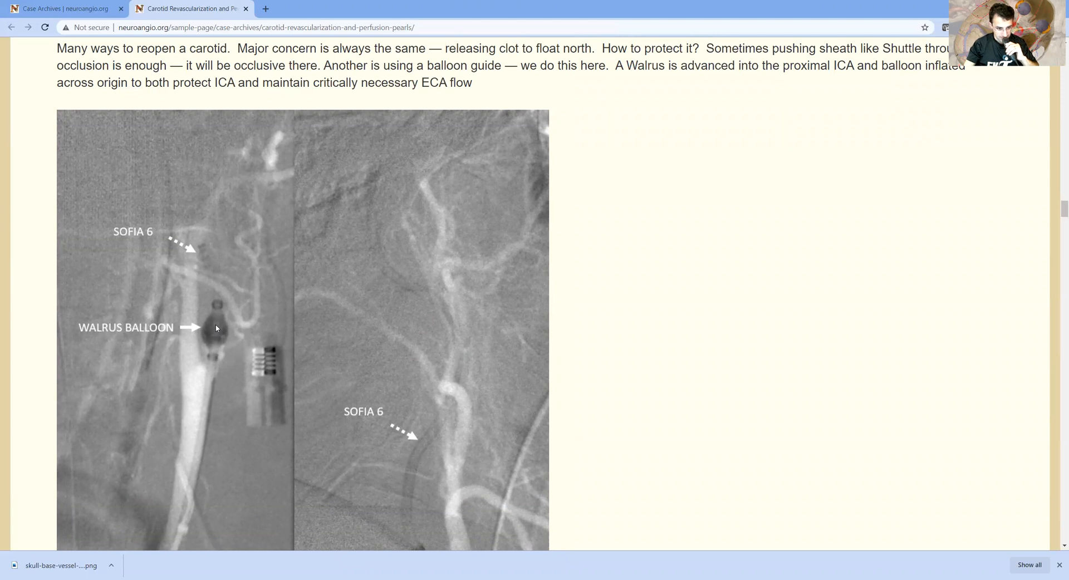
mouse_move(235, 345)
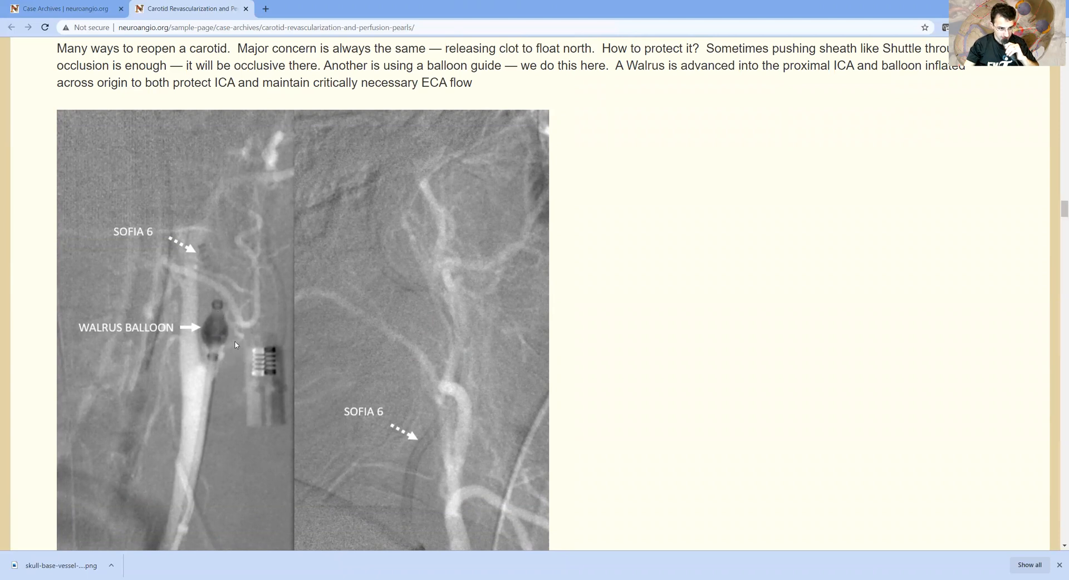
mouse_move(233, 335)
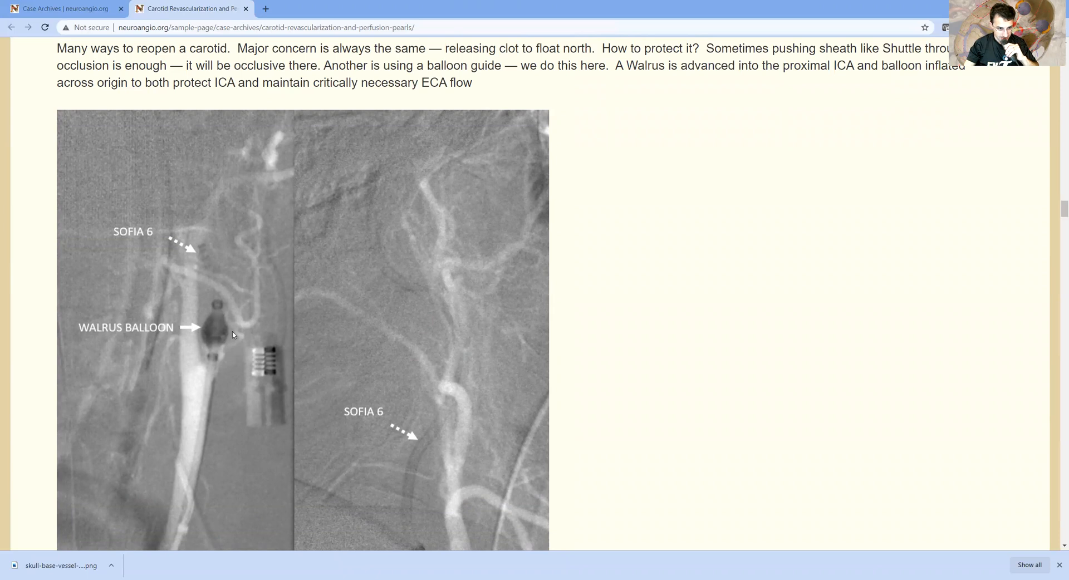
mouse_move(174, 369)
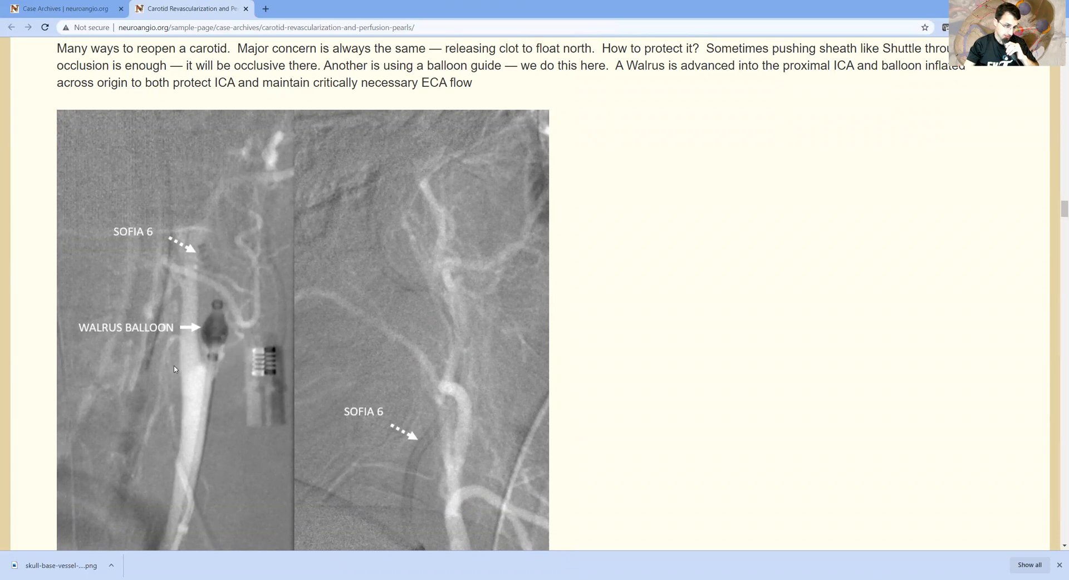
mouse_move(189, 355)
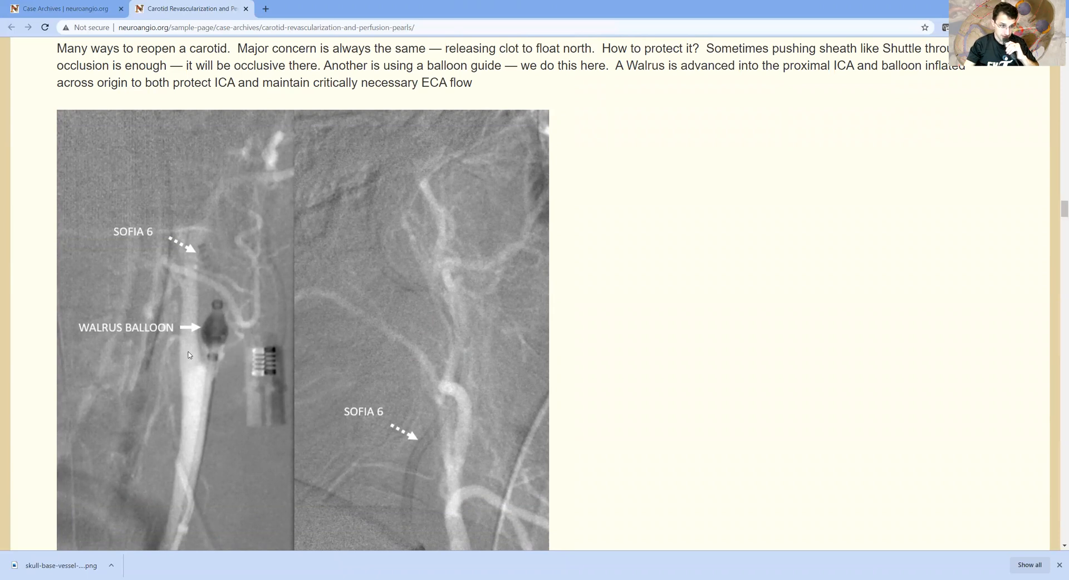
mouse_move(192, 361)
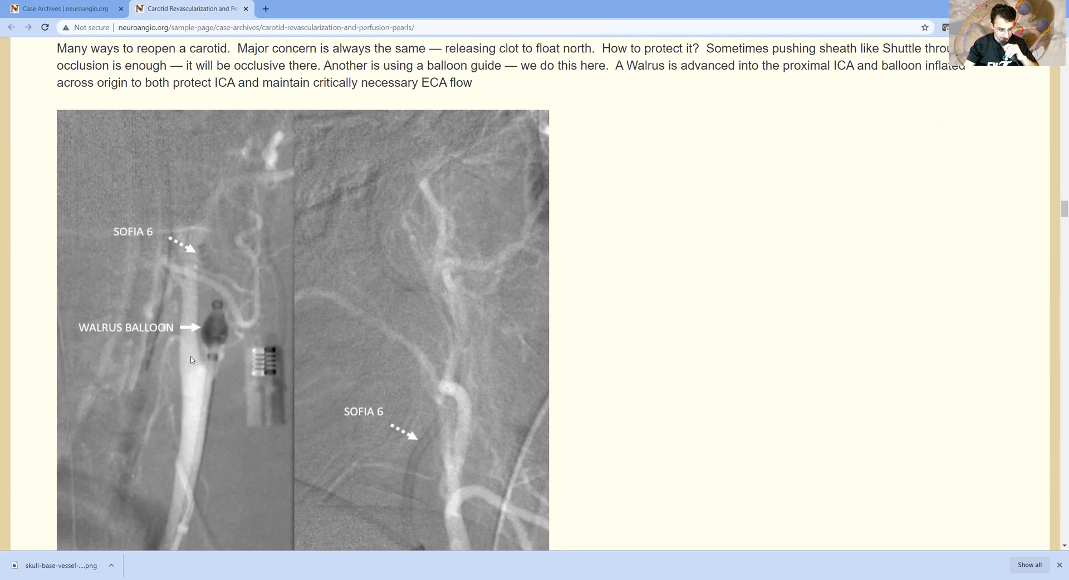
mouse_move(234, 358)
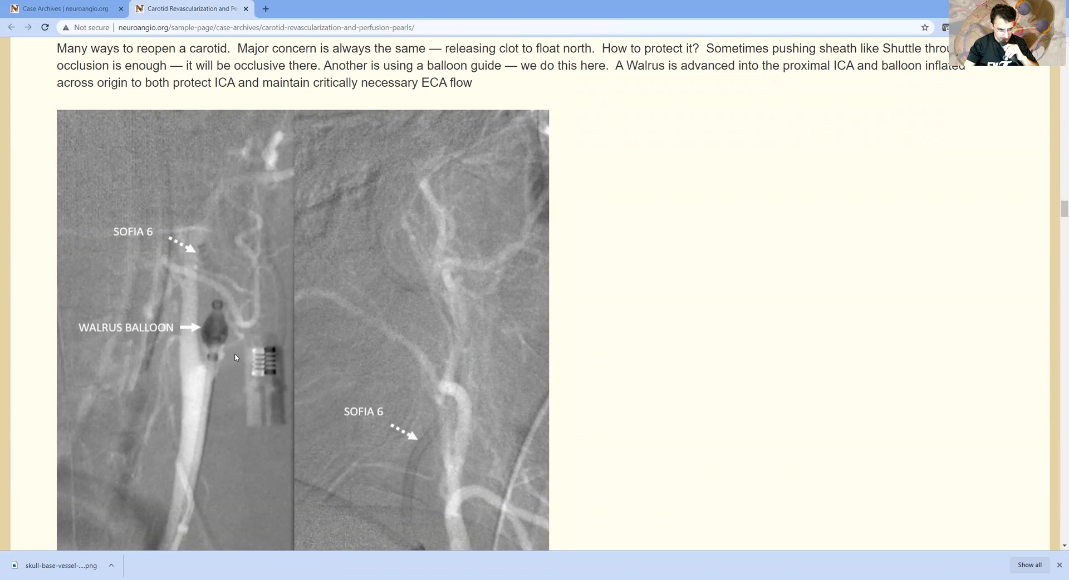
mouse_move(215, 317)
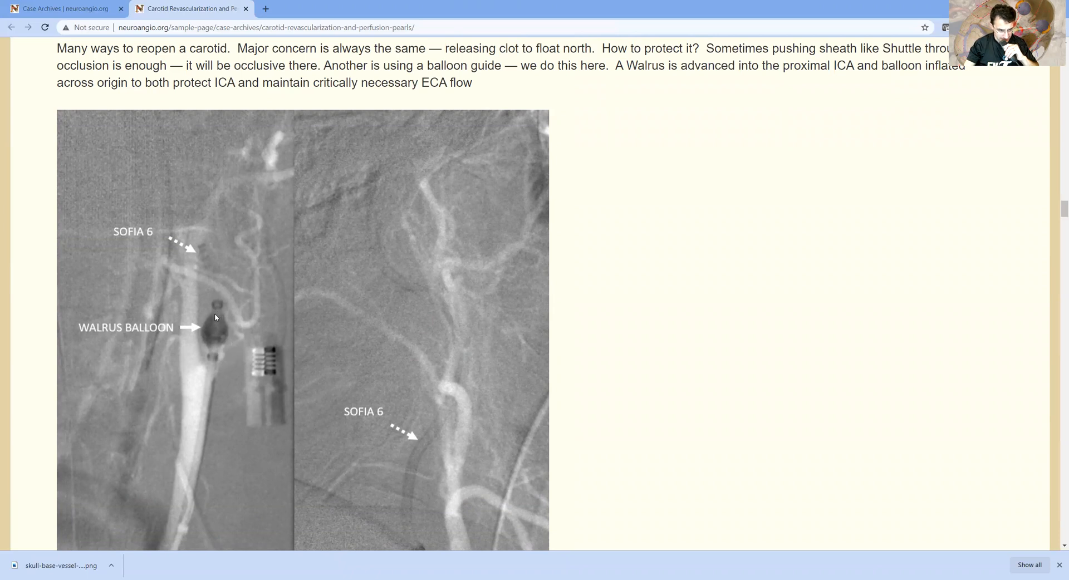
mouse_move(224, 305)
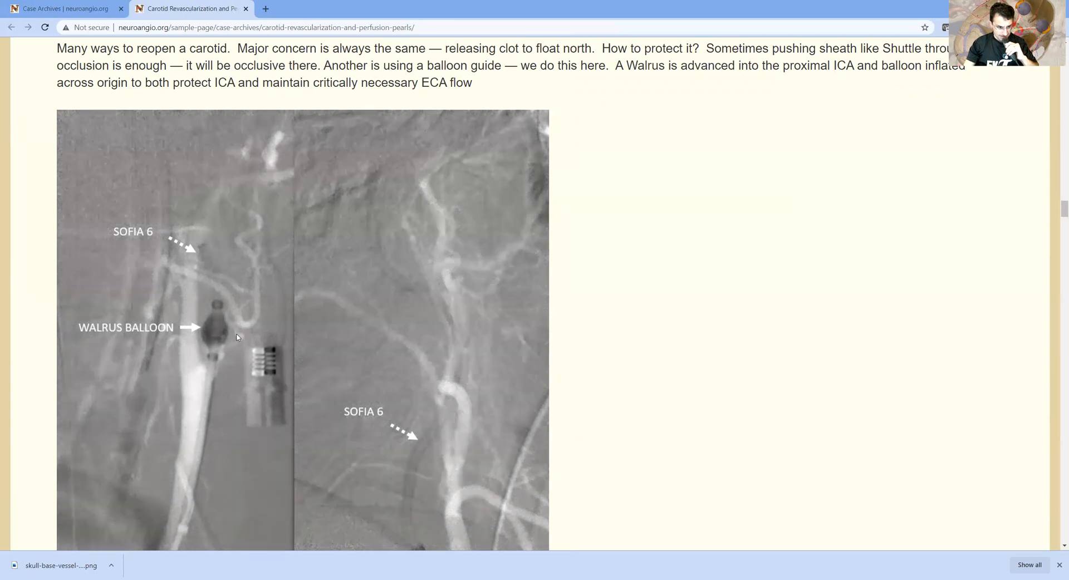
mouse_move(276, 360)
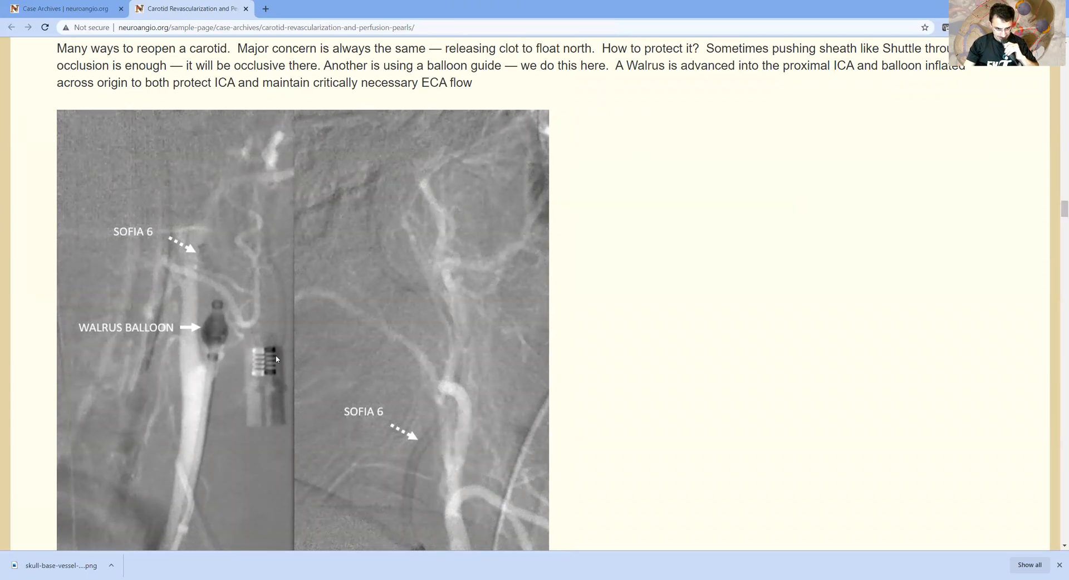
mouse_move(222, 314)
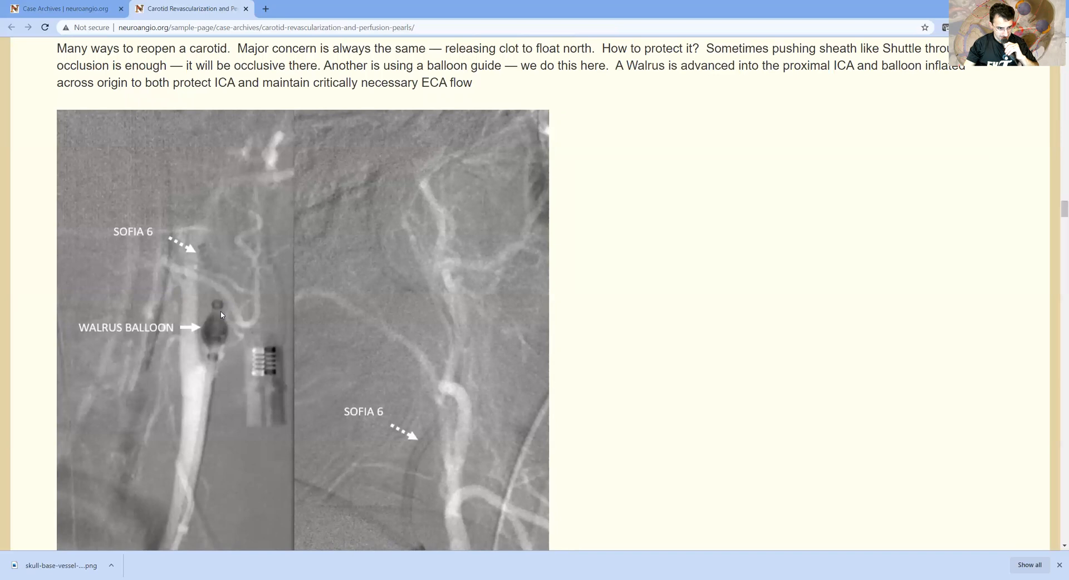
mouse_move(219, 328)
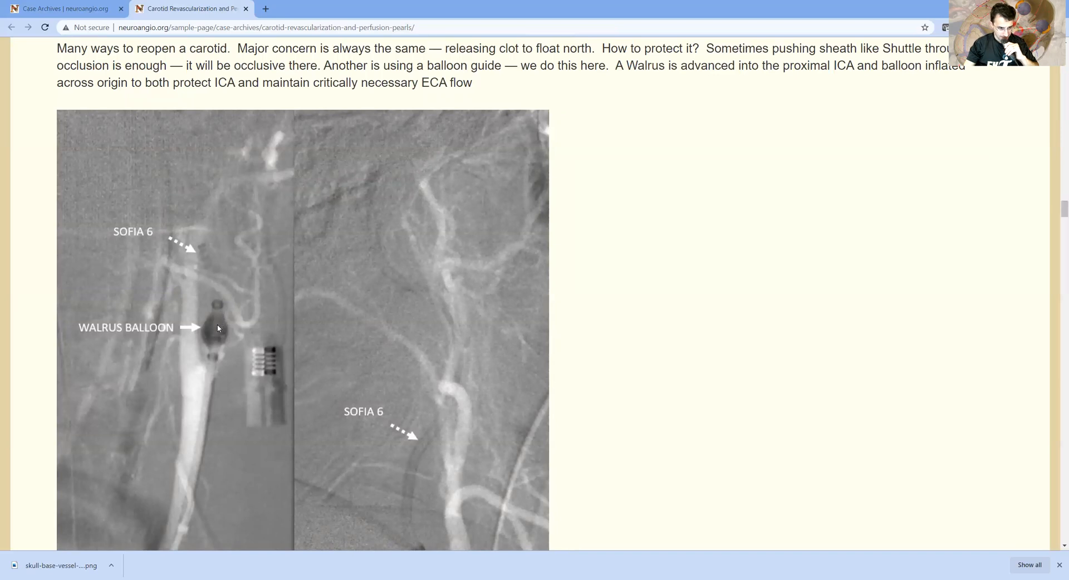
mouse_move(218, 340)
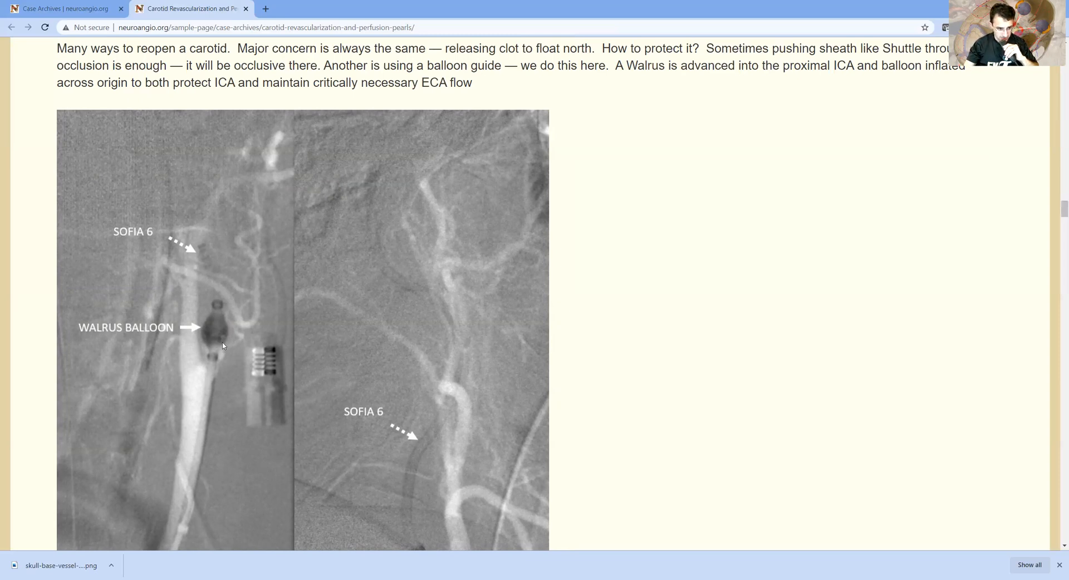
mouse_move(430, 341)
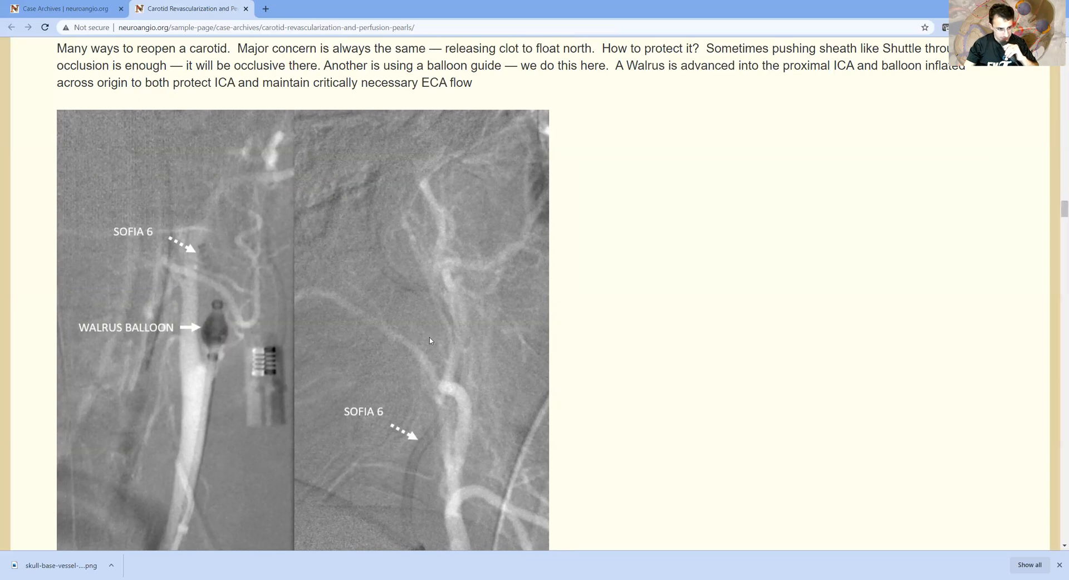
scroll(down, 3)
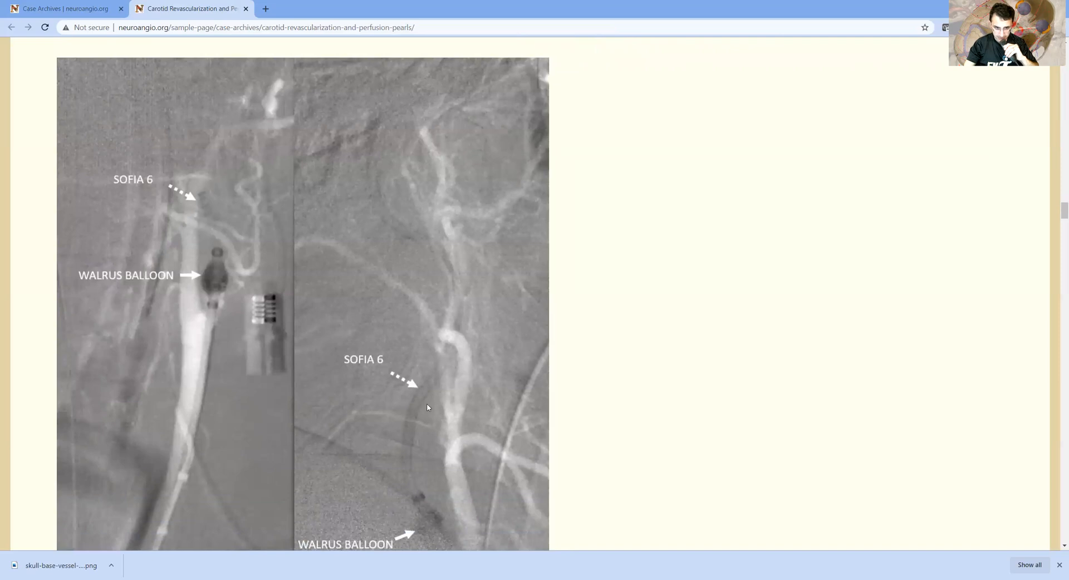
mouse_move(388, 302)
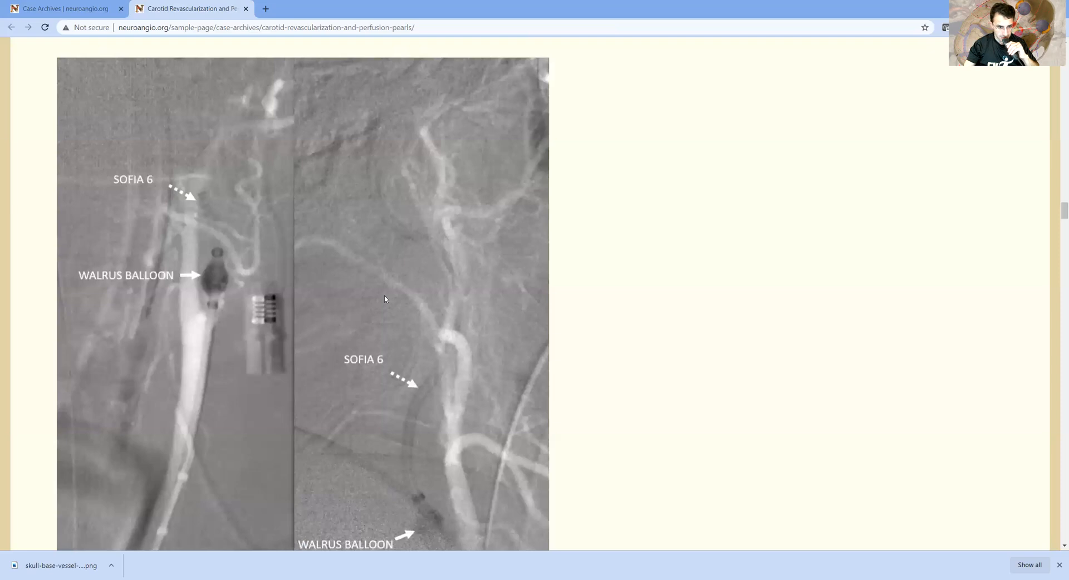
mouse_move(404, 194)
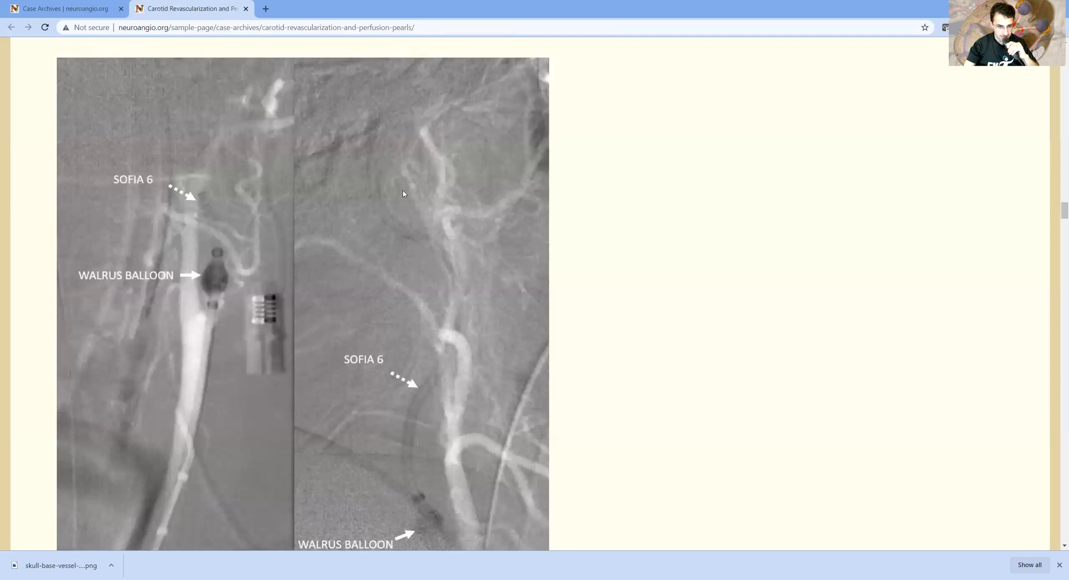
mouse_move(388, 222)
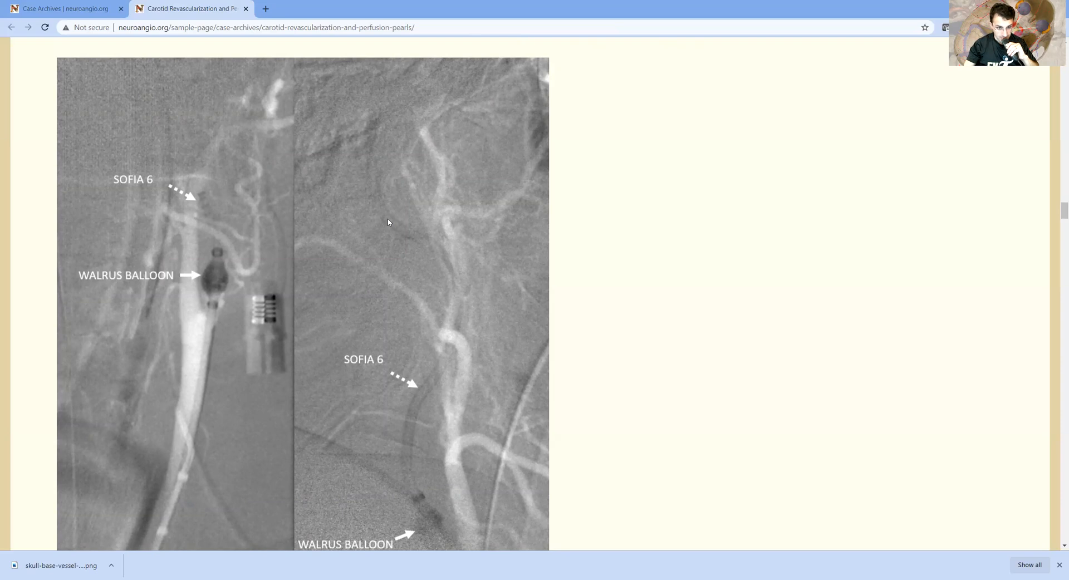
scroll(down, 3)
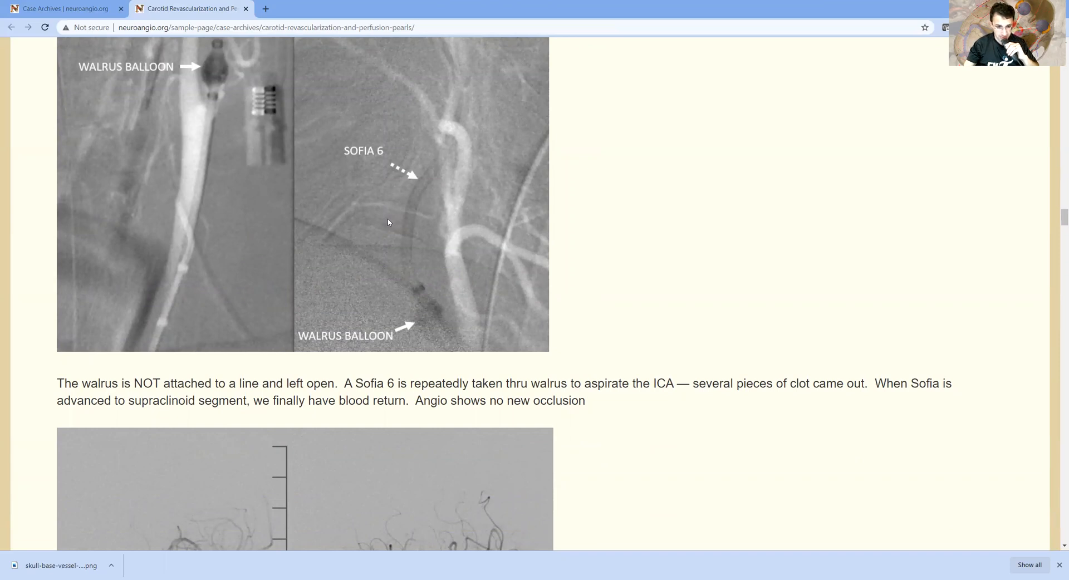
scroll(down, 3)
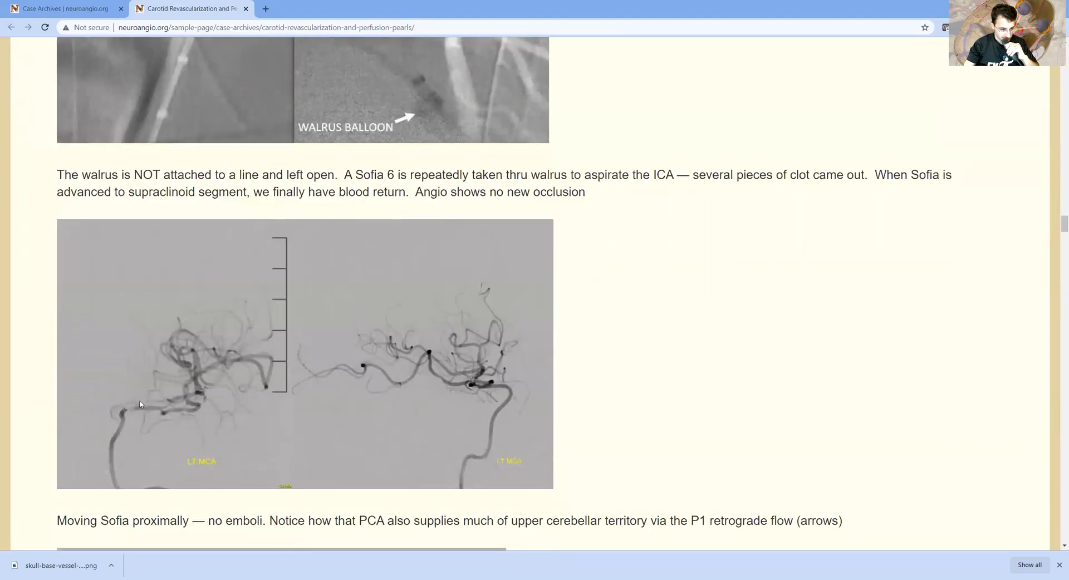
mouse_move(146, 420)
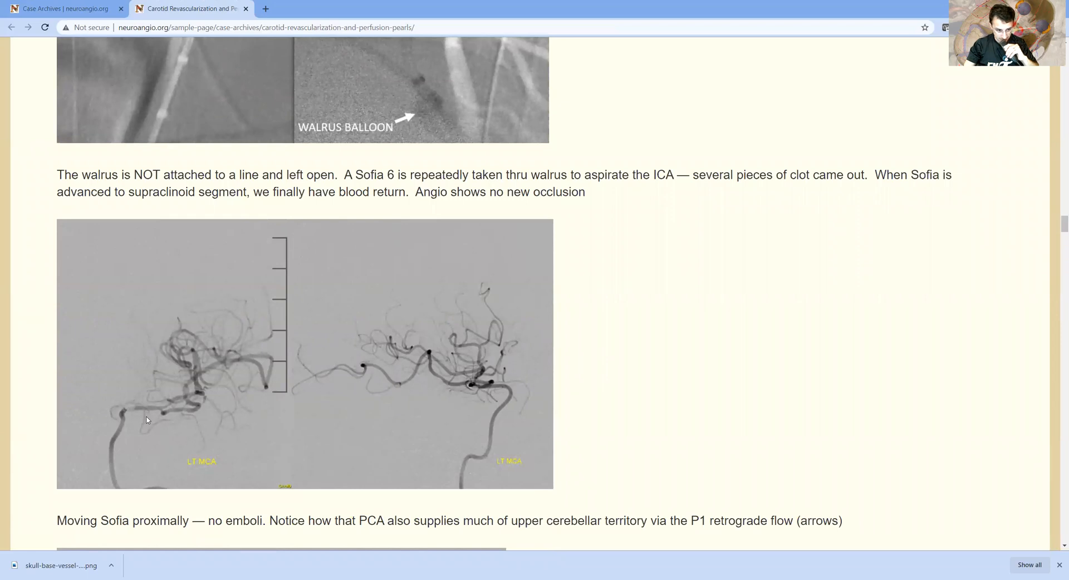
mouse_move(134, 385)
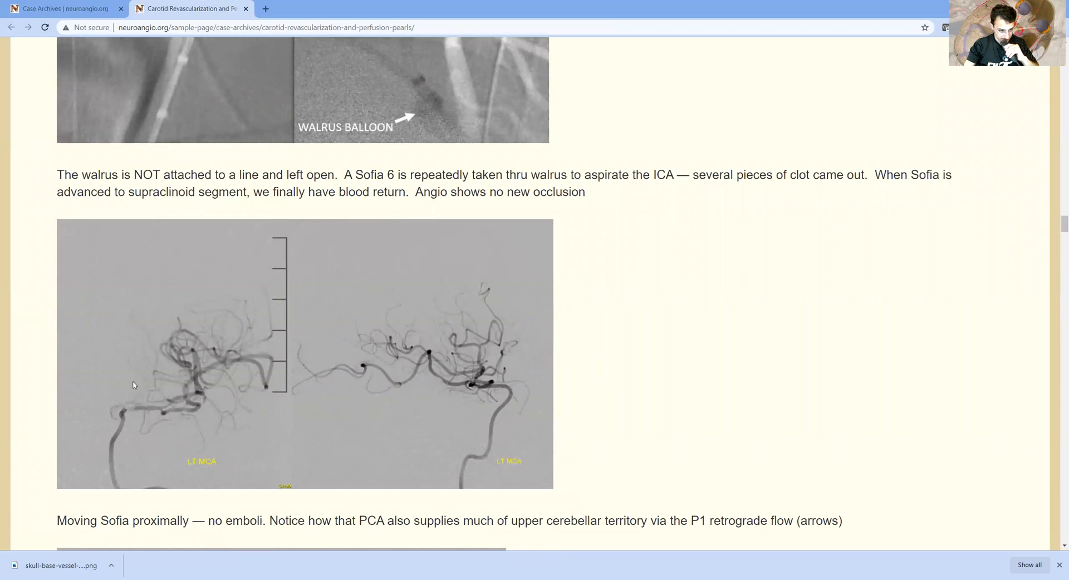
mouse_move(337, 339)
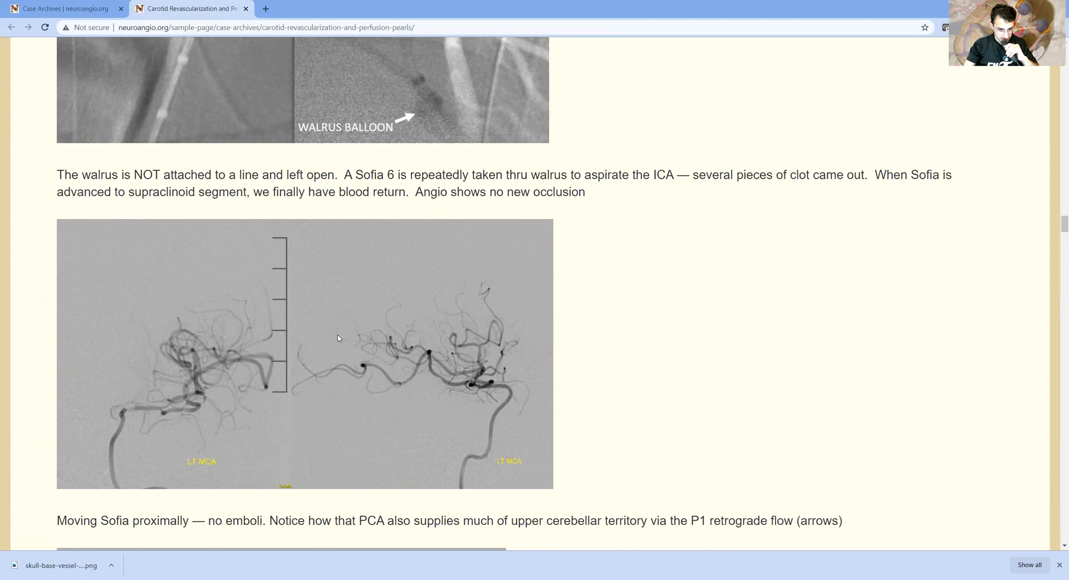
mouse_move(395, 320)
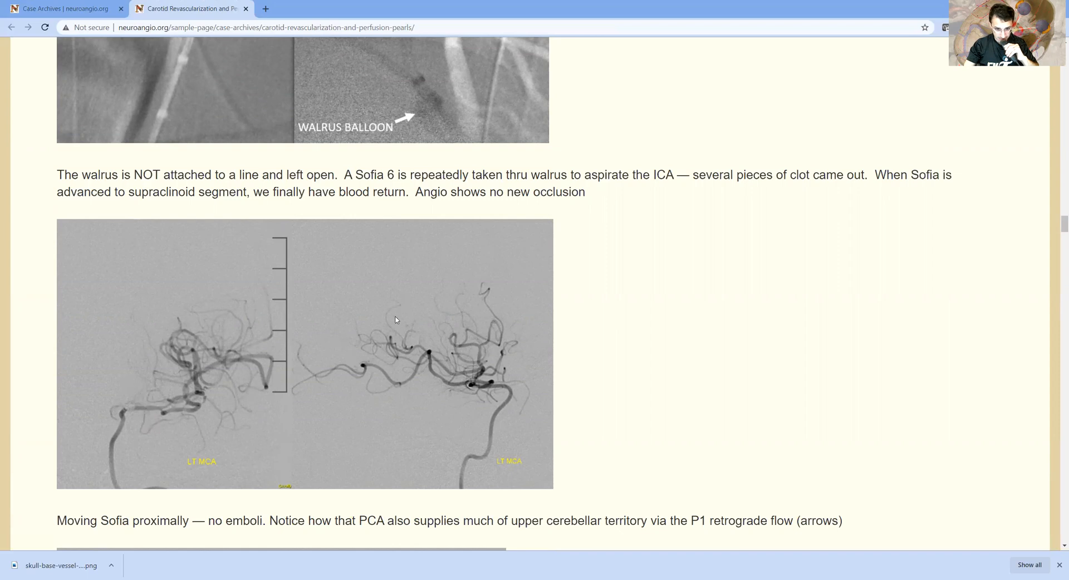
scroll(down, 3)
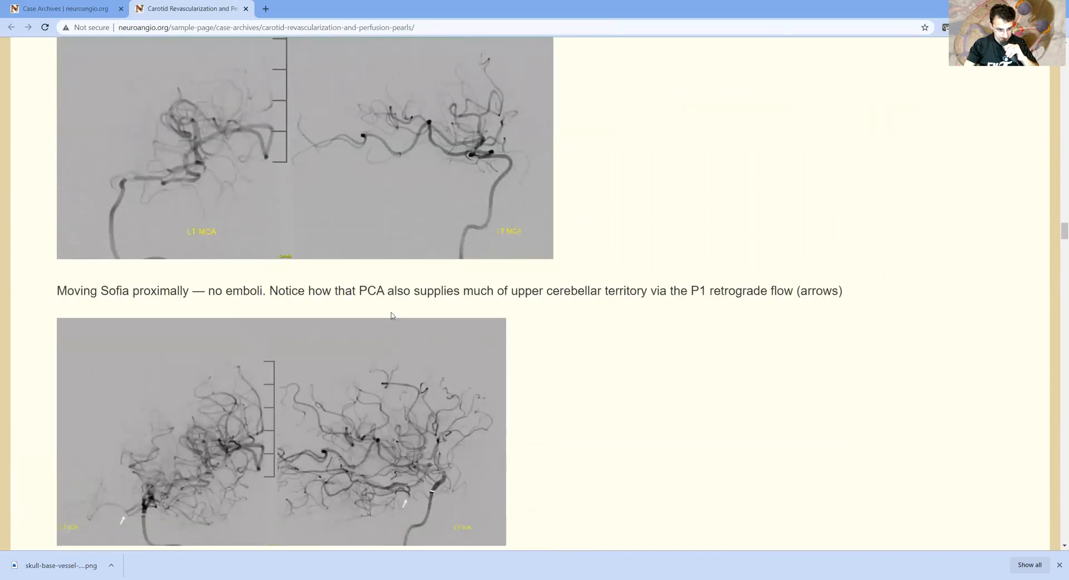
scroll(down, 3)
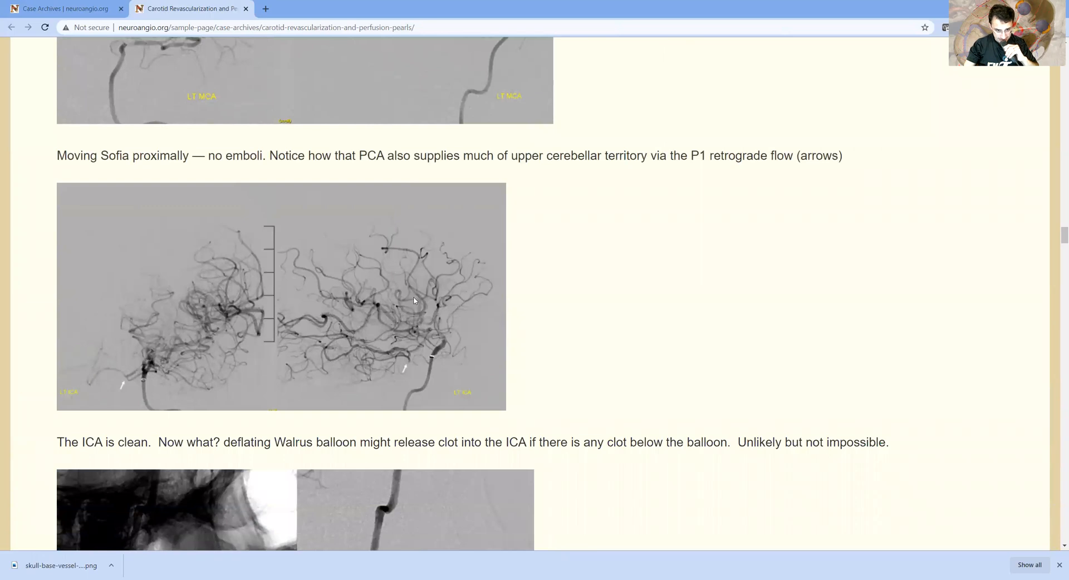
mouse_move(424, 335)
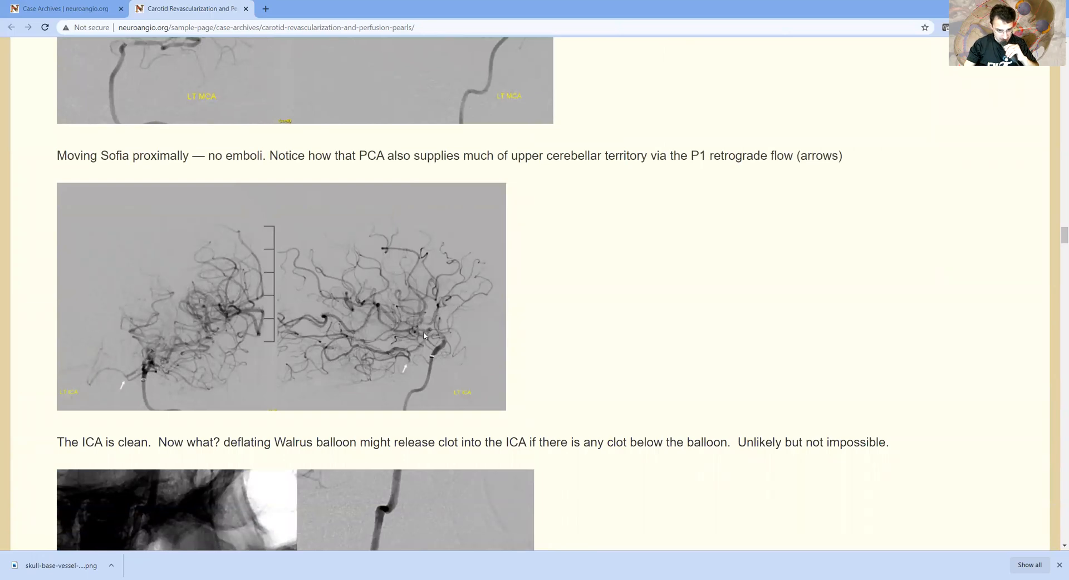
mouse_move(408, 365)
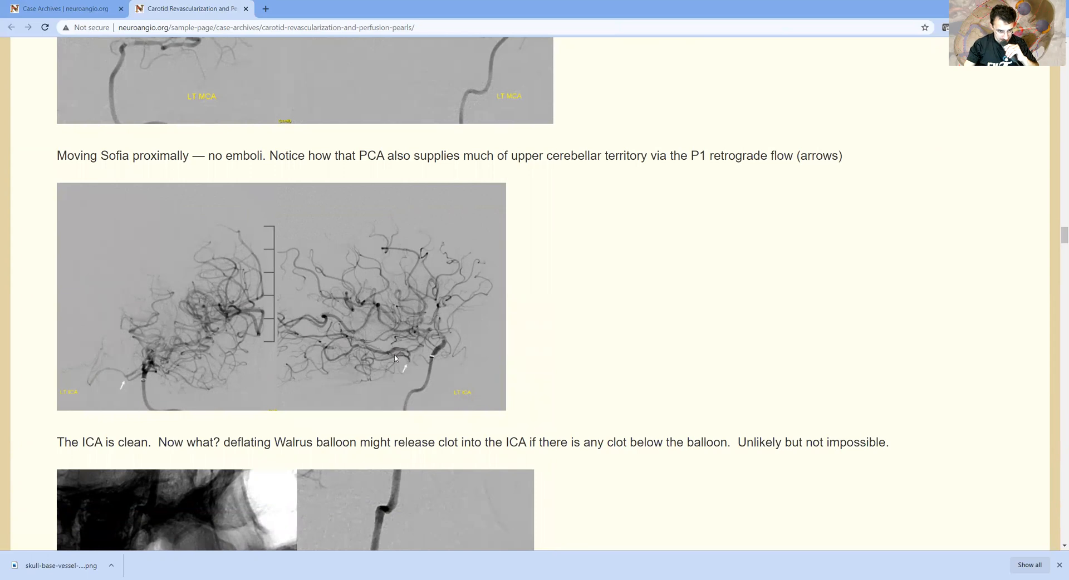
mouse_move(161, 377)
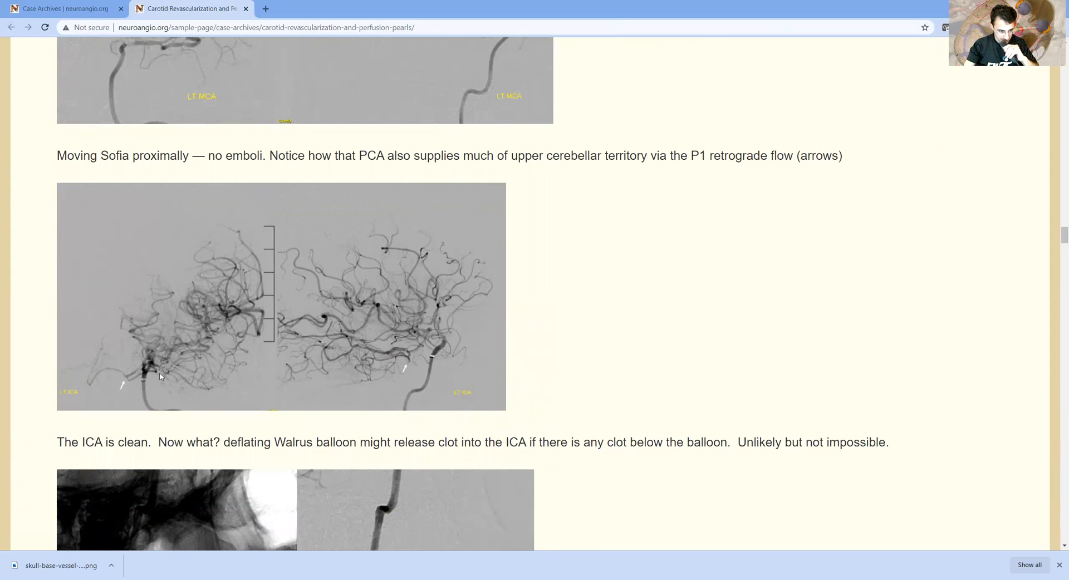
mouse_move(396, 362)
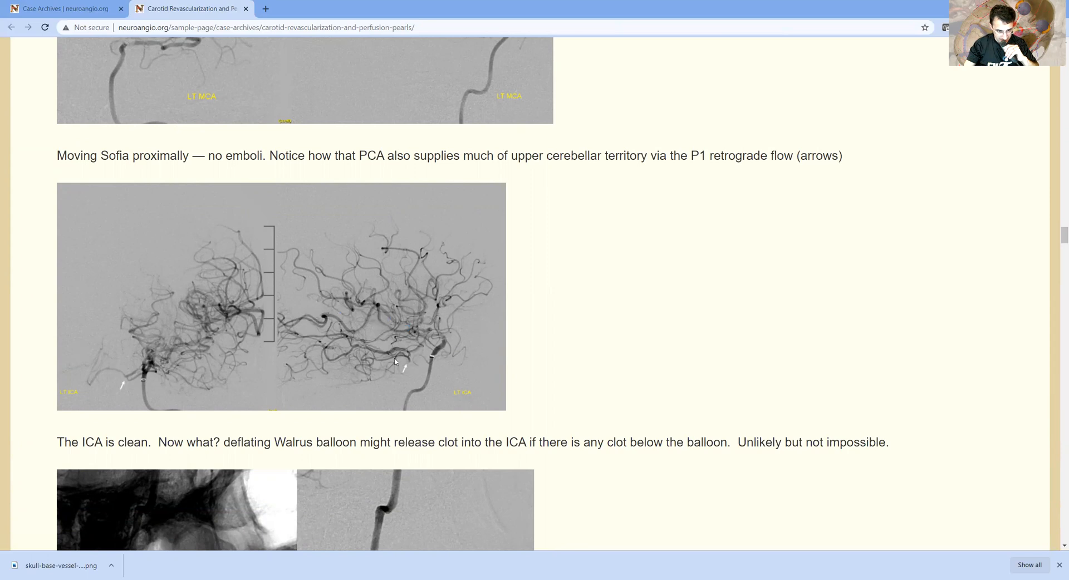
scroll(down, 3)
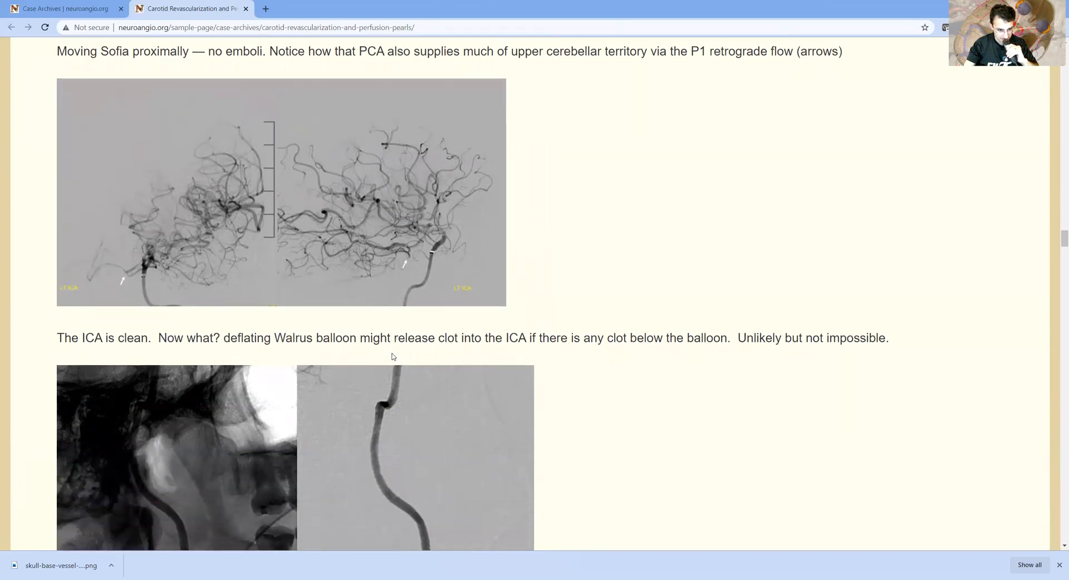
scroll(down, 3)
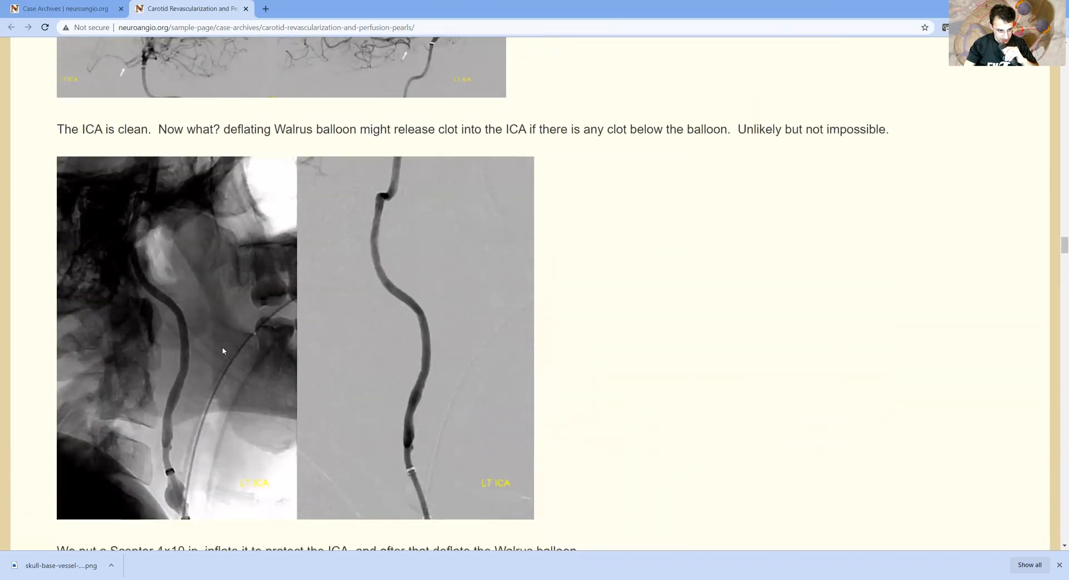
mouse_move(272, 465)
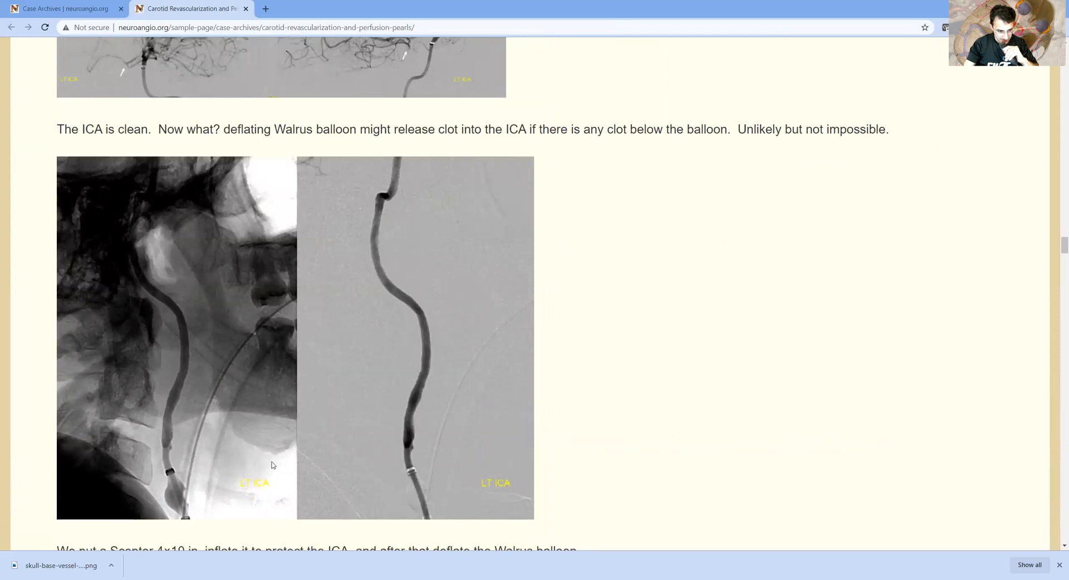
scroll(down, 3)
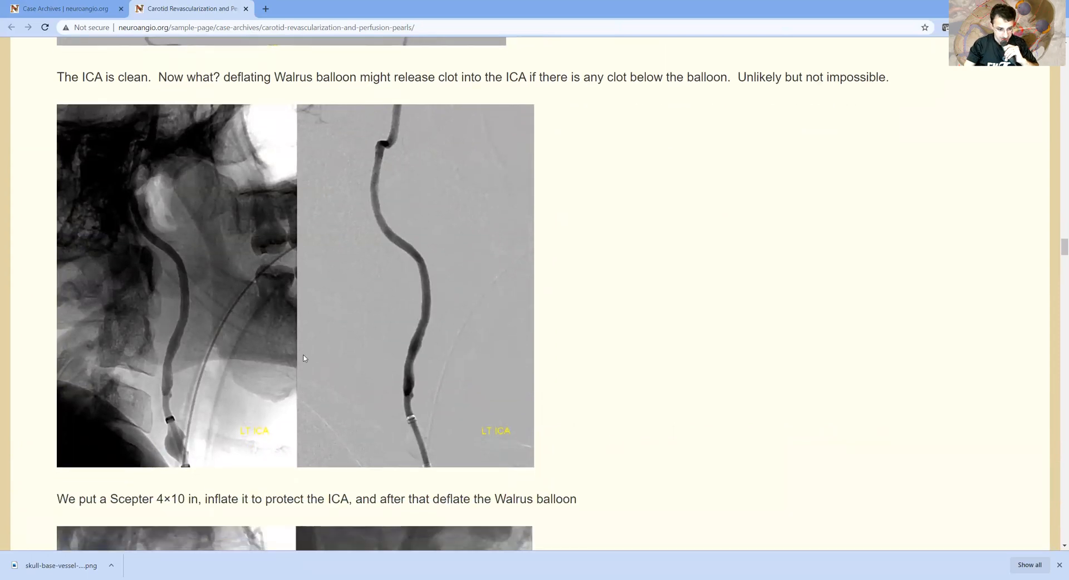
mouse_move(297, 391)
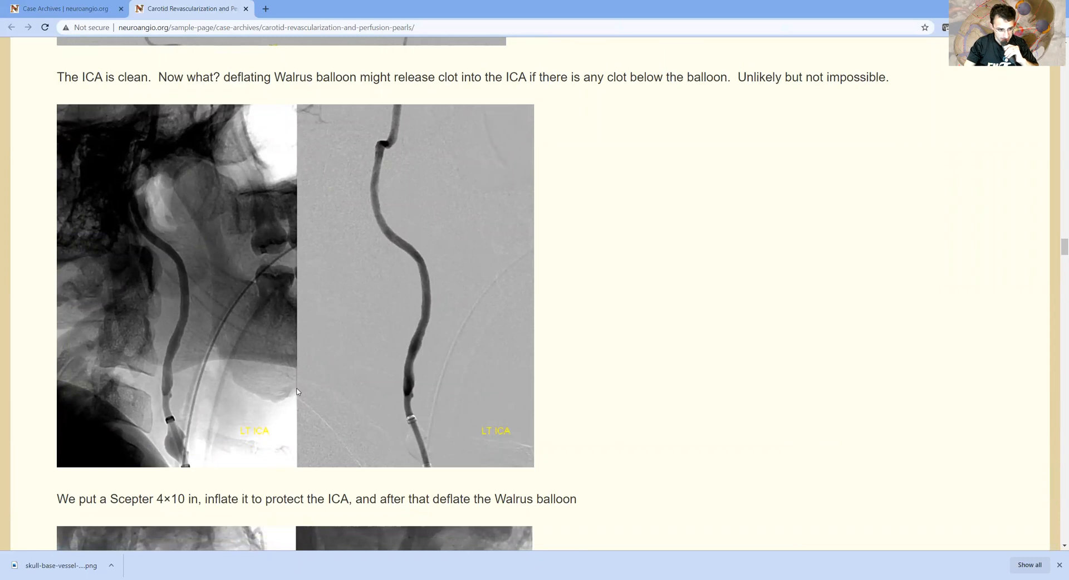
scroll(down, 3)
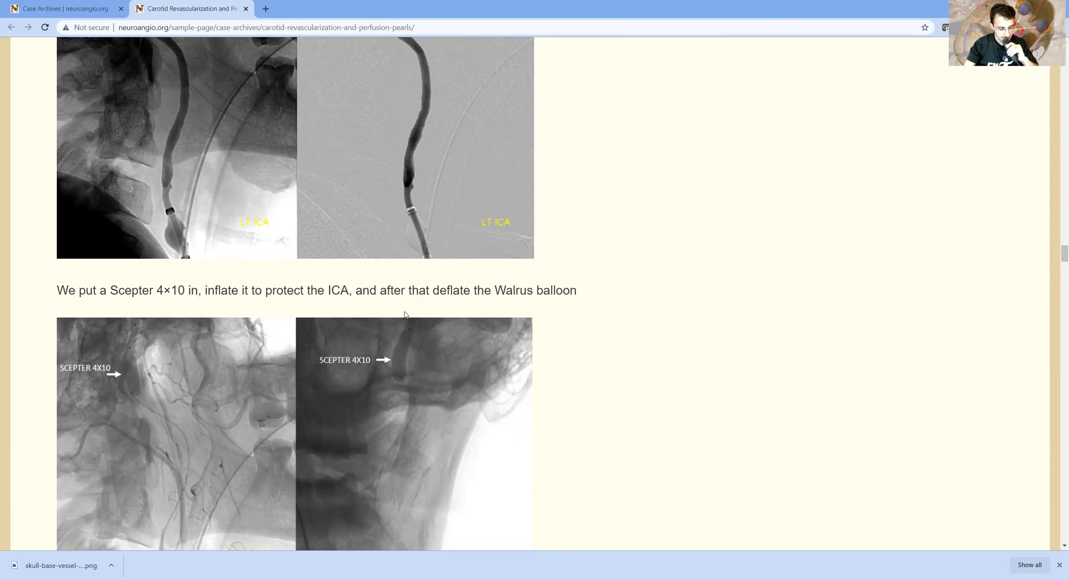
scroll(down, 3)
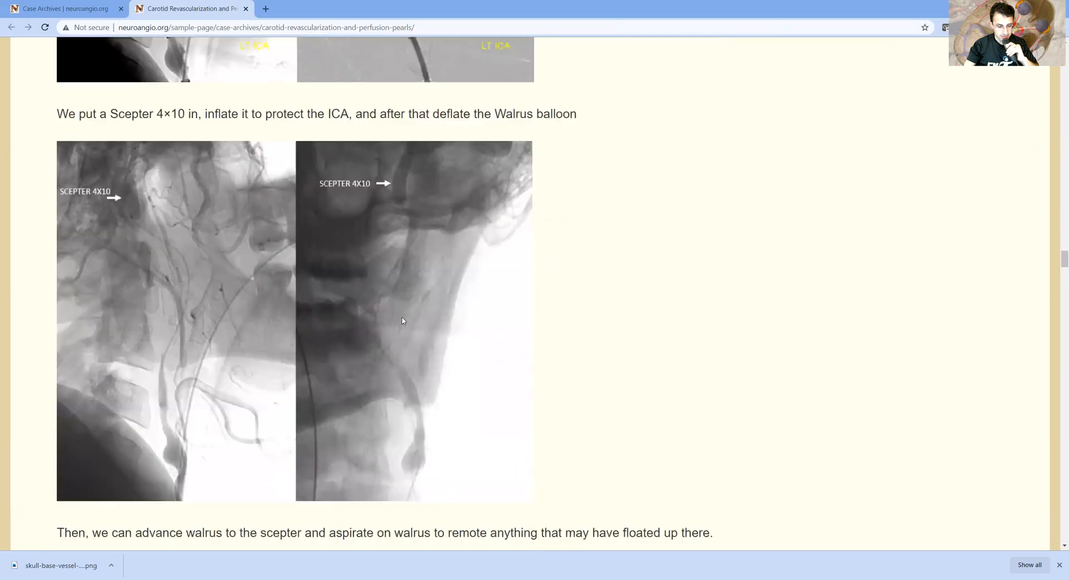
scroll(down, 3)
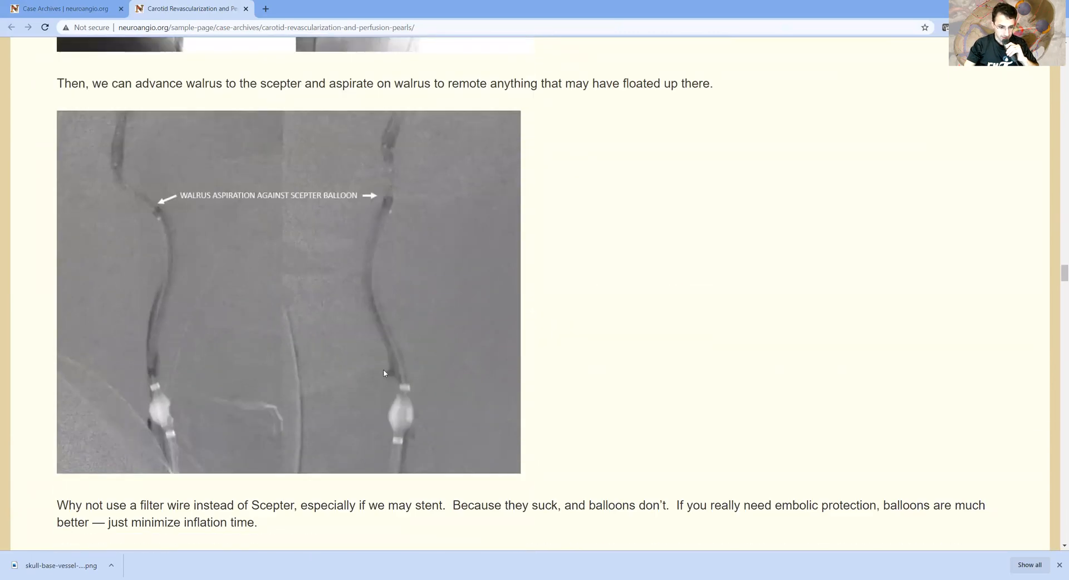
scroll(up, 3)
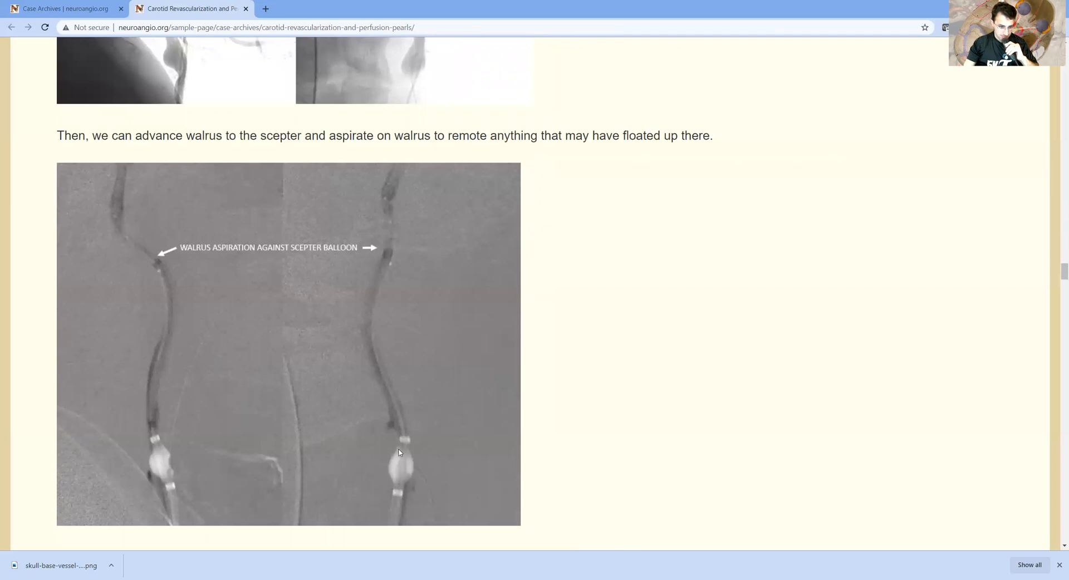
mouse_move(376, 224)
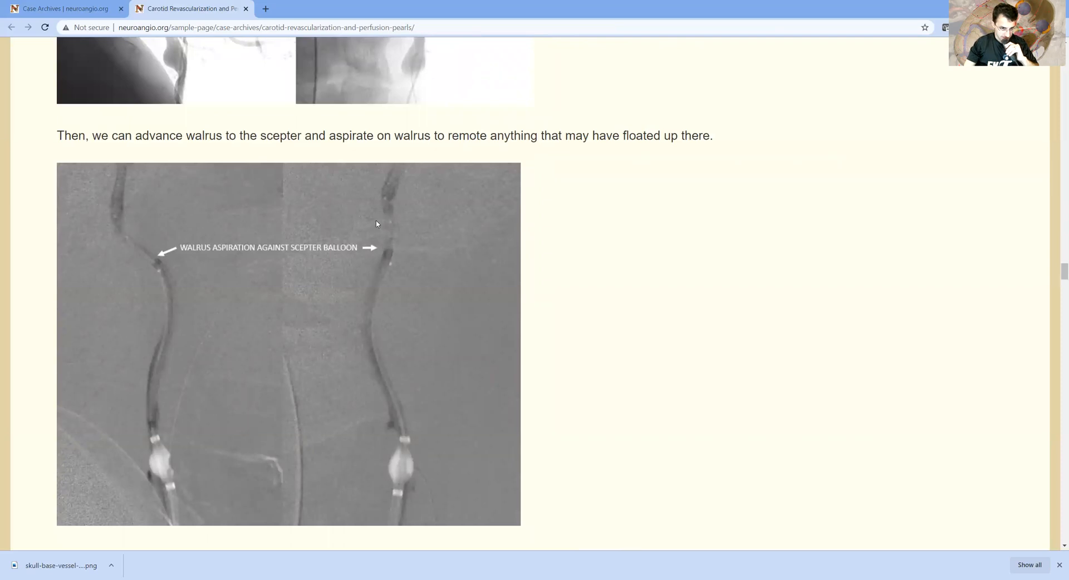
mouse_move(354, 270)
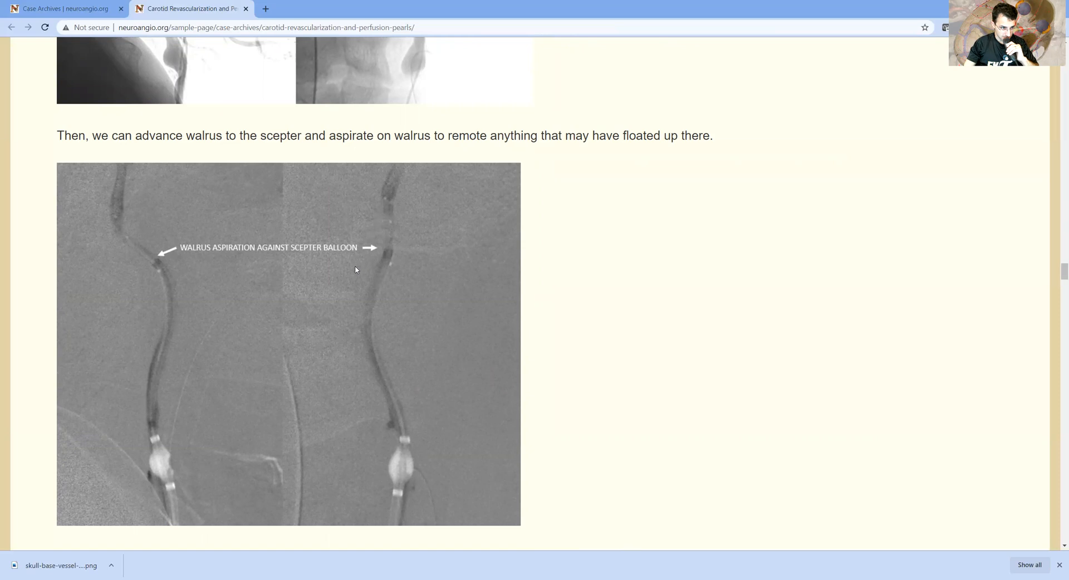
mouse_move(154, 322)
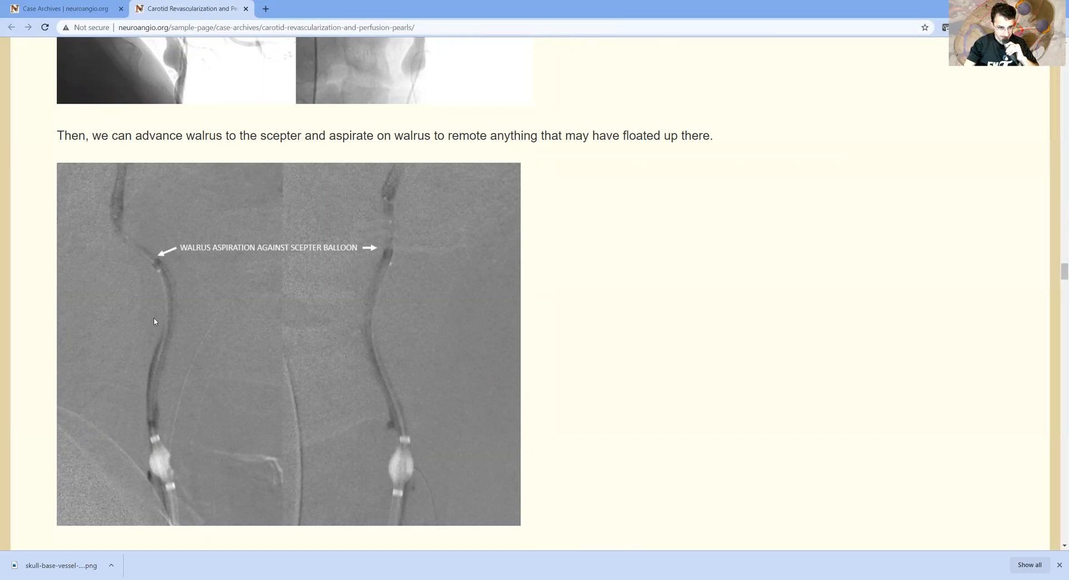
mouse_move(121, 256)
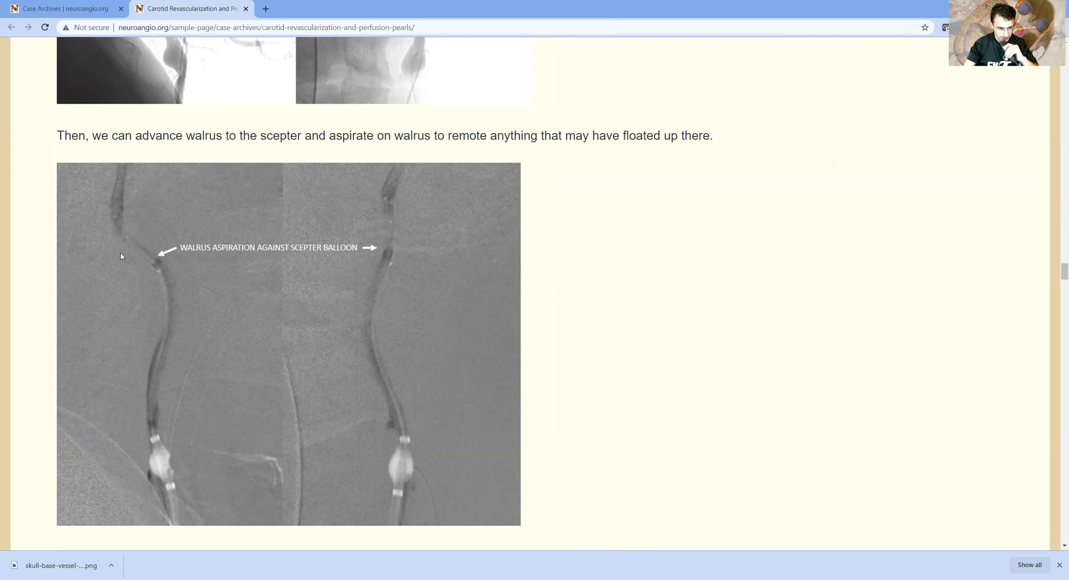
mouse_move(162, 271)
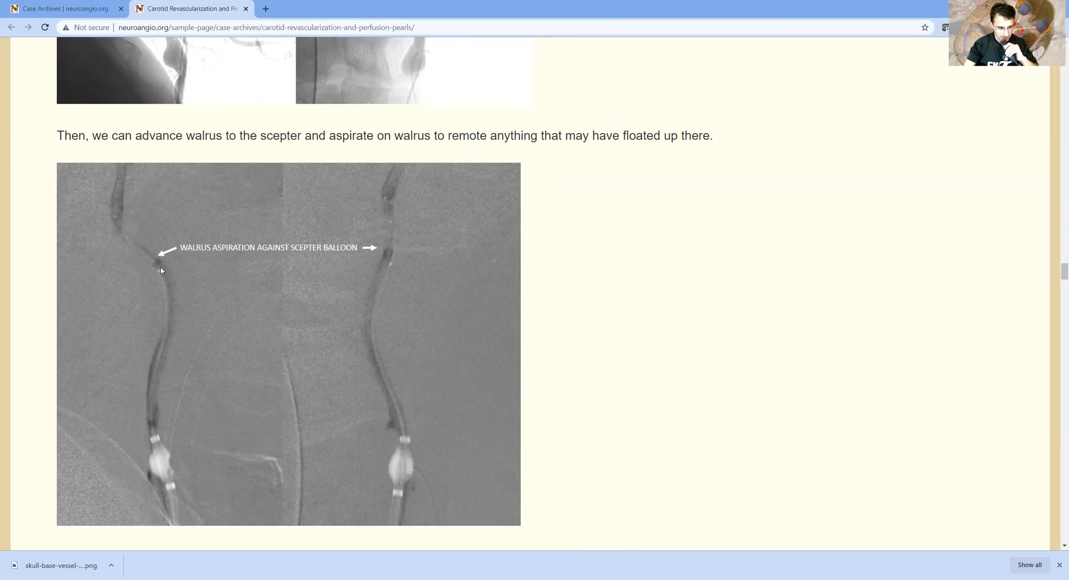
scroll(down, 3)
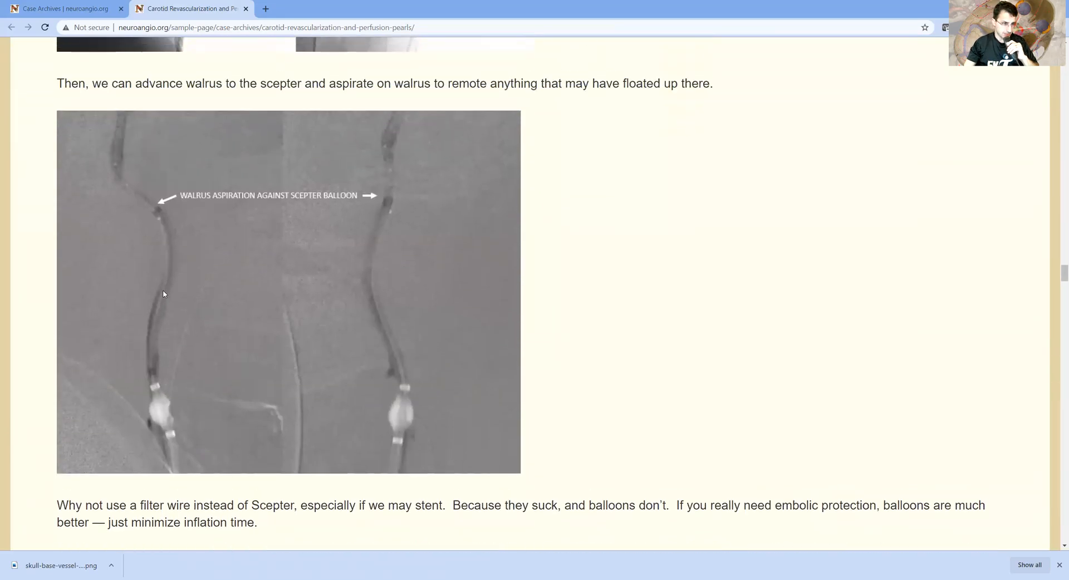
mouse_move(157, 273)
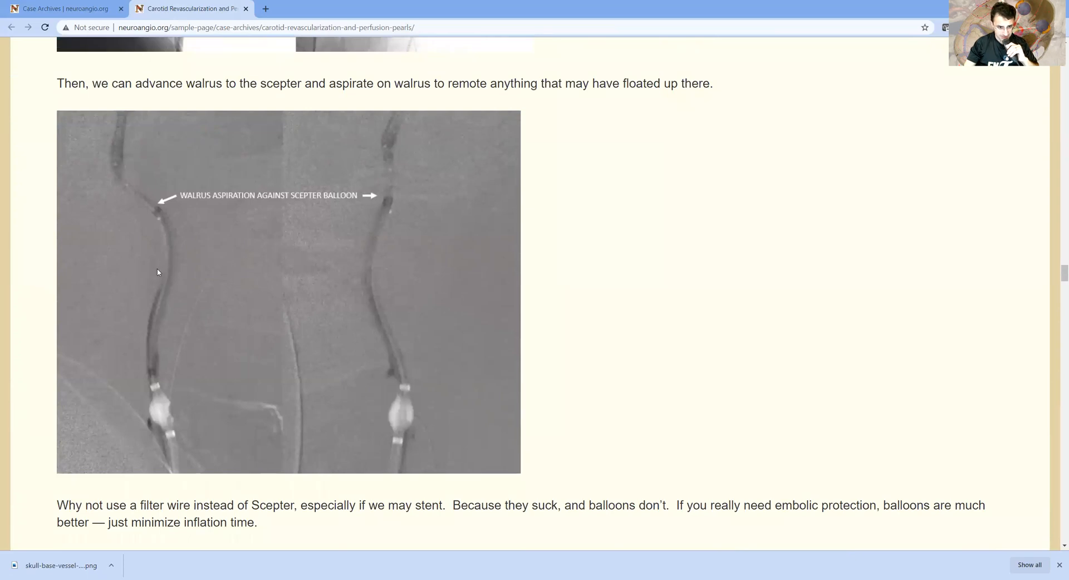
mouse_move(175, 290)
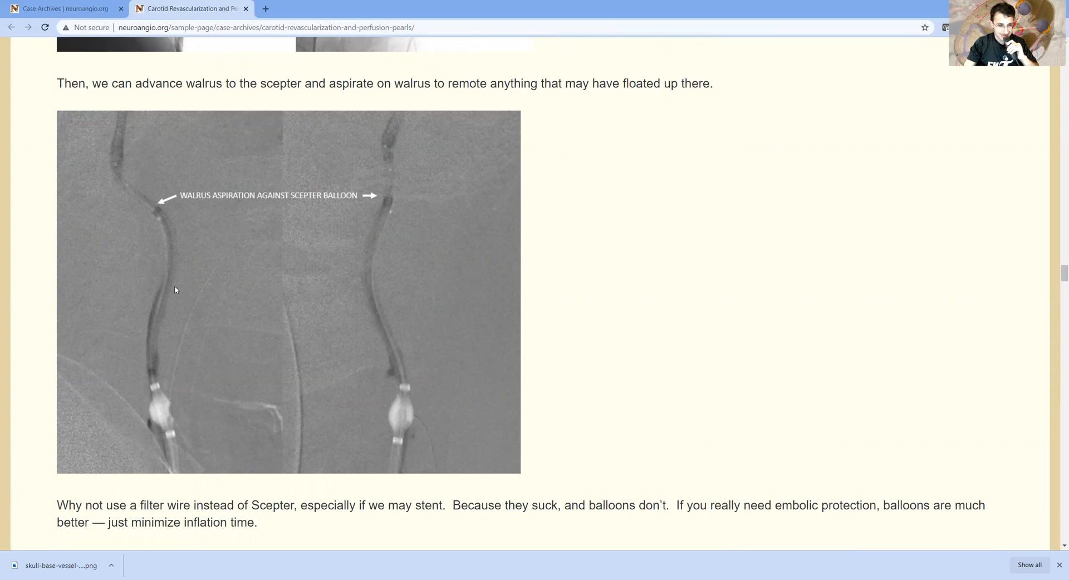
scroll(down, 3)
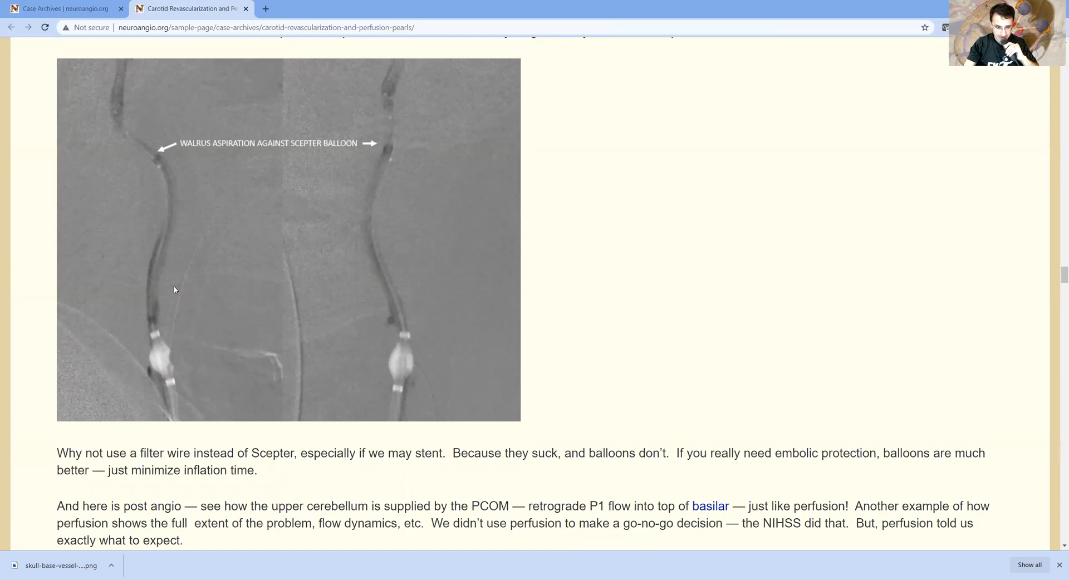
scroll(down, 3)
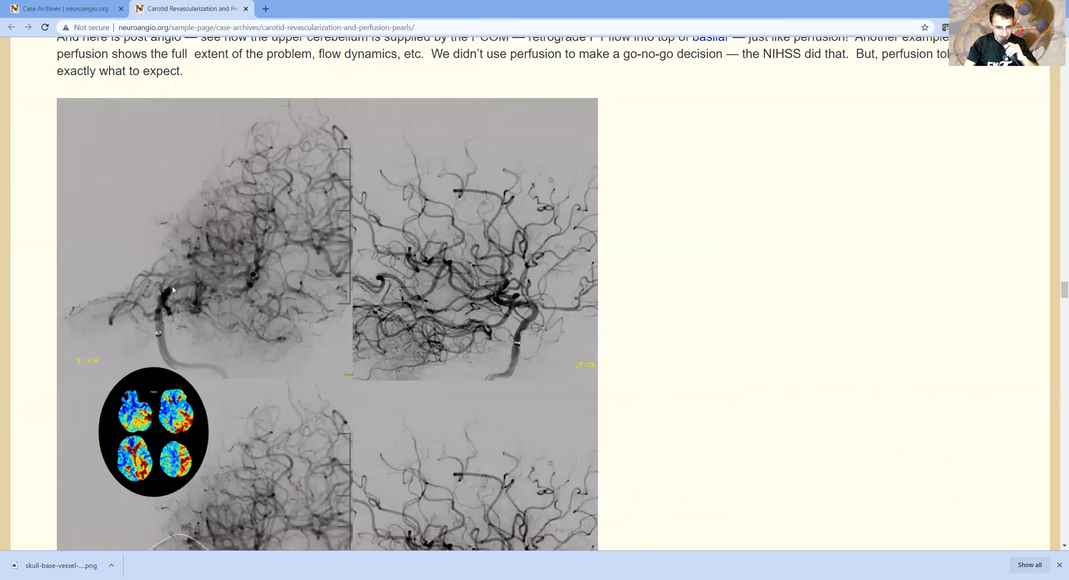
scroll(down, 3)
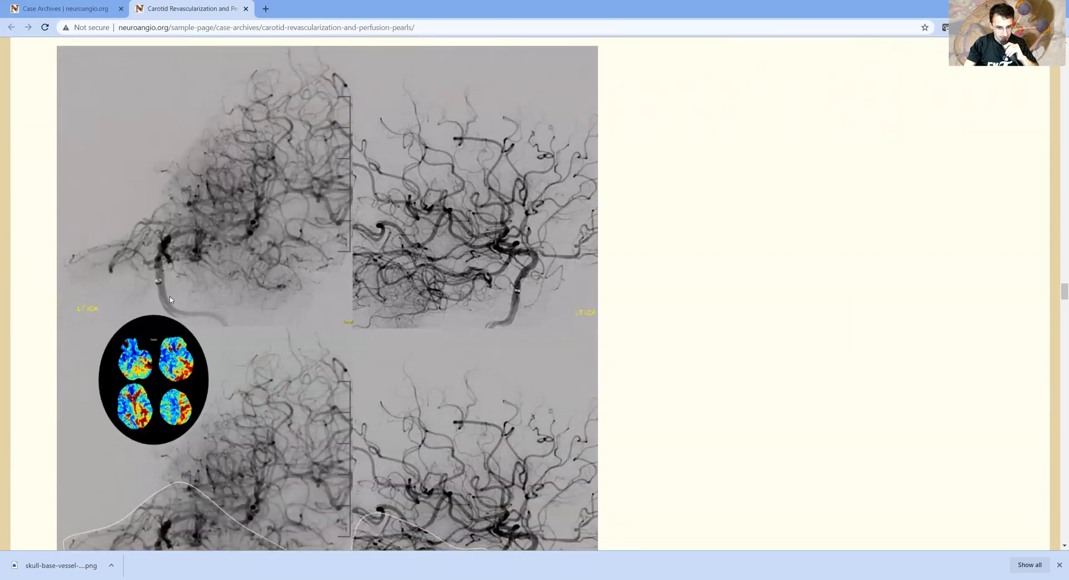
mouse_move(507, 260)
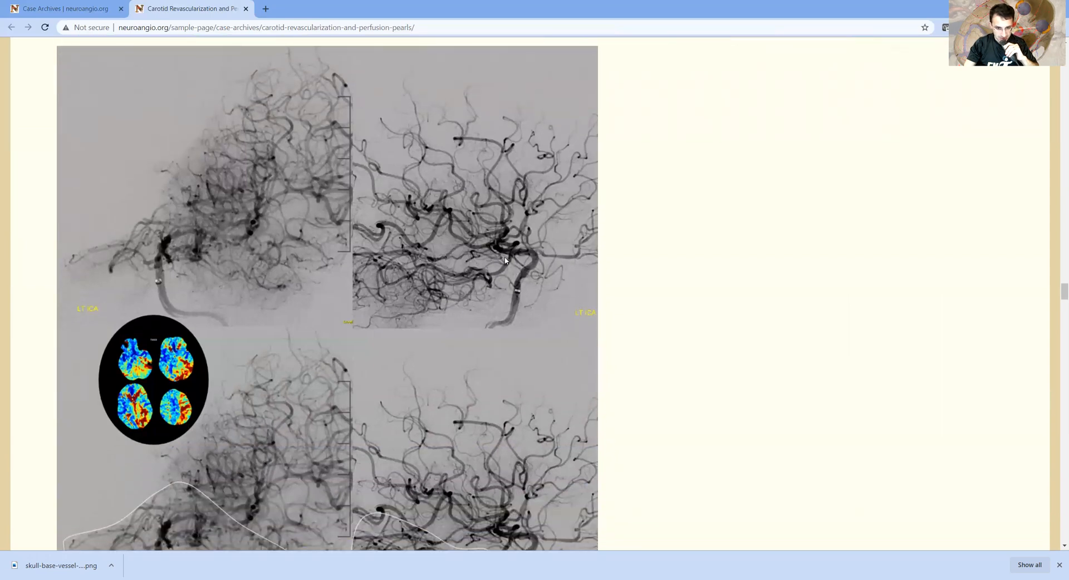
mouse_move(362, 322)
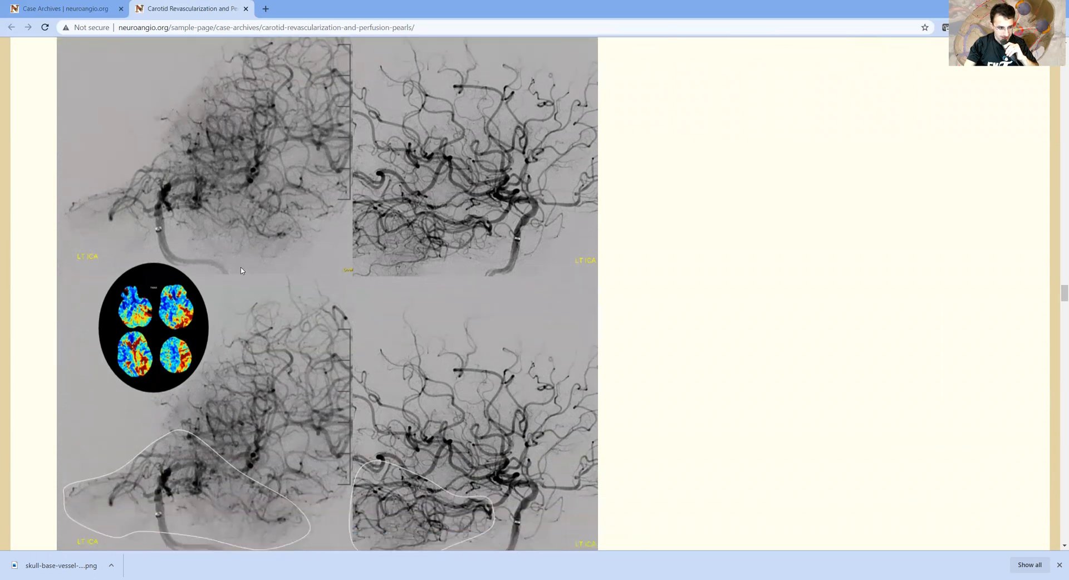
mouse_move(231, 312)
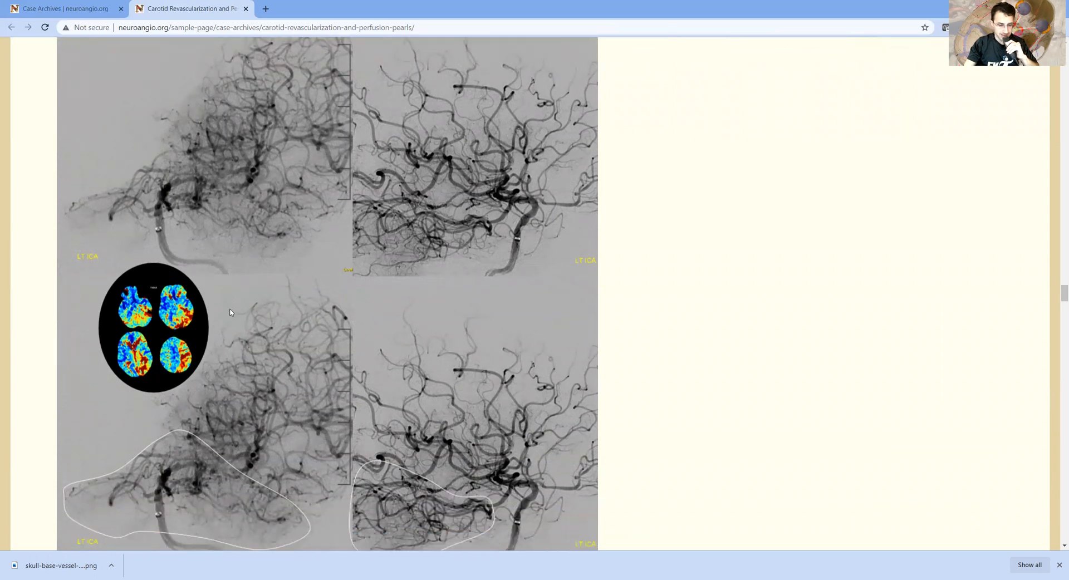
mouse_move(312, 189)
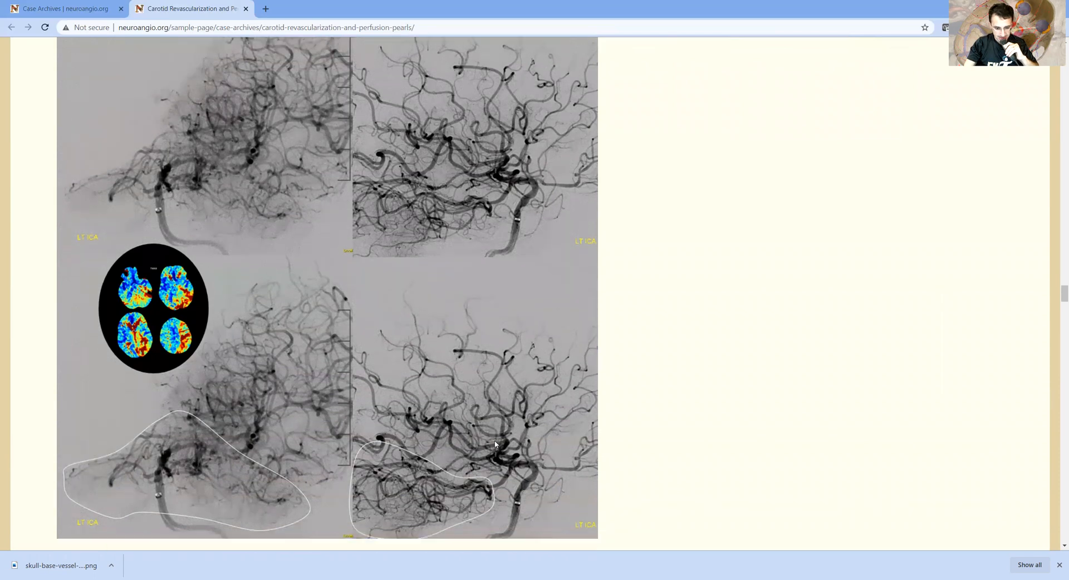
scroll(down, 3)
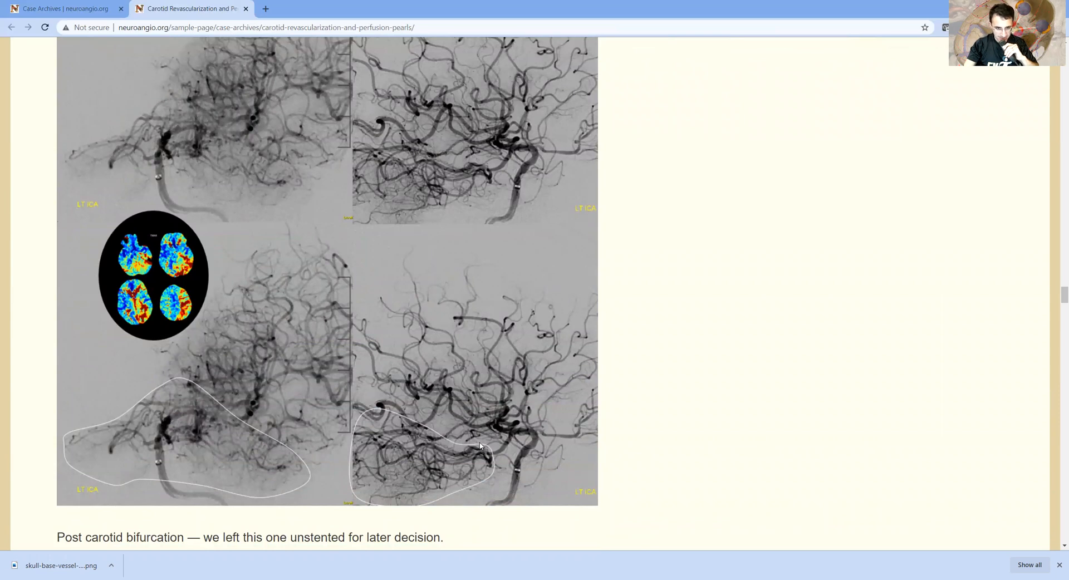
mouse_move(444, 258)
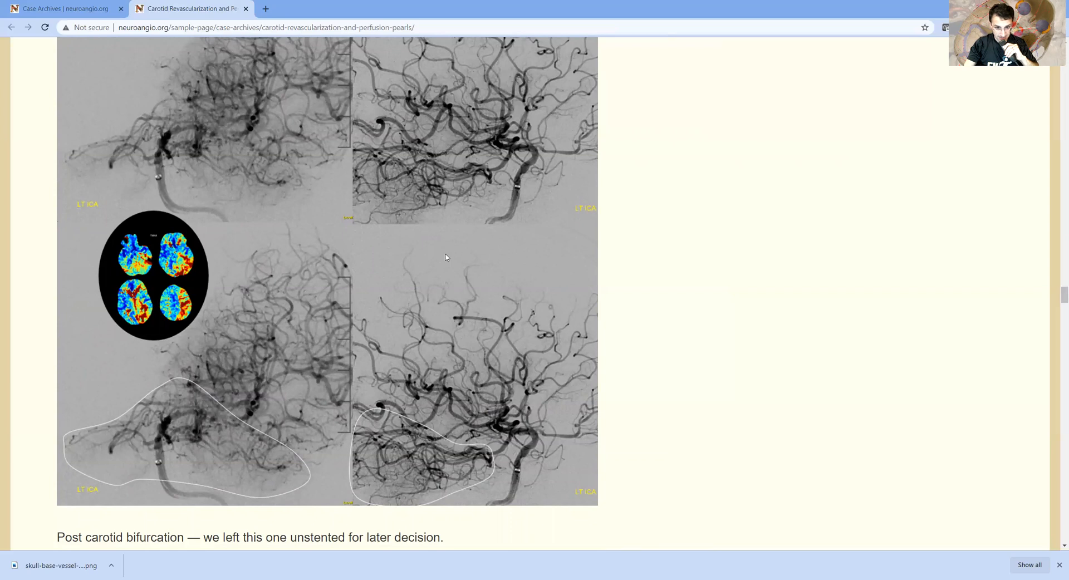
mouse_move(154, 180)
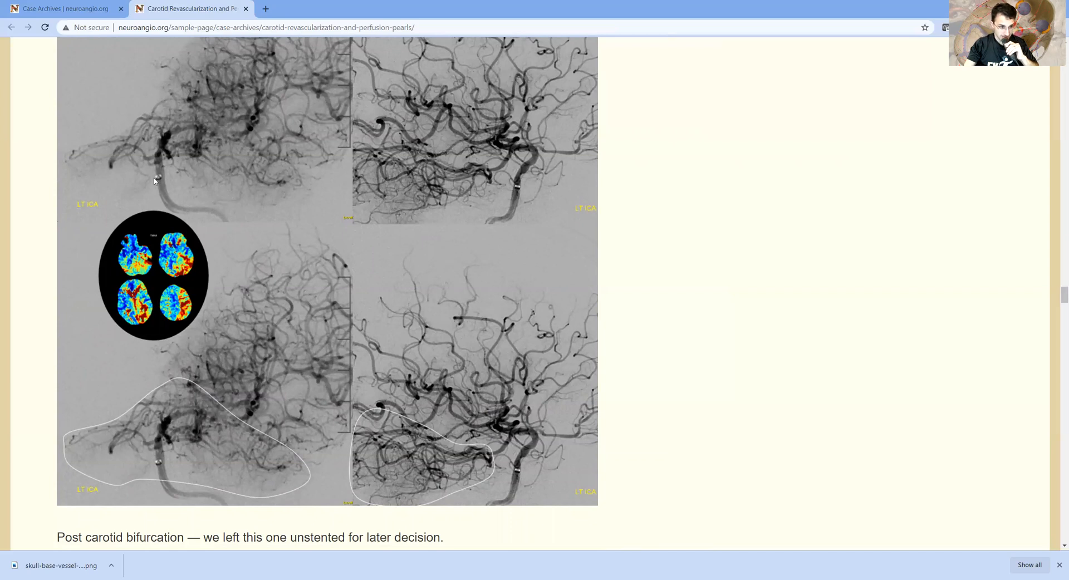
mouse_move(144, 208)
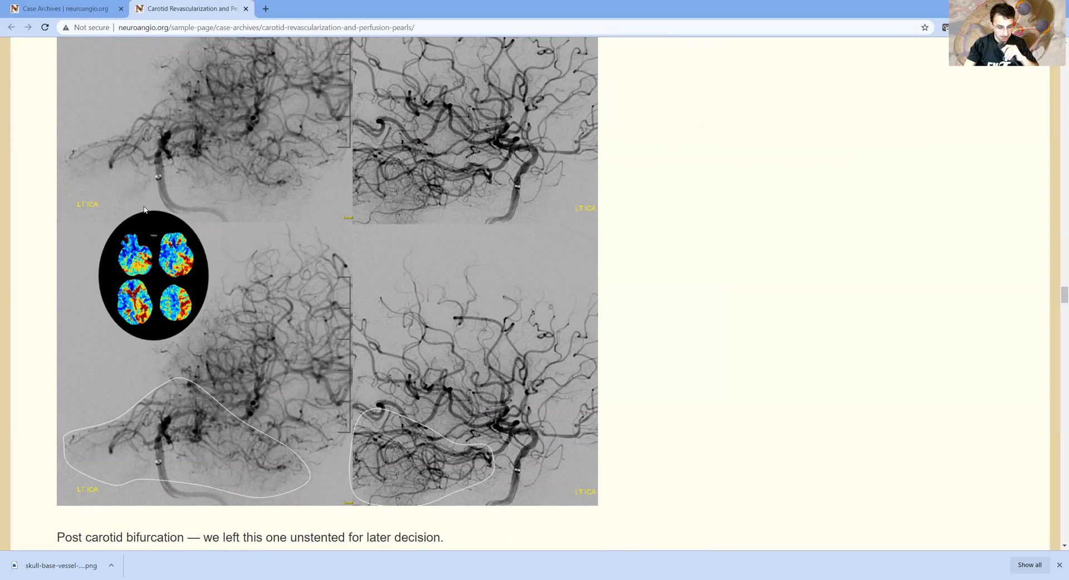
mouse_move(270, 222)
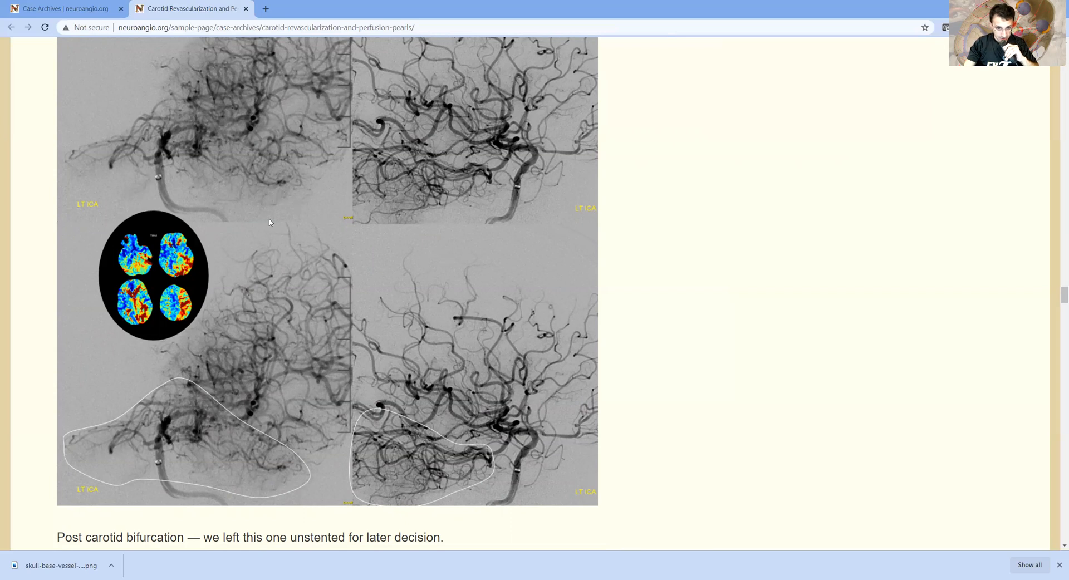
scroll(down, 3)
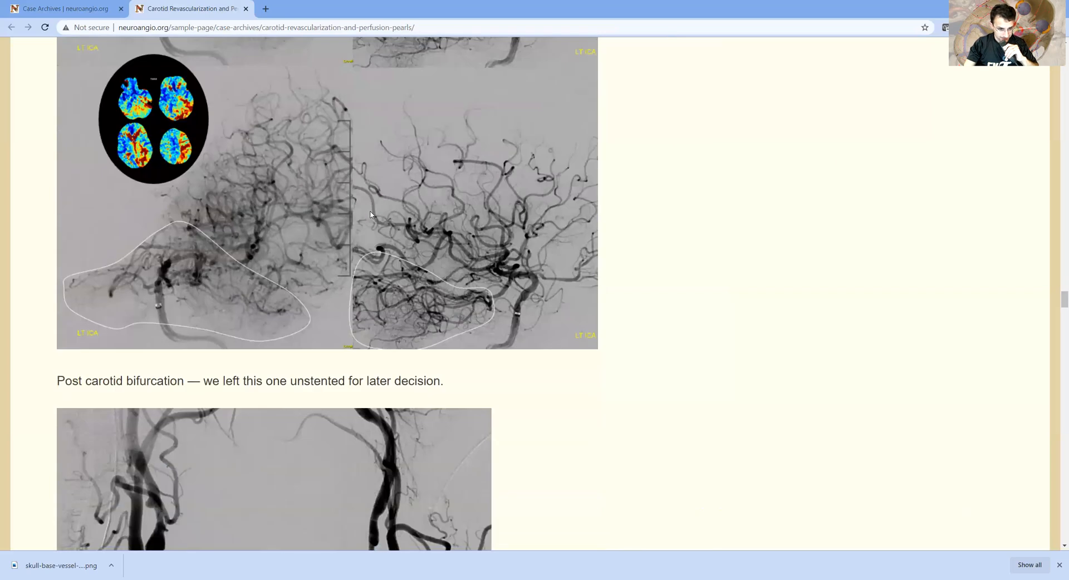
scroll(down, 3)
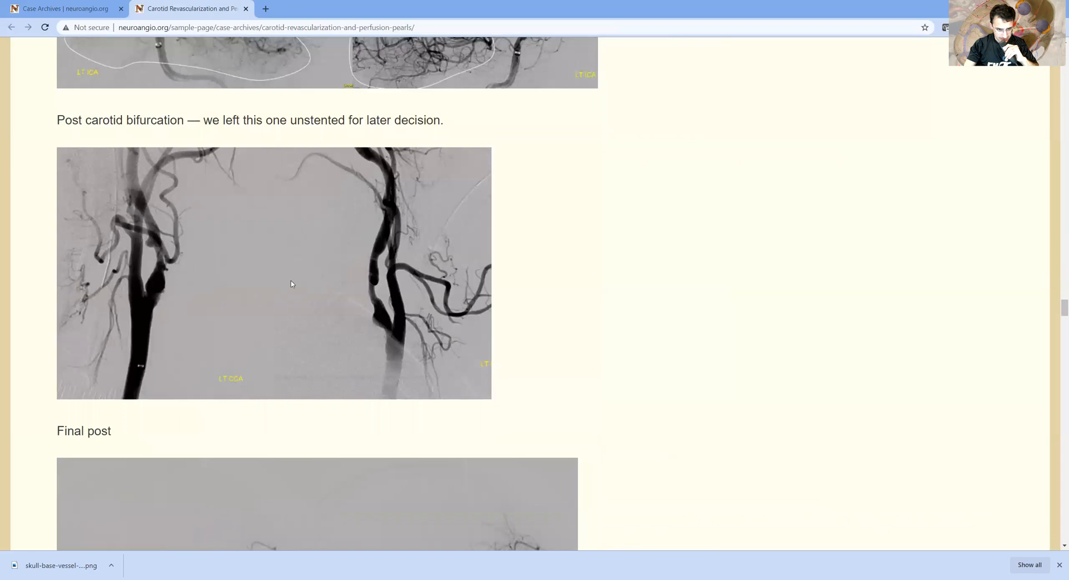
mouse_move(353, 304)
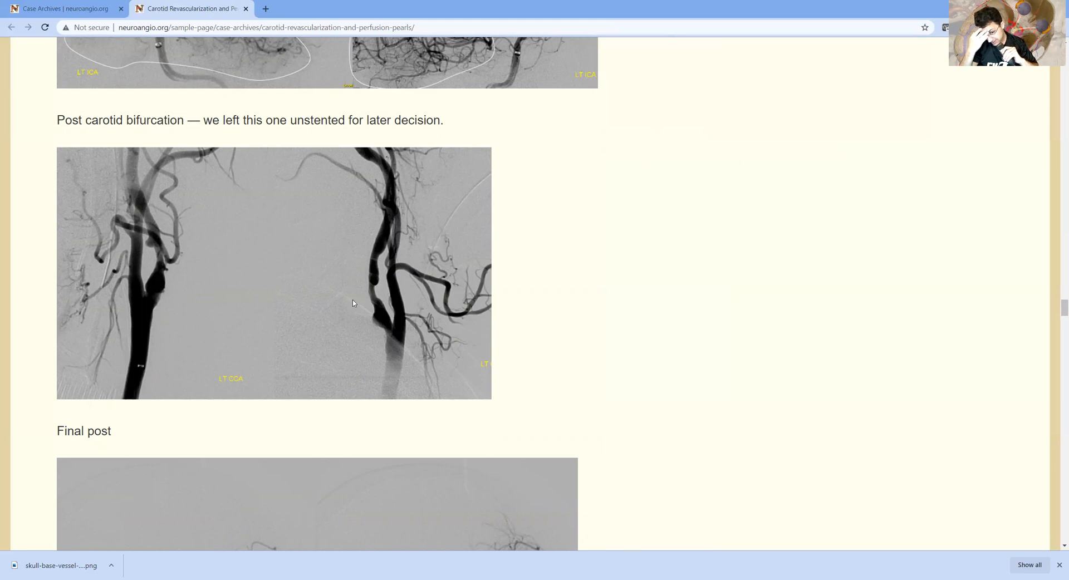
mouse_move(350, 285)
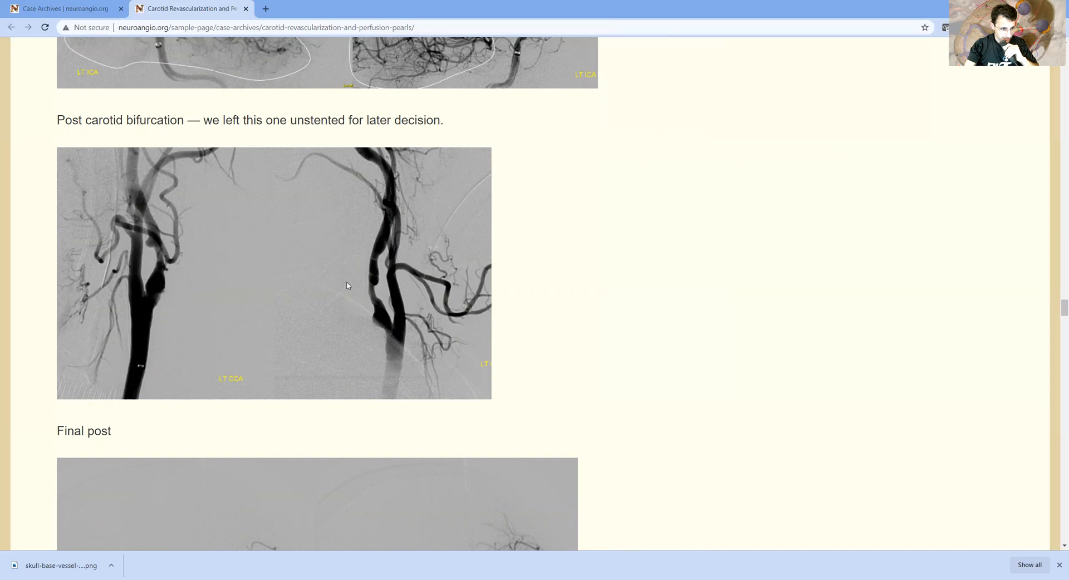
scroll(down, 3)
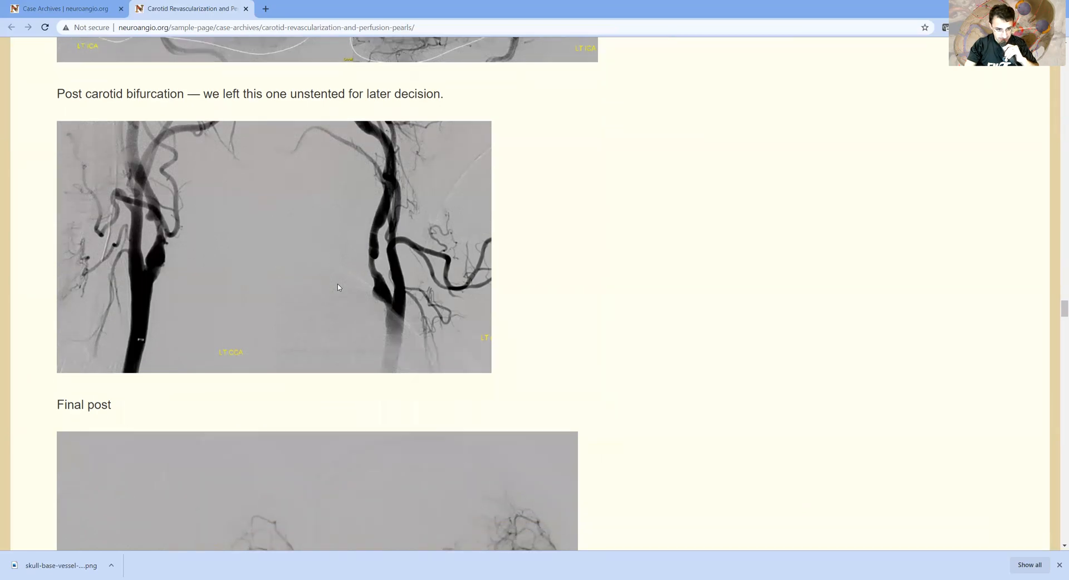
scroll(down, 3)
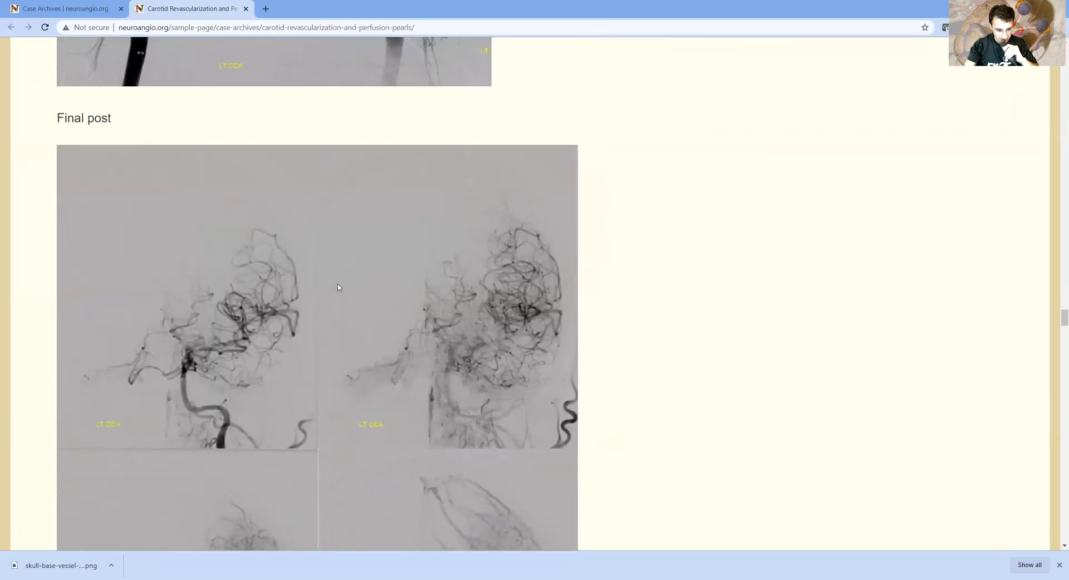
scroll(down, 3)
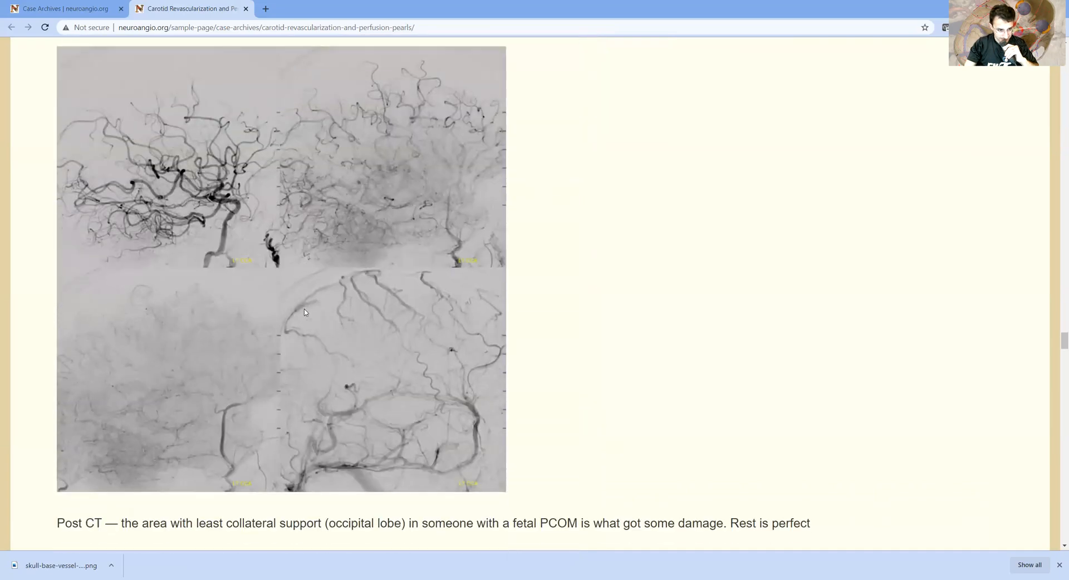
scroll(down, 3)
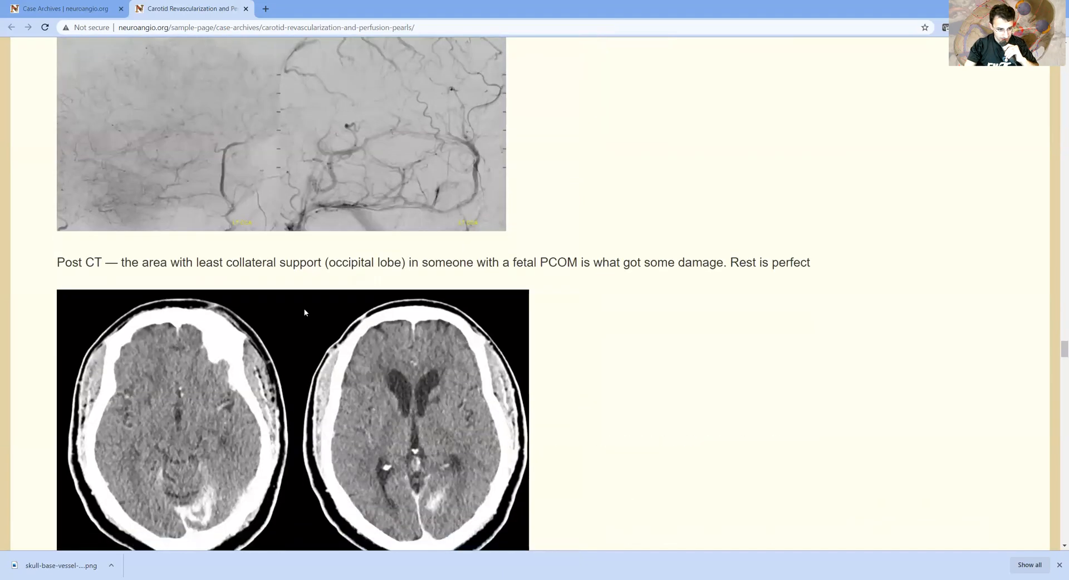
scroll(down, 3)
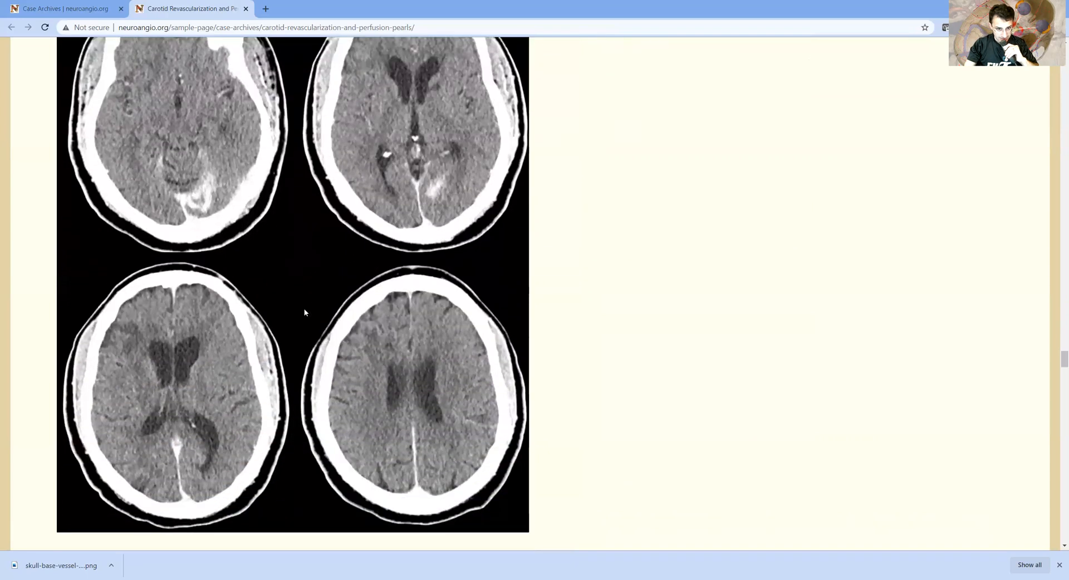
mouse_move(358, 271)
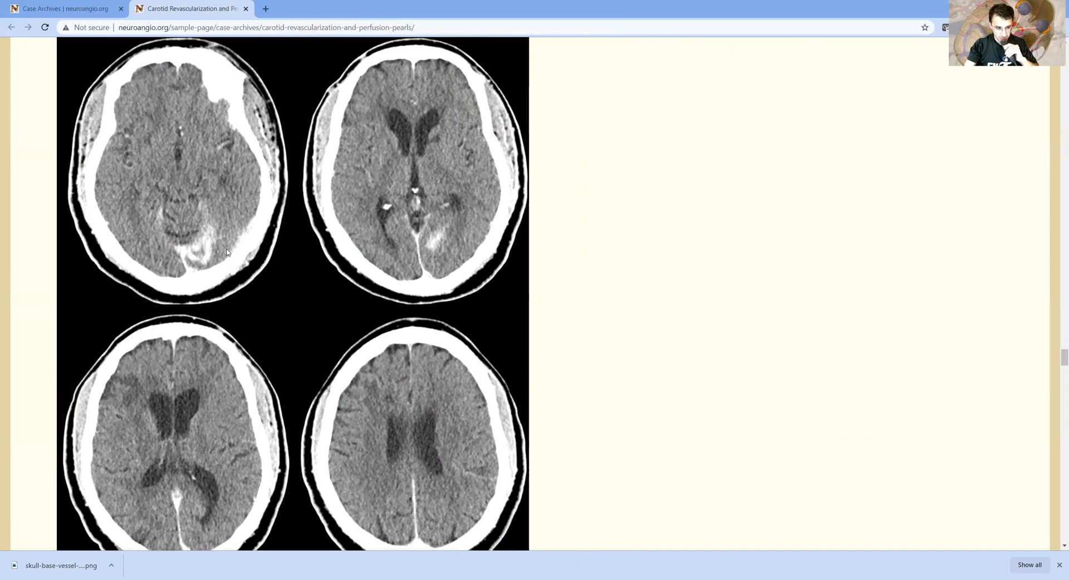
mouse_move(184, 216)
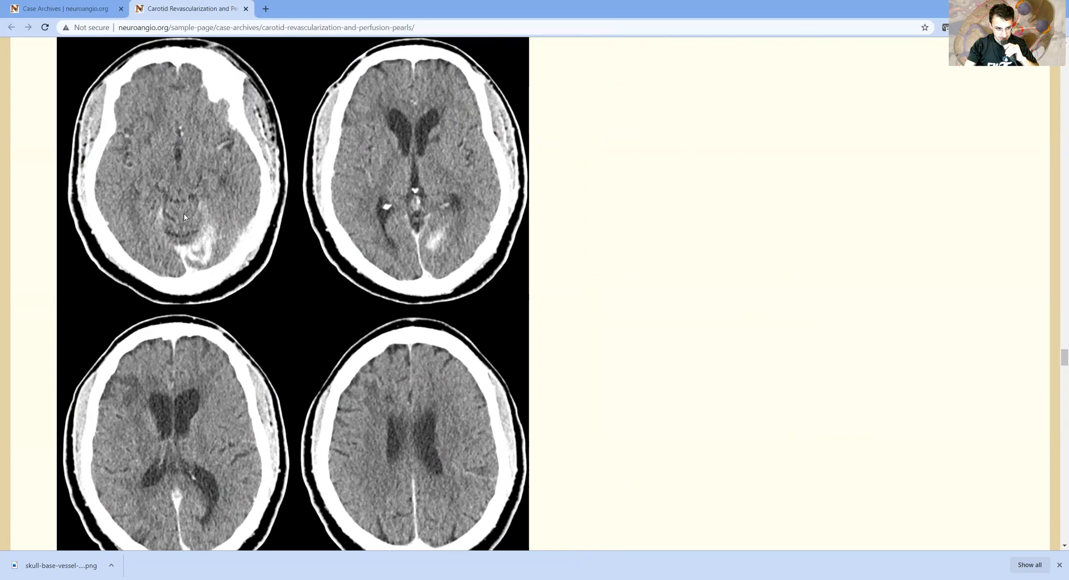
mouse_move(204, 268)
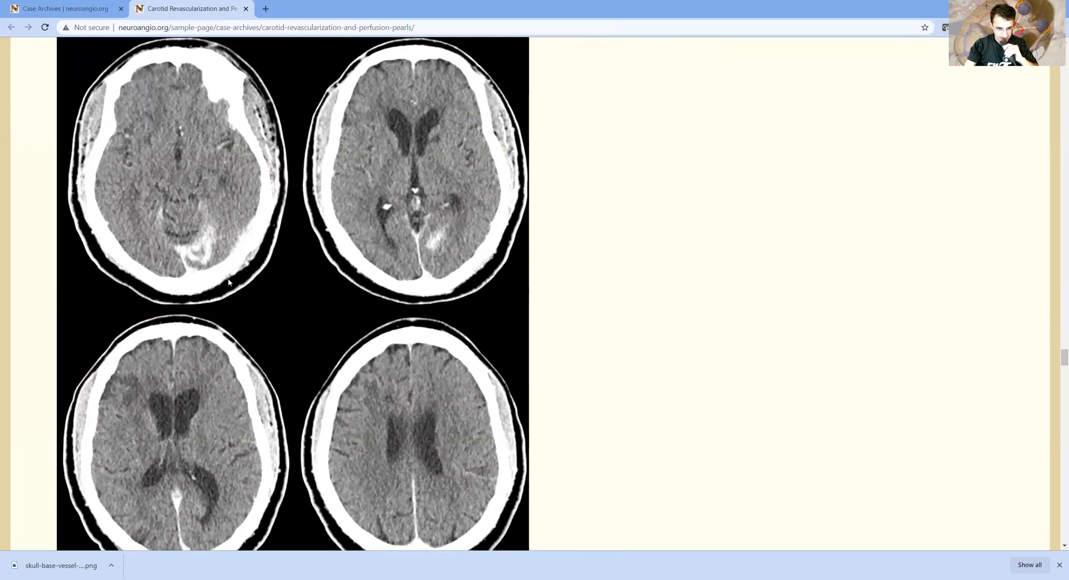
mouse_move(194, 294)
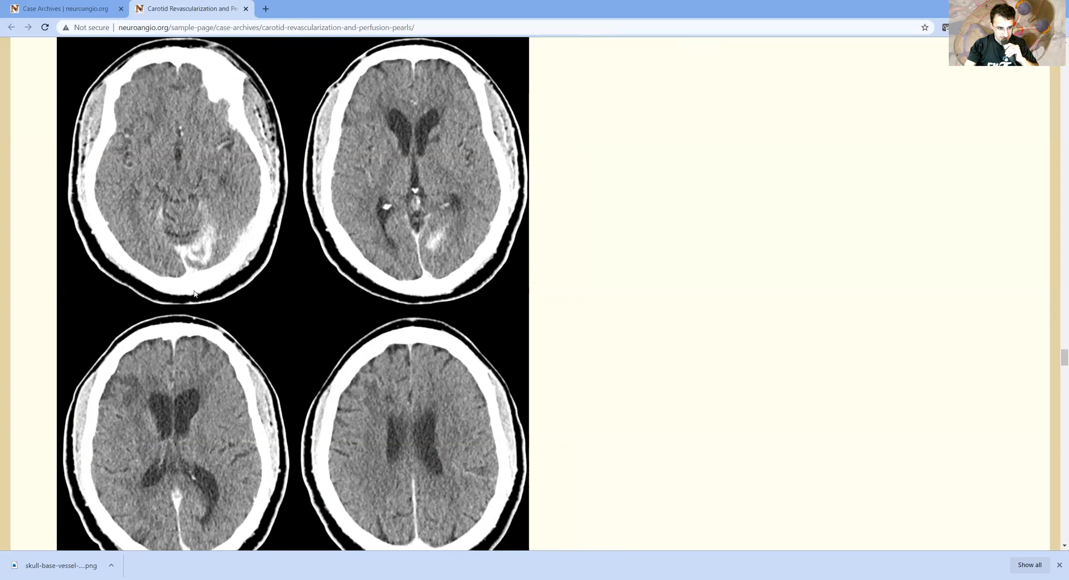
mouse_move(213, 234)
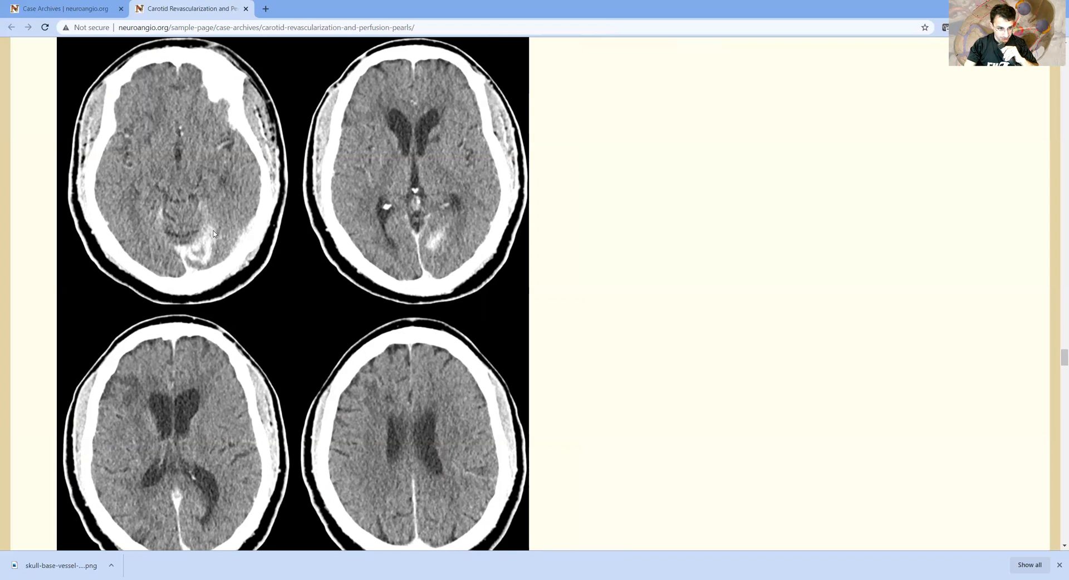
mouse_move(243, 197)
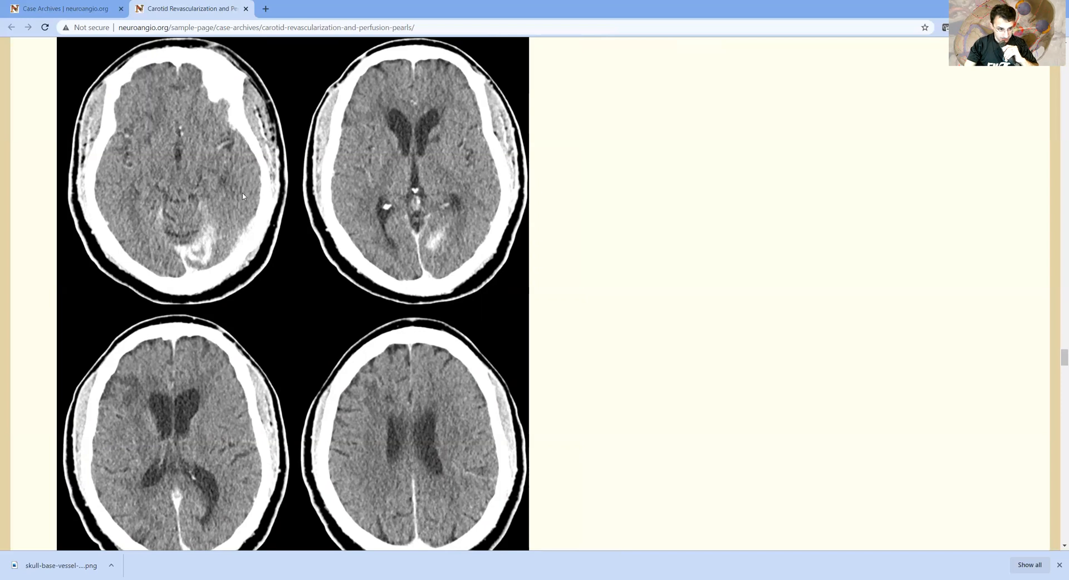
mouse_move(392, 237)
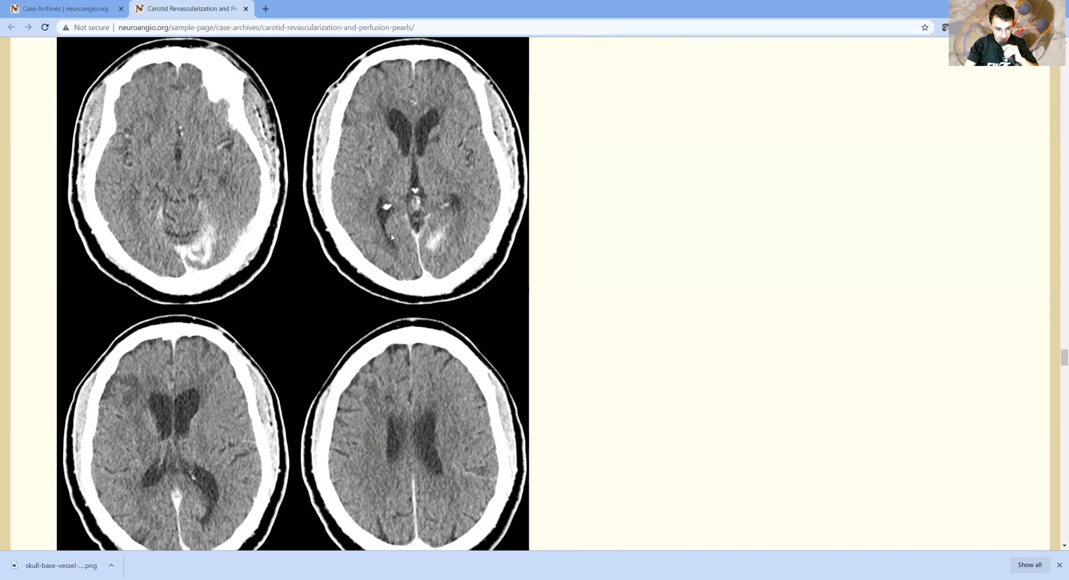
scroll(down, 3)
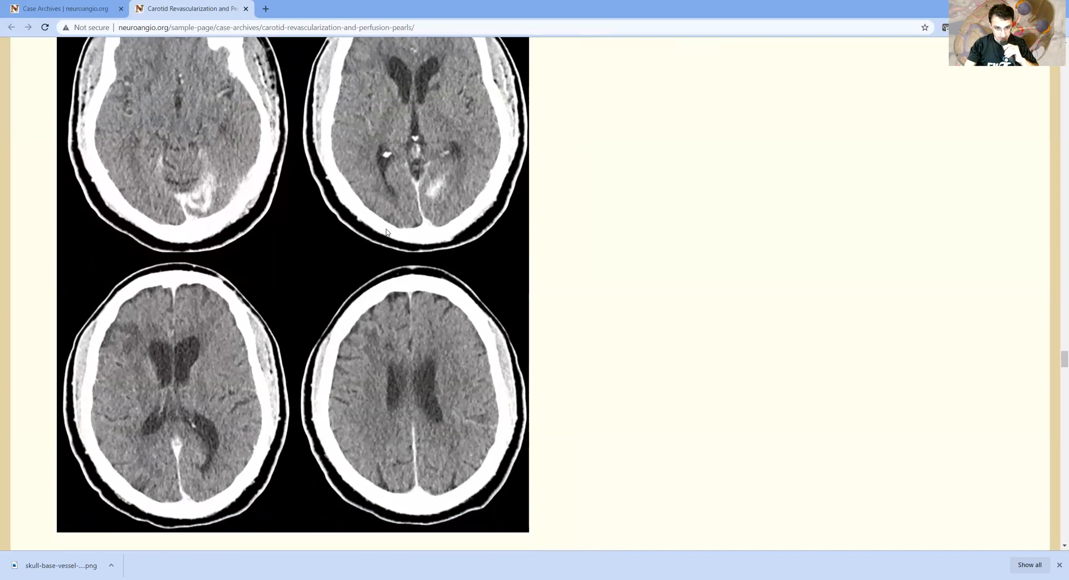
scroll(down, 3)
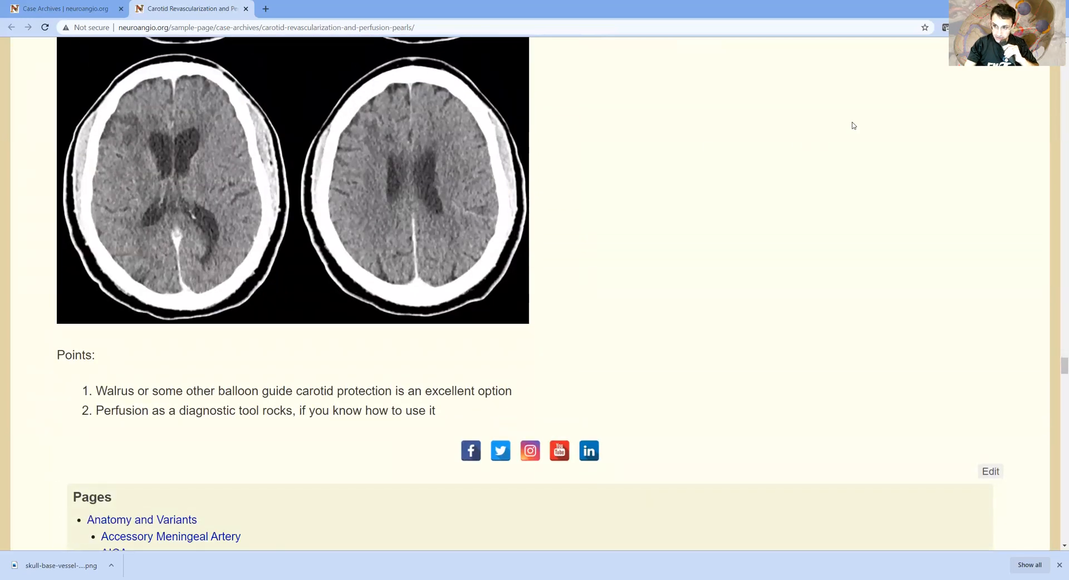
mouse_move(910, 135)
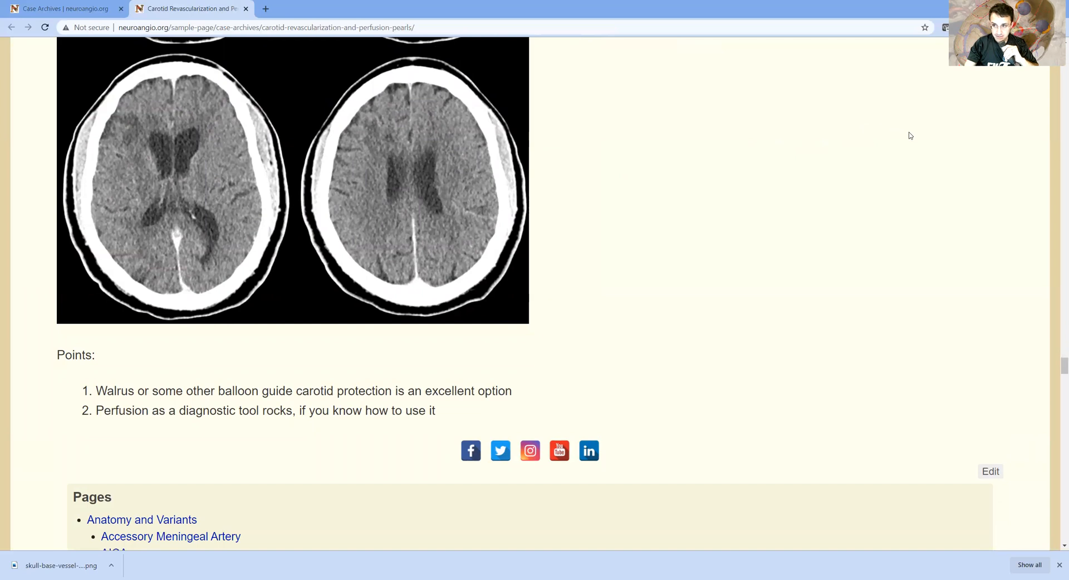
scroll(up, 3)
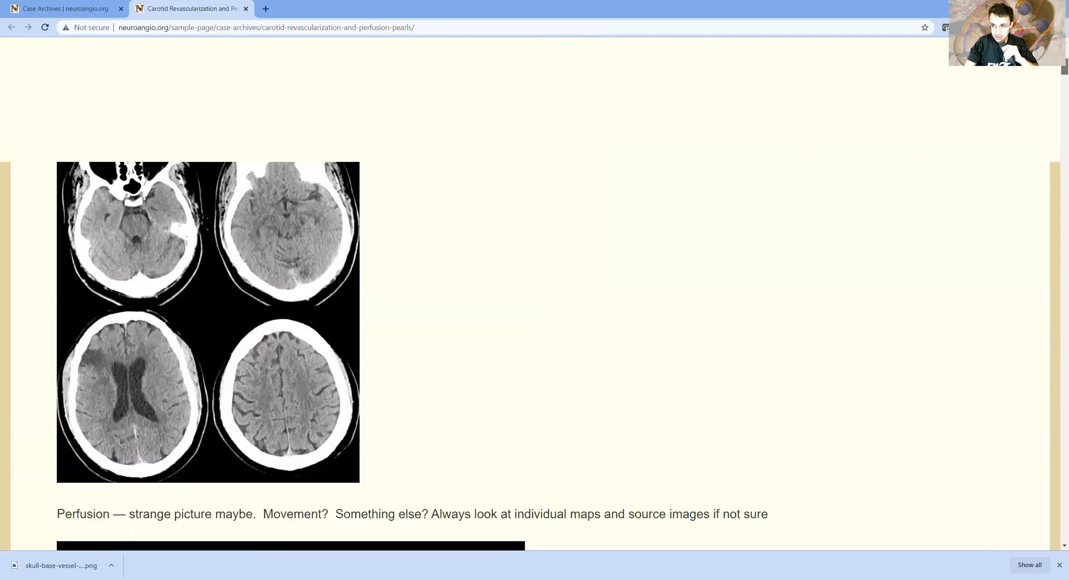
scroll(up, 3)
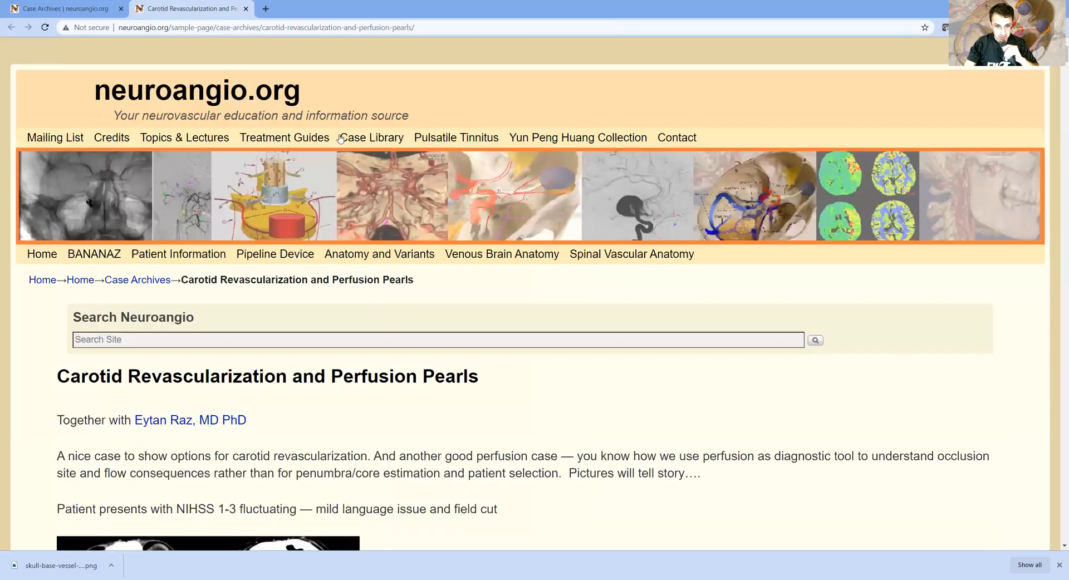
mouse_move(370, 137)
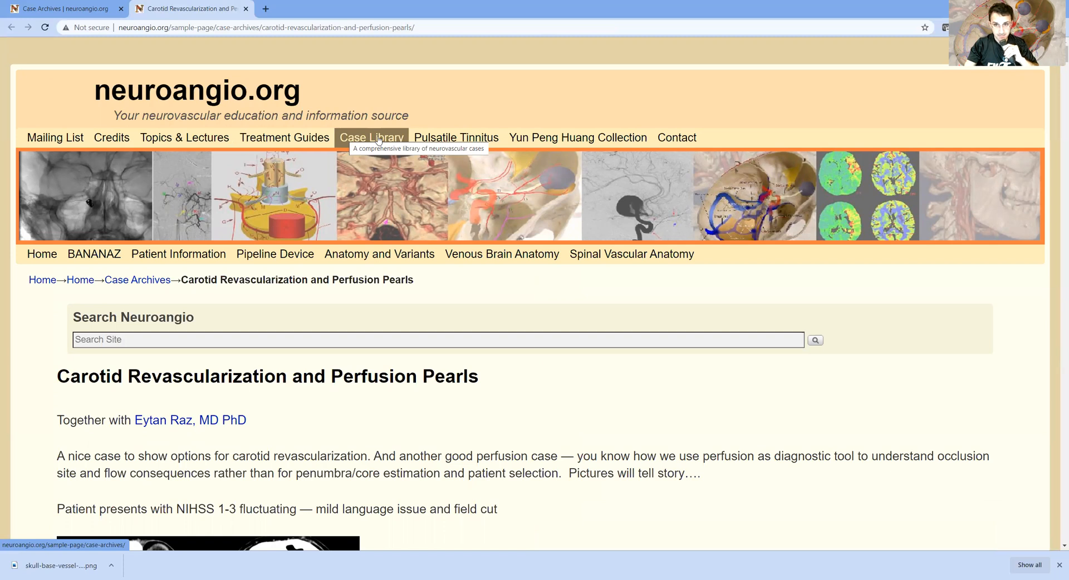
mouse_move(614, 24)
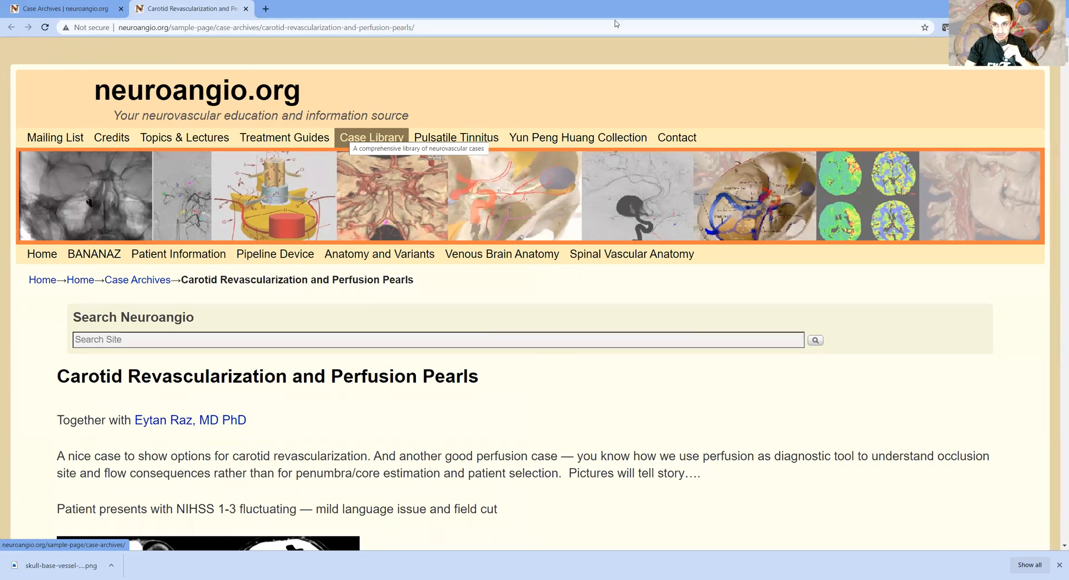